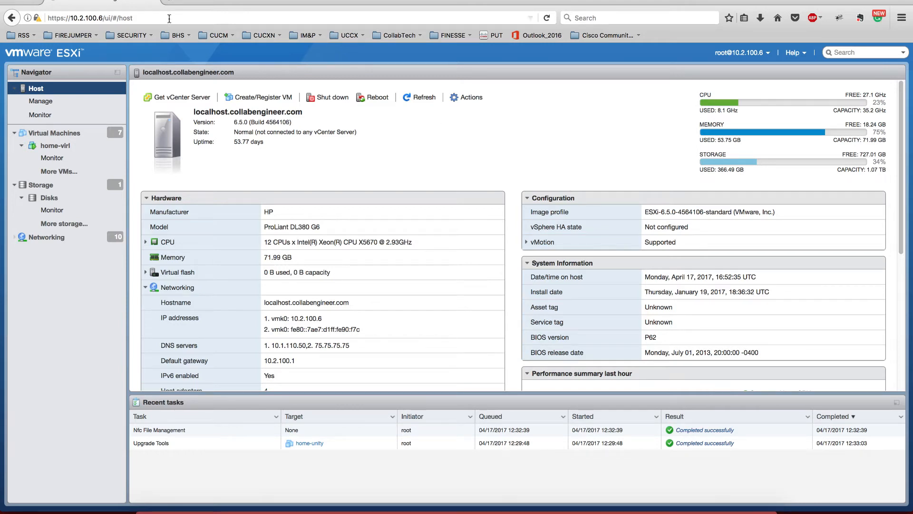
mouse_move(197, 79)
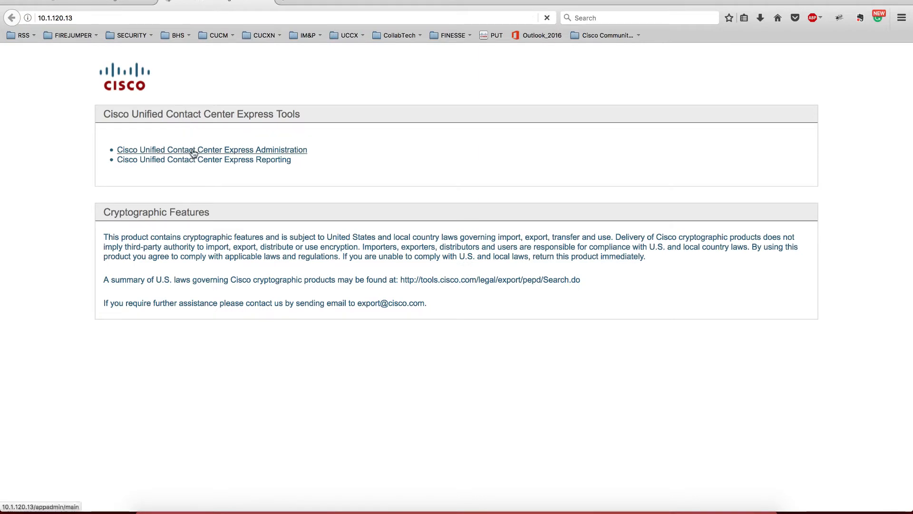
- Open a blank new browser tab alongside the ESXi host summary and UCCX tools pages
left_click(212, 149)
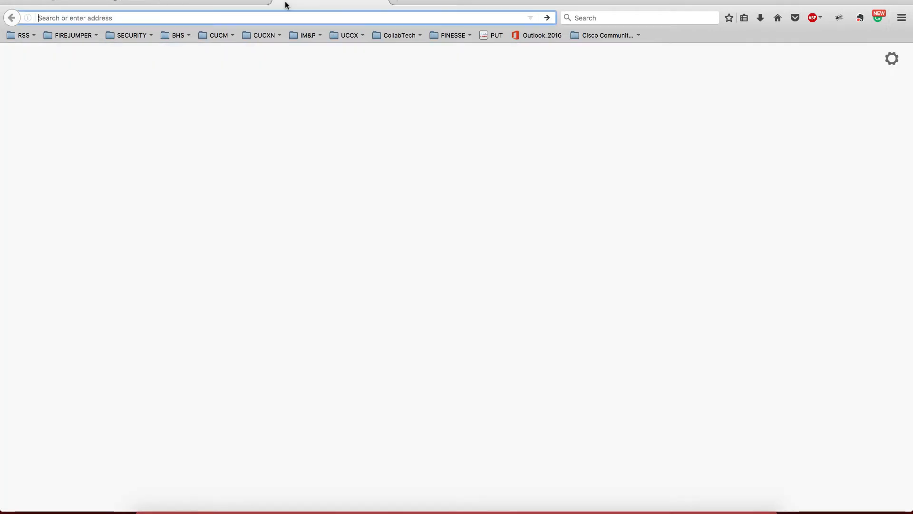
- Go to cisco.com Support and search Downloads for 'Contact Center Solutions'
type("goog")
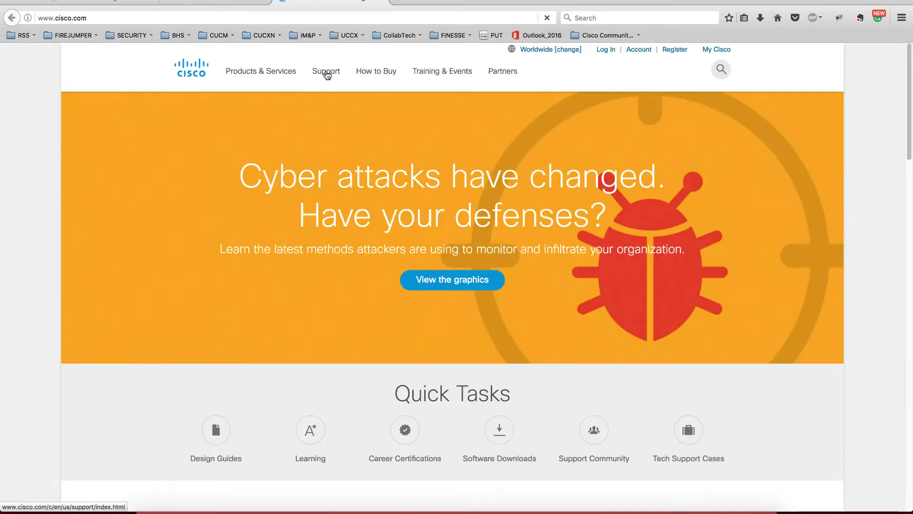
left_click(326, 71)
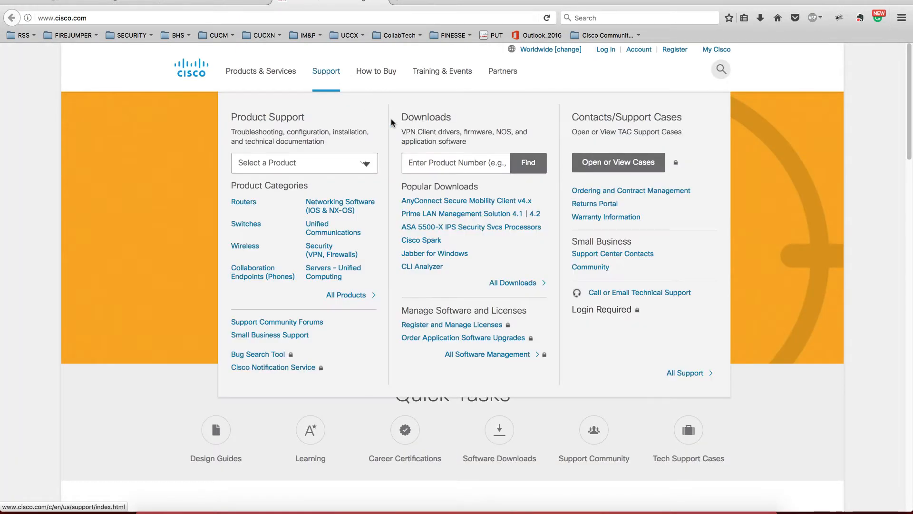
left_click(457, 163)
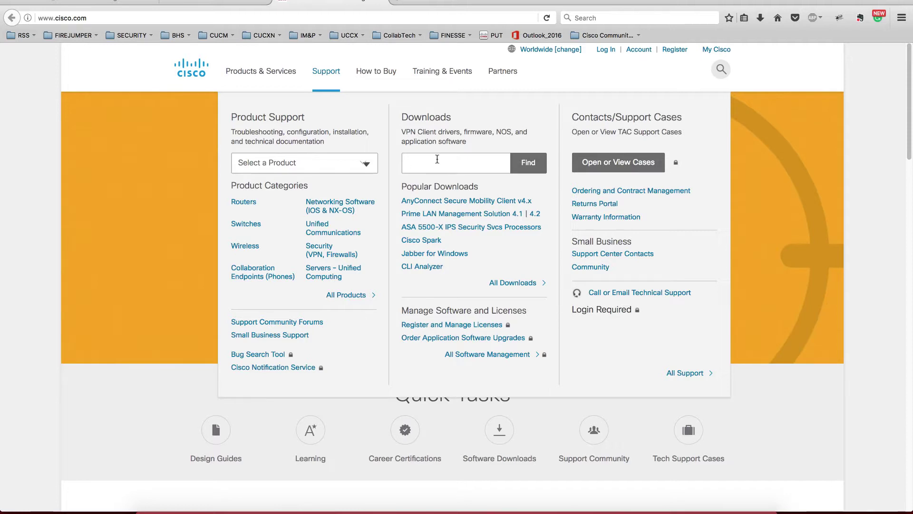
left_click(437, 163)
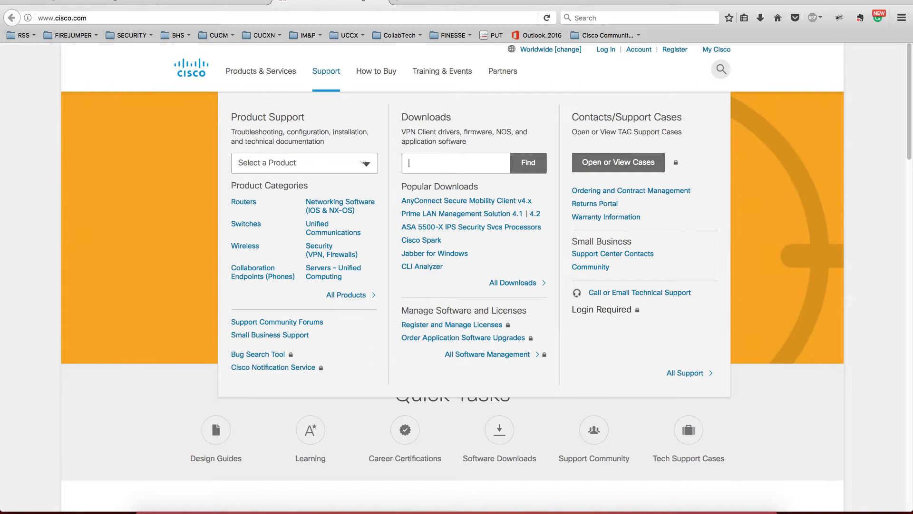
type("Contact Center Solutions")
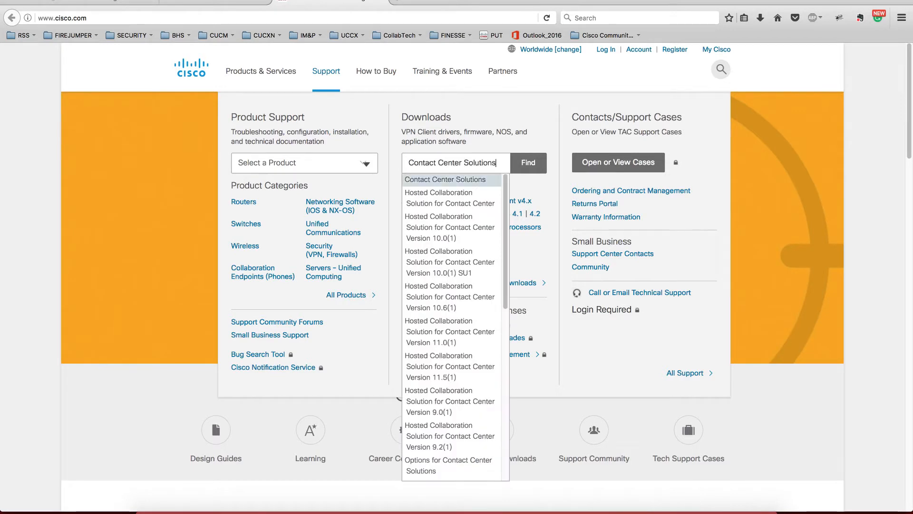
left_click(528, 163)
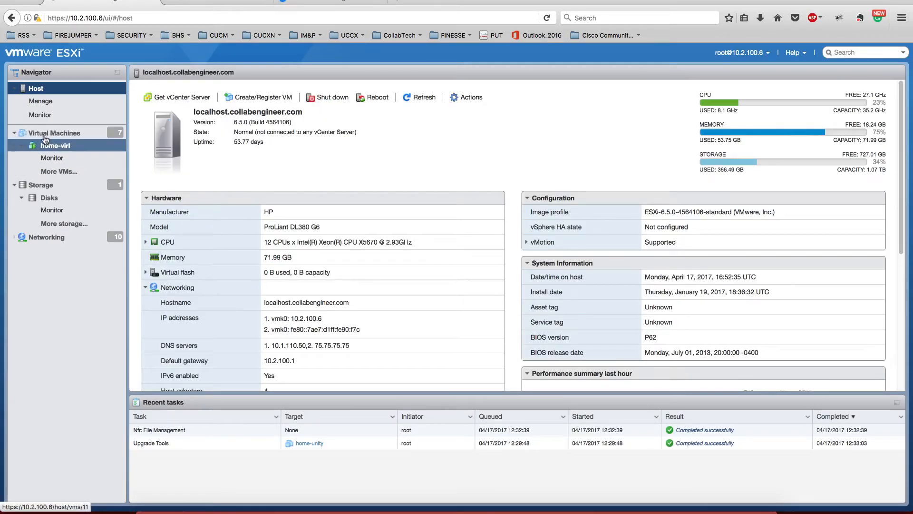
- Browse the host's storage datastore and close the empty file browser
left_click(40, 185)
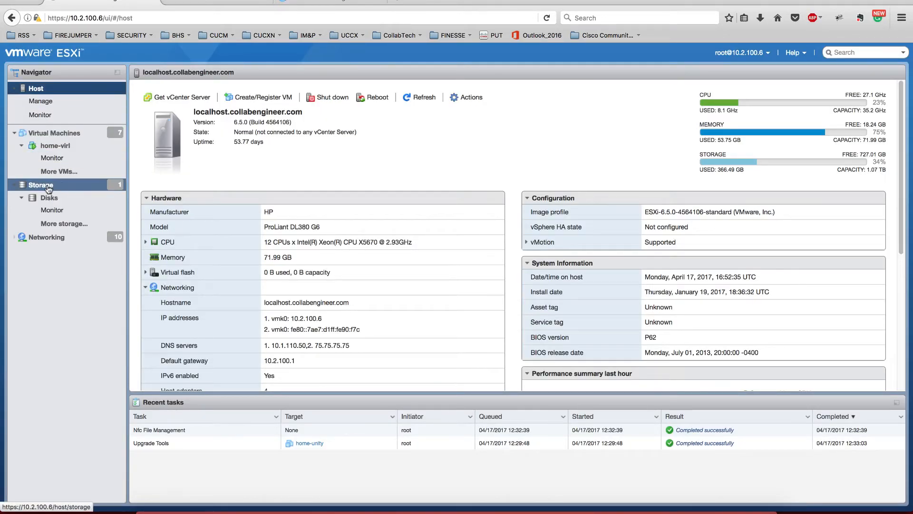
left_click(41, 185)
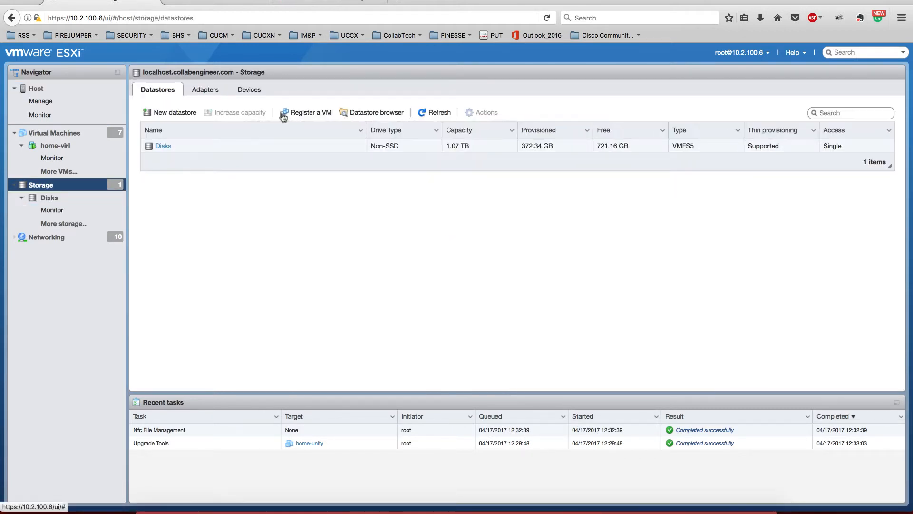
left_click(376, 112)
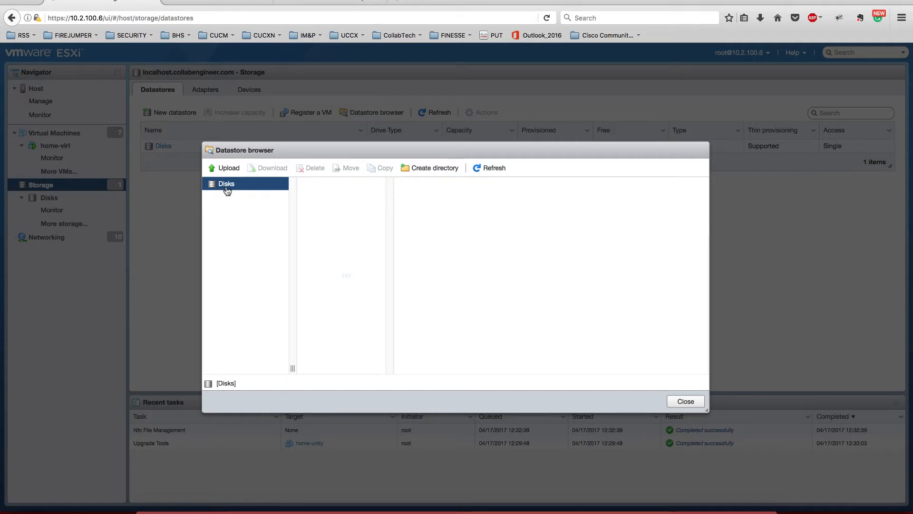
mouse_move(493, 171)
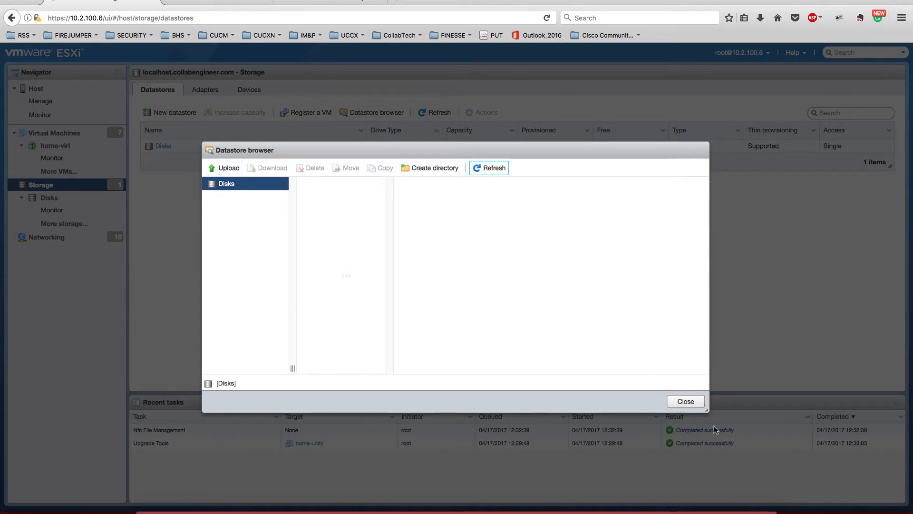
left_click(686, 401)
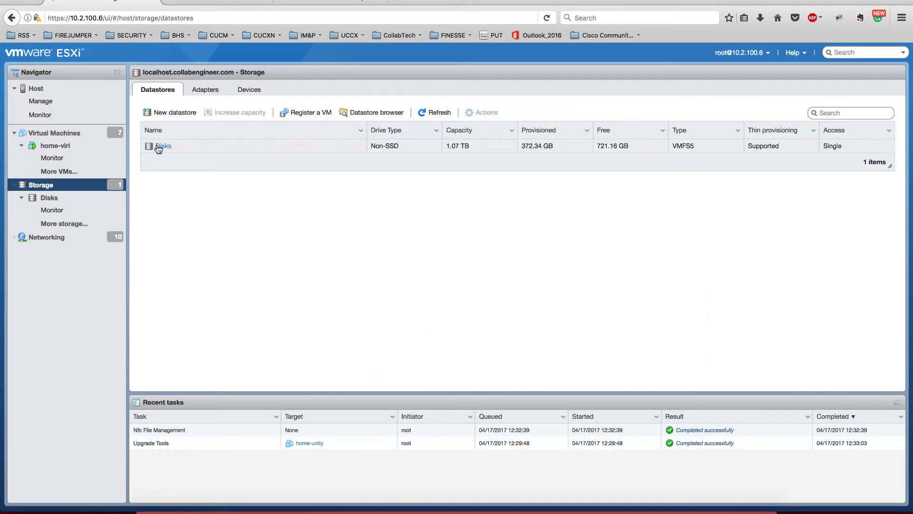
- Open the Disks datastore details and browse its files
left_click(163, 146)
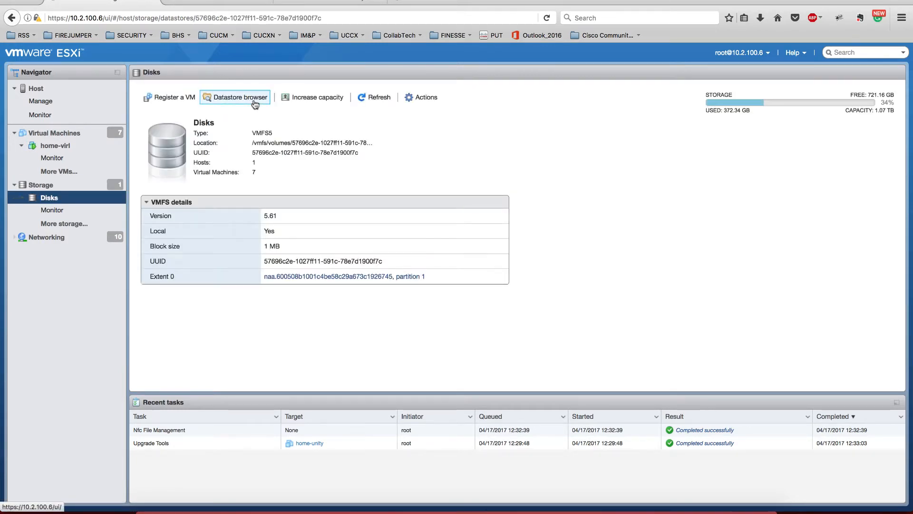
left_click(239, 97)
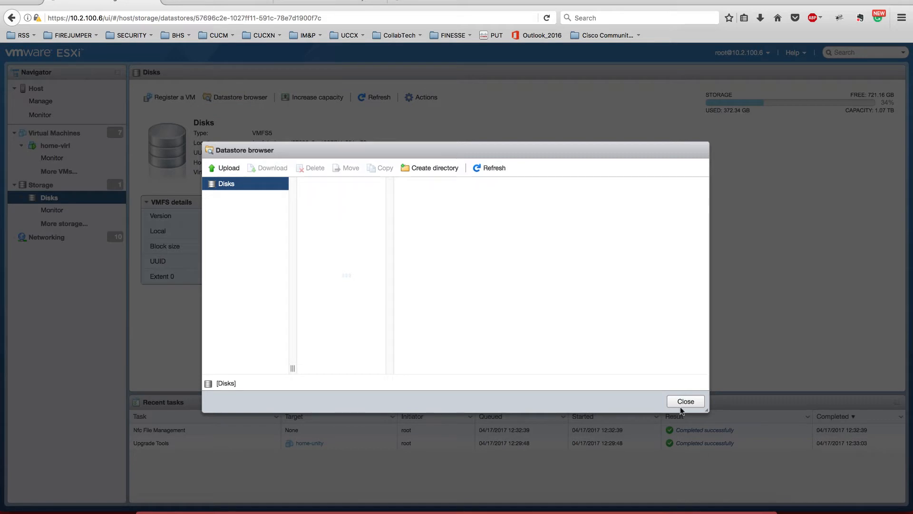
left_click(686, 402)
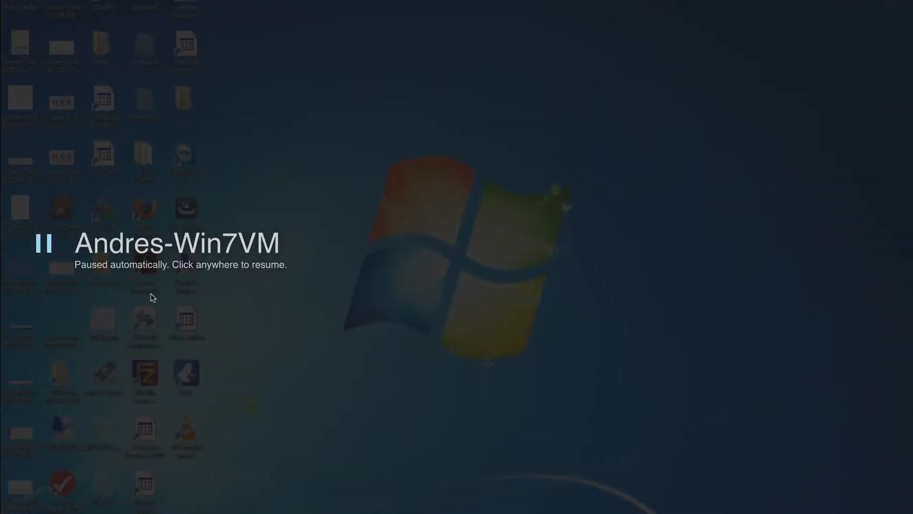
- Resume the paused Windows VM and log in to vSphere Client at 10.2.100.6 as root
left_click(151, 297)
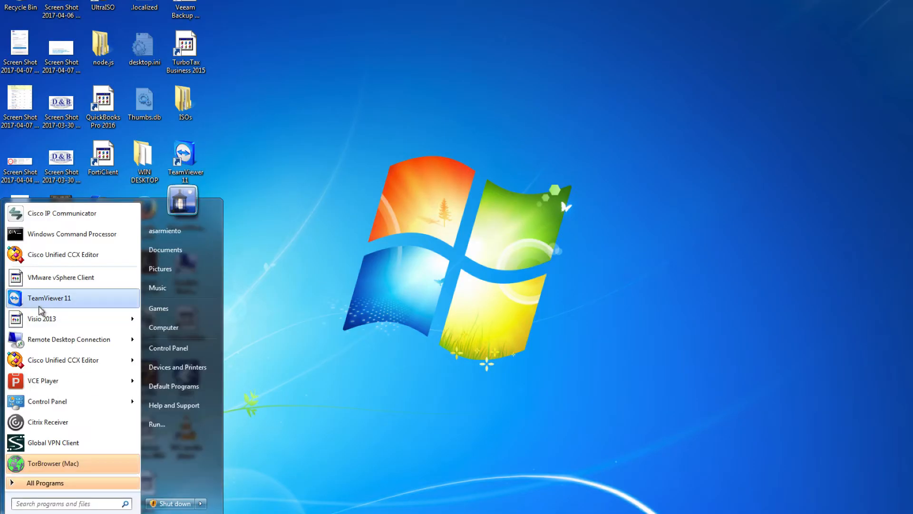
left_click(60, 277)
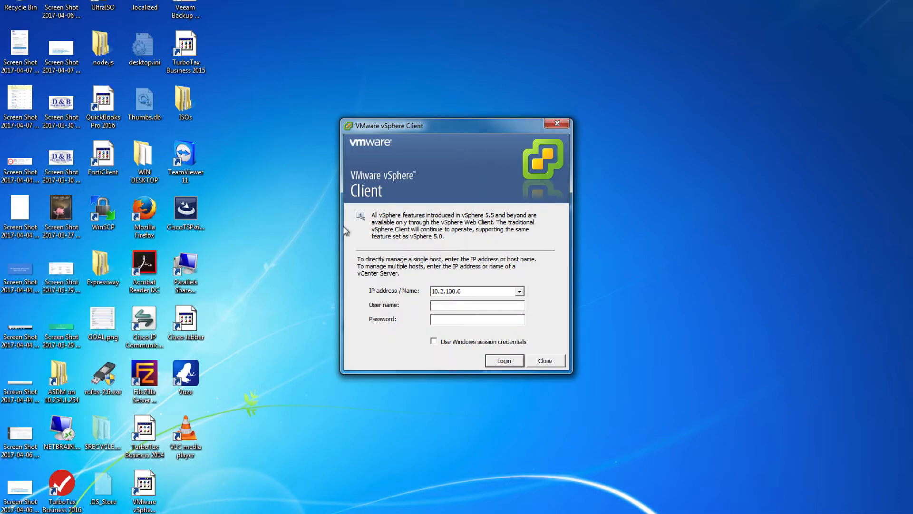
type("root")
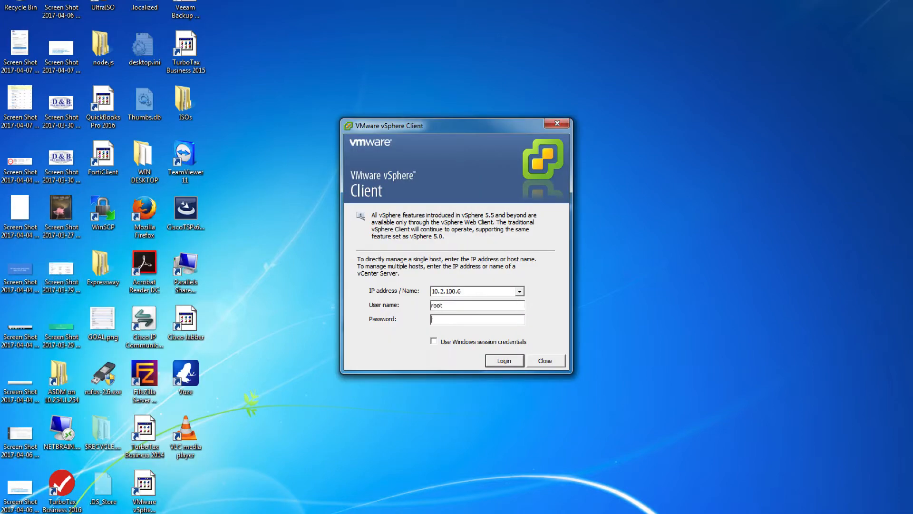
left_click(504, 361)
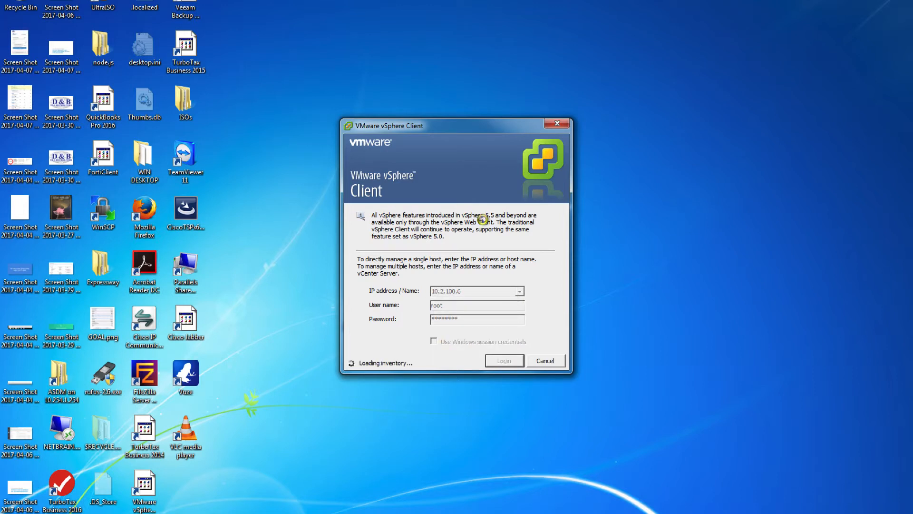
left_click(504, 360)
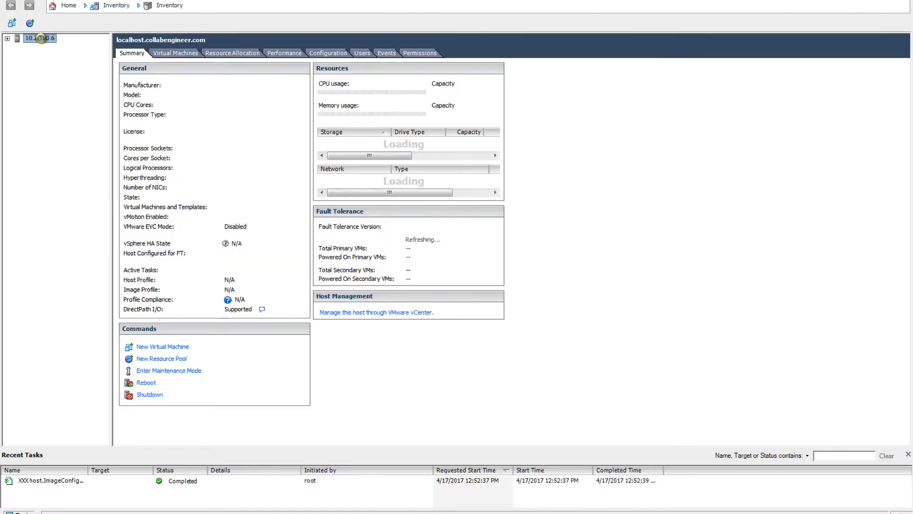
- Browse the Disks datastore and open its iso folder of UCCX and Windows images
right_click(34, 36)
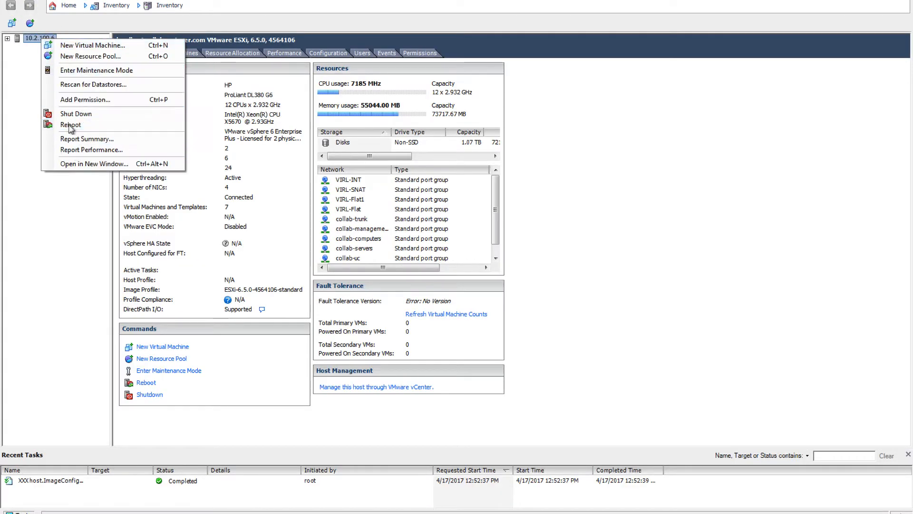
right_click(343, 142)
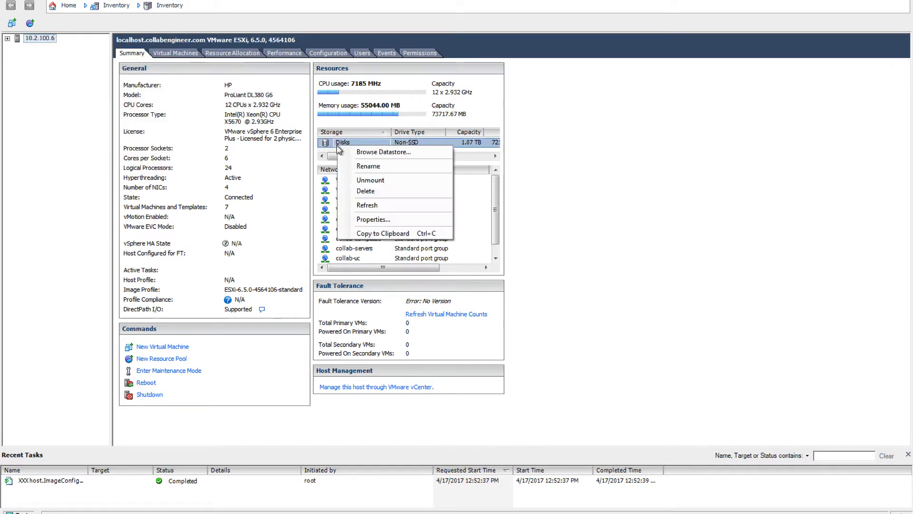
left_click(383, 152)
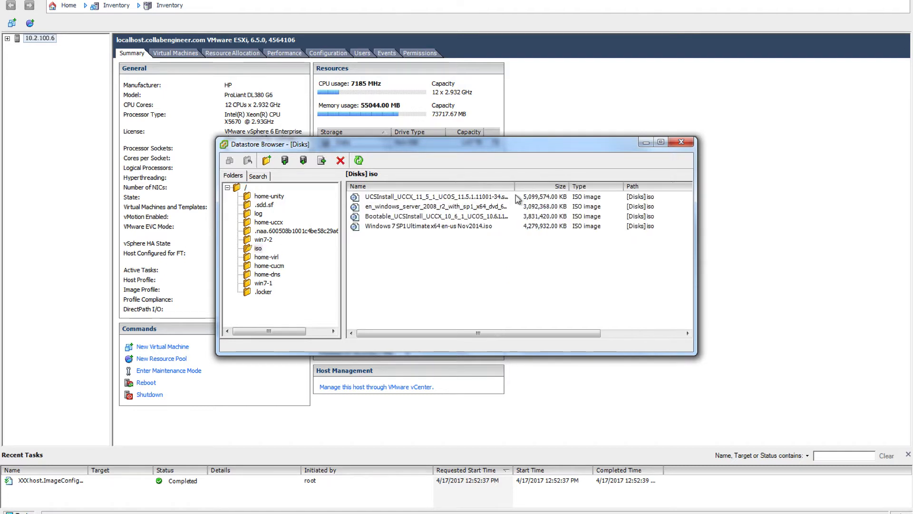
left_click(436, 197)
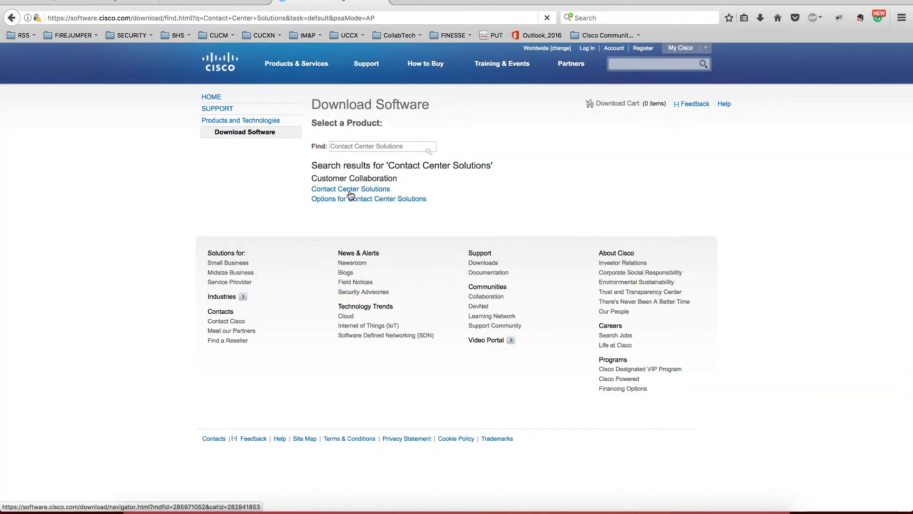
- Go to Contact Center Solutions > Unified Contact Center Express > Customer Response Solution Software
left_click(351, 189)
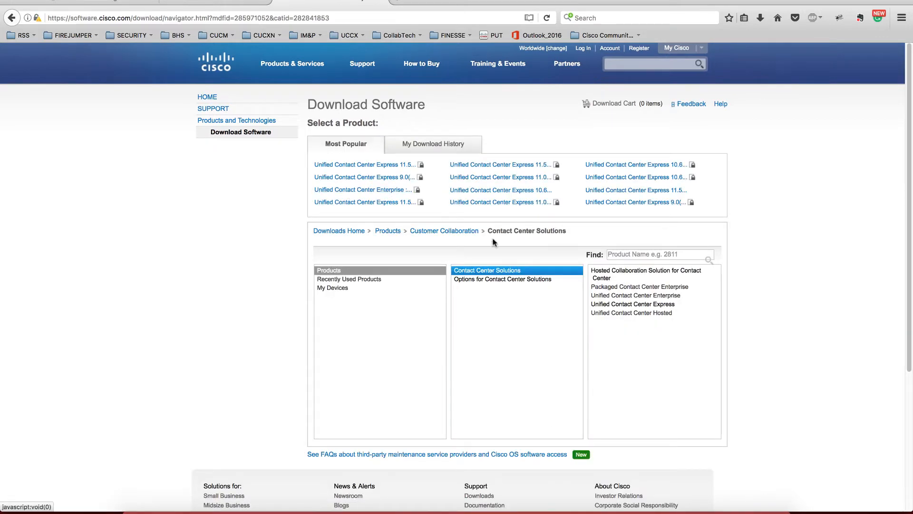
left_click(632, 304)
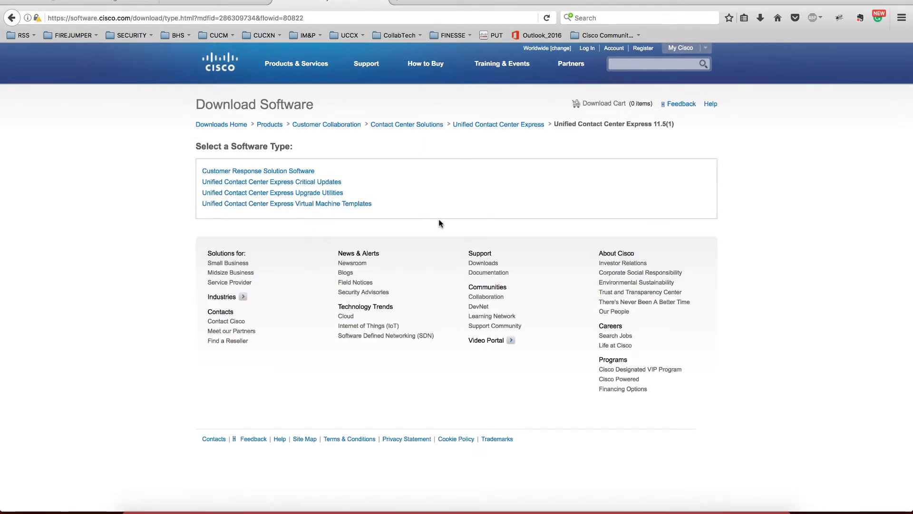
left_click(267, 171)
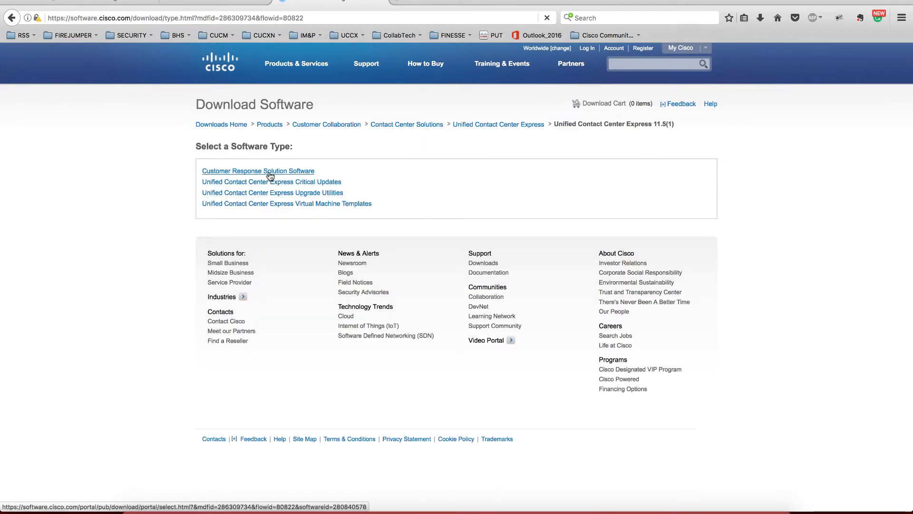
left_click(257, 171)
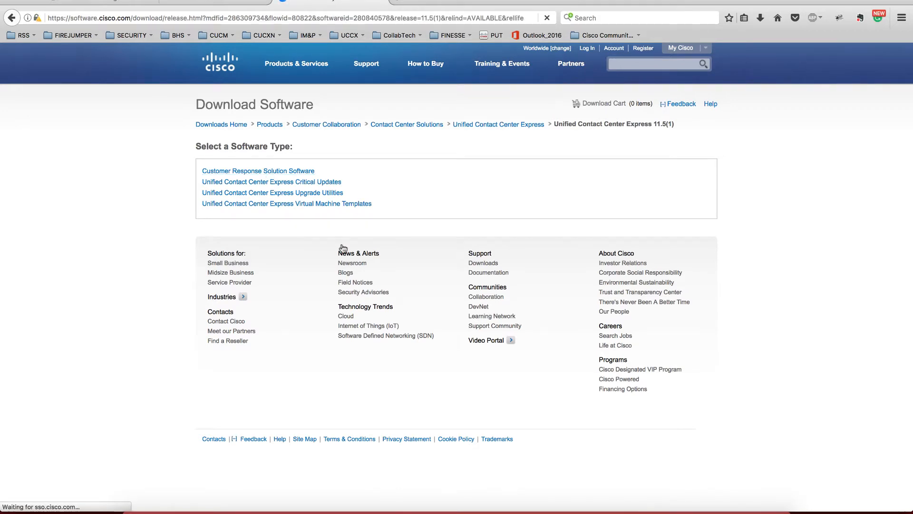
left_click(258, 171)
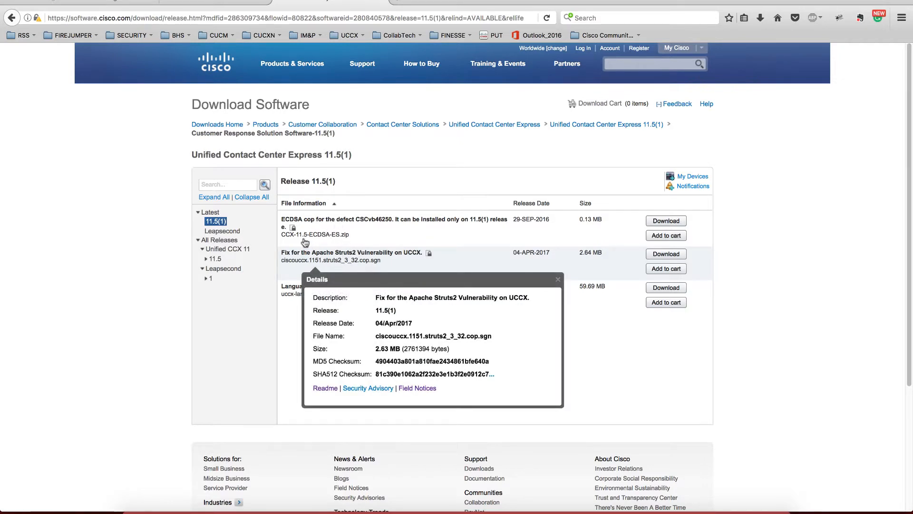
- View the Struts2 fix file details, then expand 11.5 and show 11.5(1)SU1 files
left_click(558, 280)
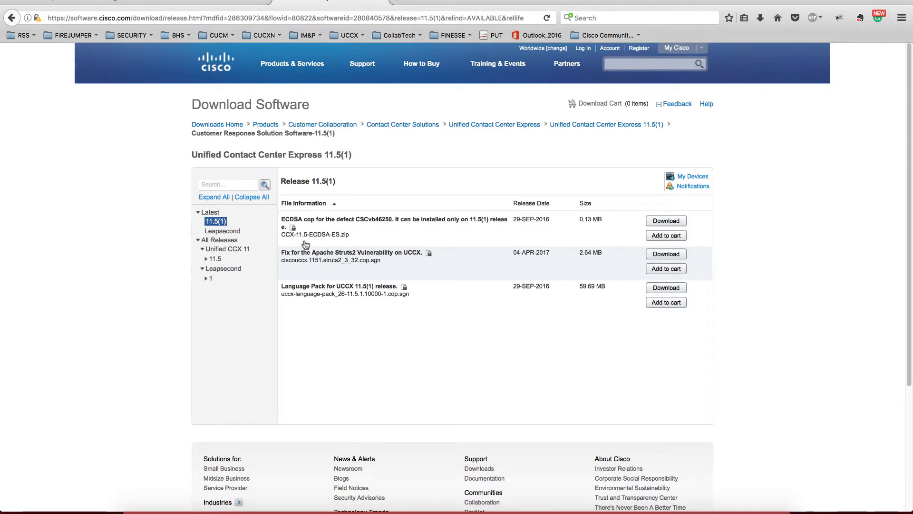
mouse_move(369, 277)
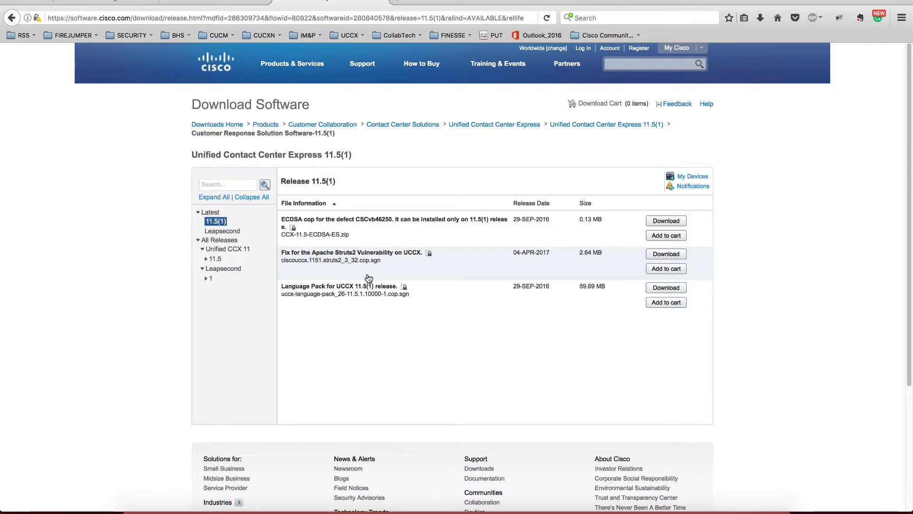
left_click(429, 252)
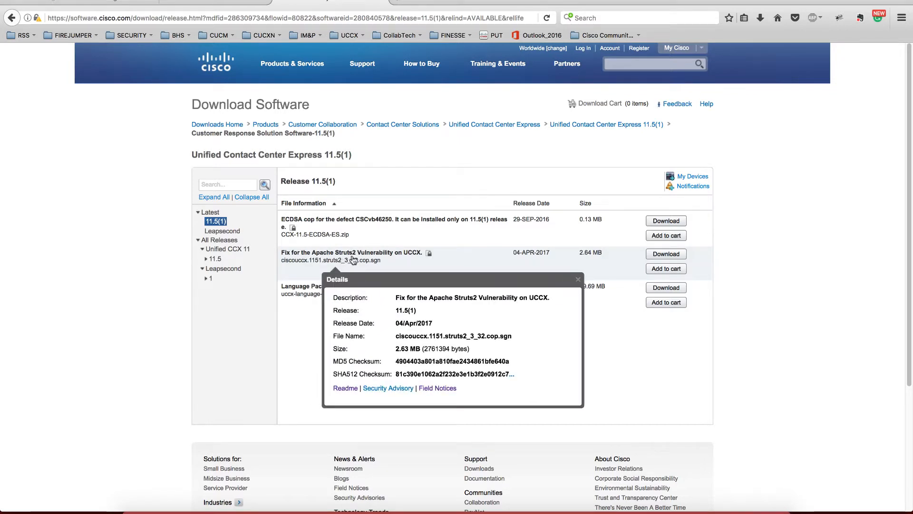
mouse_move(315, 283)
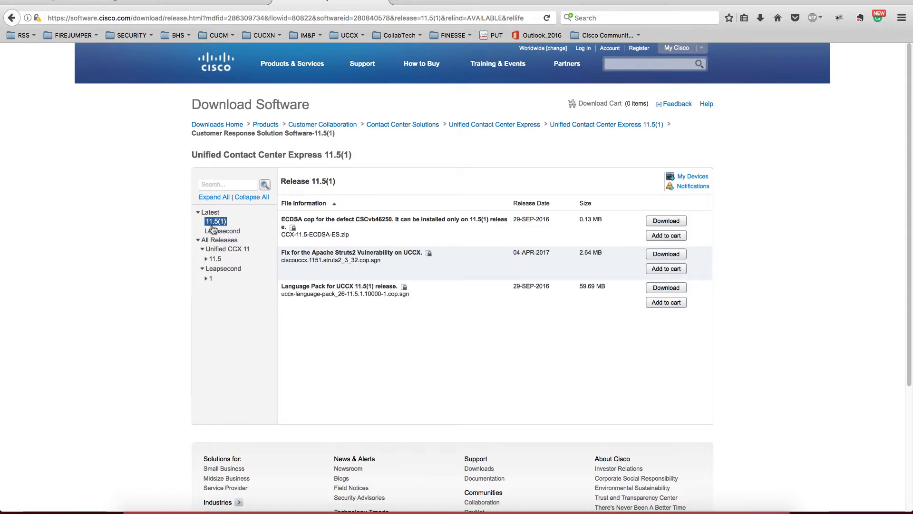
left_click(206, 259)
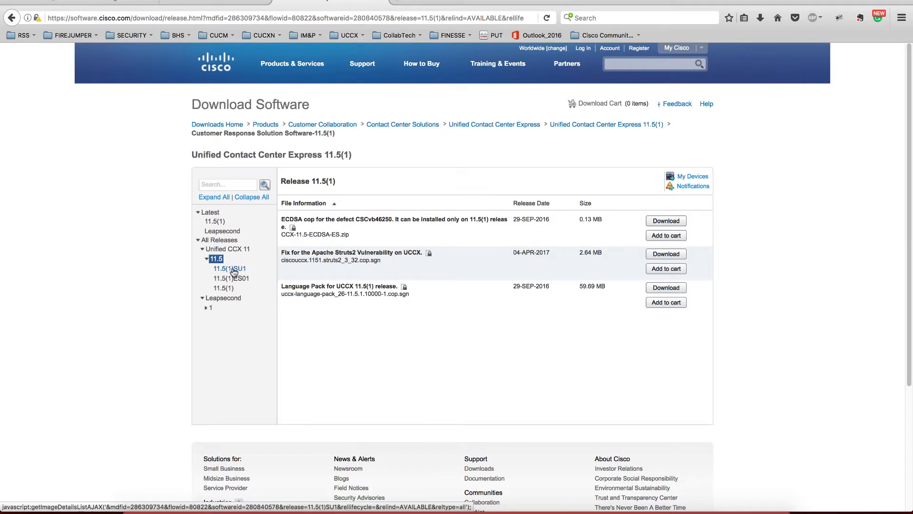
left_click(230, 269)
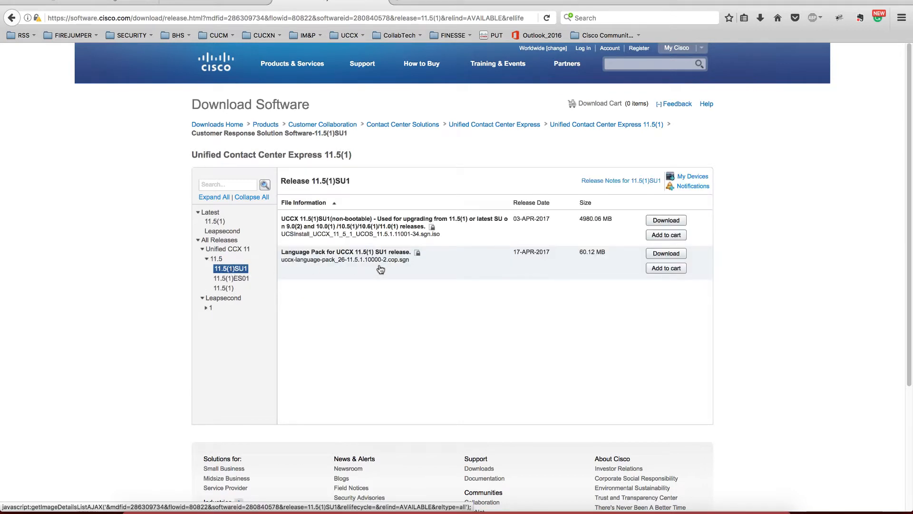
mouse_move(502, 225)
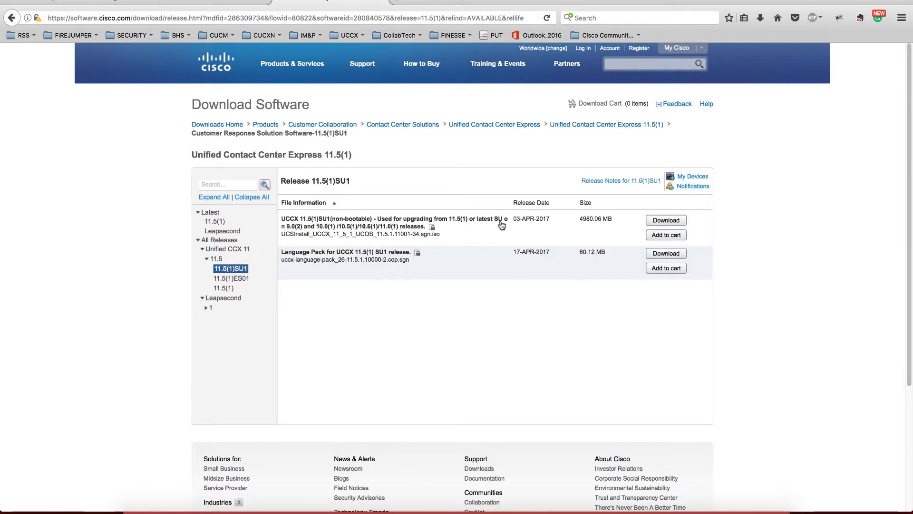
left_click(431, 226)
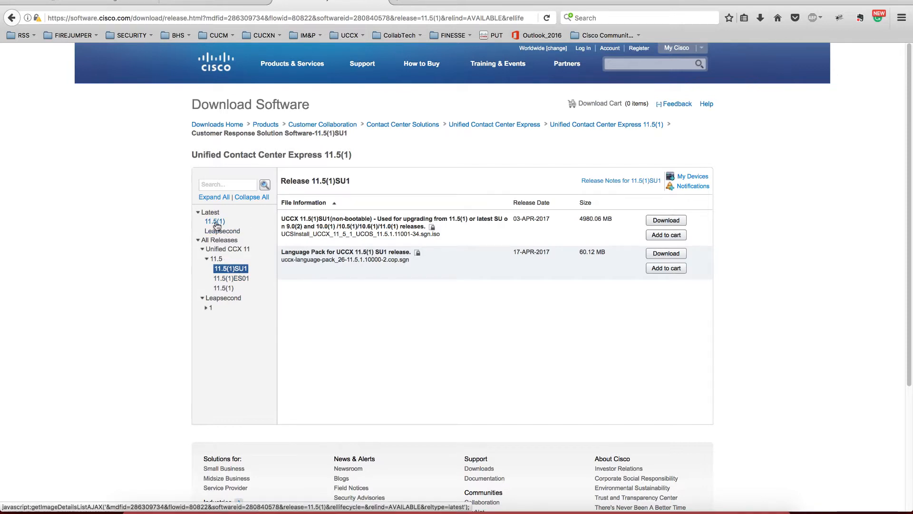
- Compare the latest 11.5(1) release files against the 11.5(1)SU1 files
left_click(214, 221)
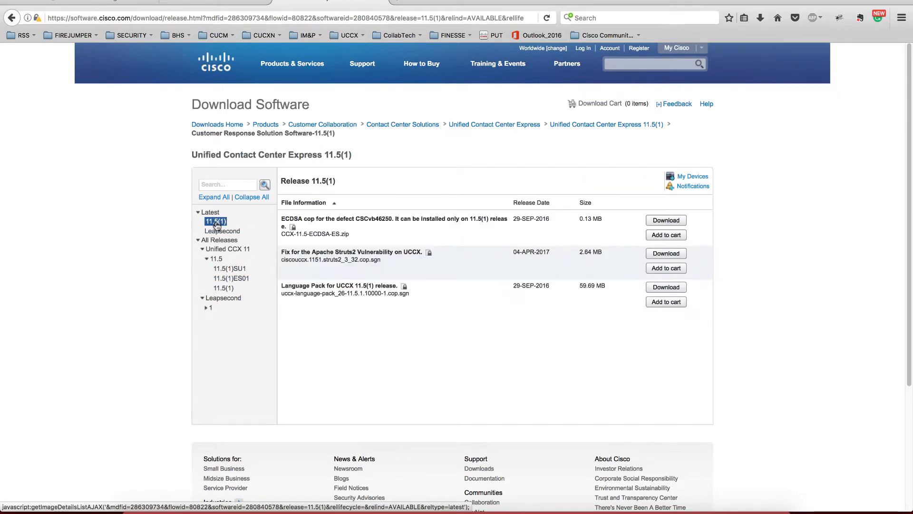
mouse_move(298, 242)
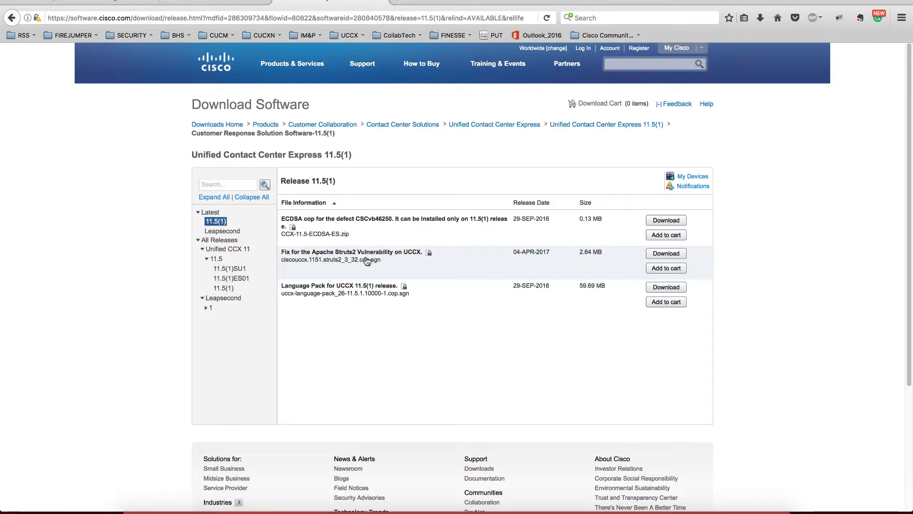
mouse_move(379, 274)
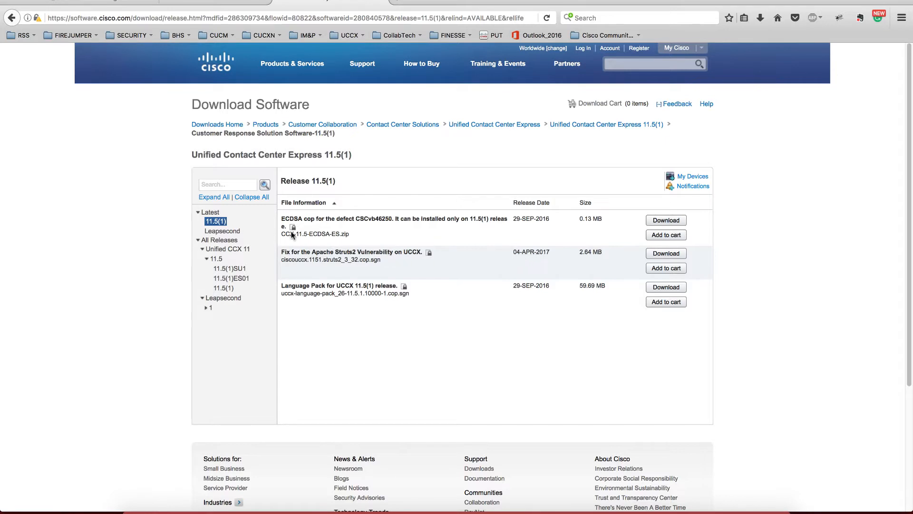
left_click(230, 269)
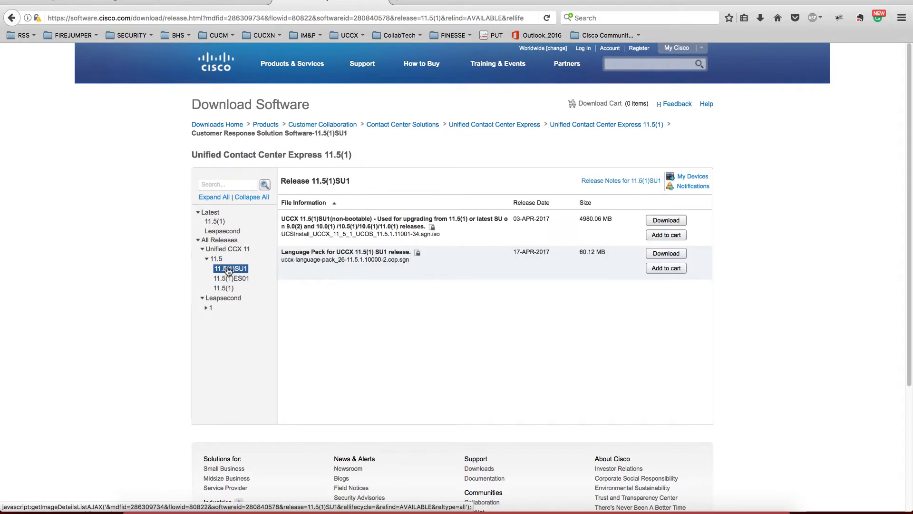
mouse_move(518, 229)
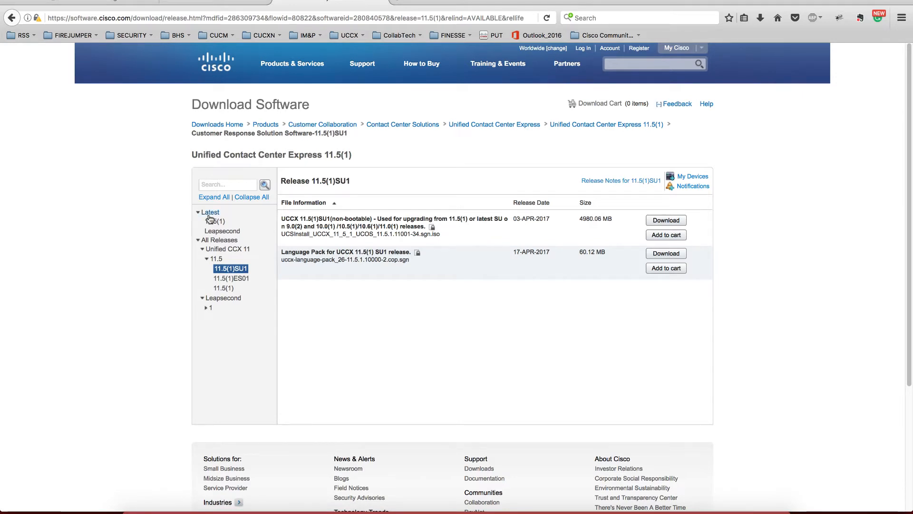
left_click(216, 221)
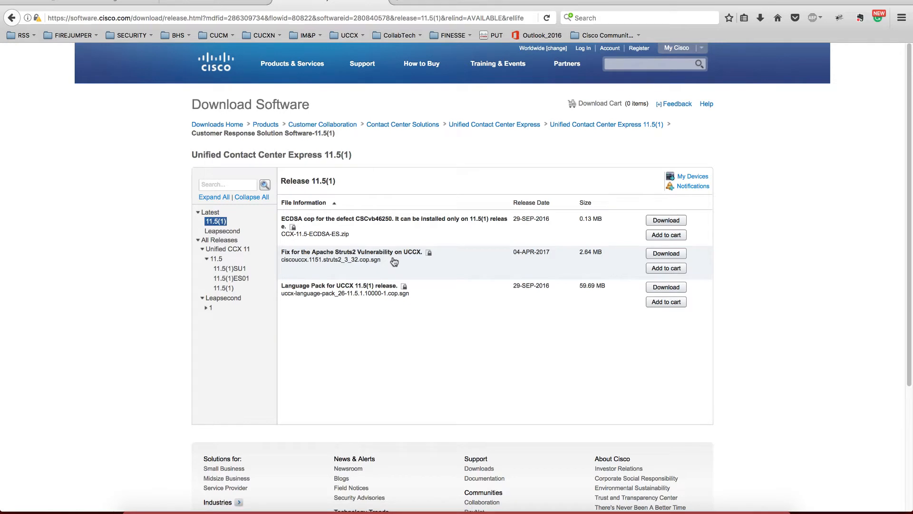
mouse_move(429, 254)
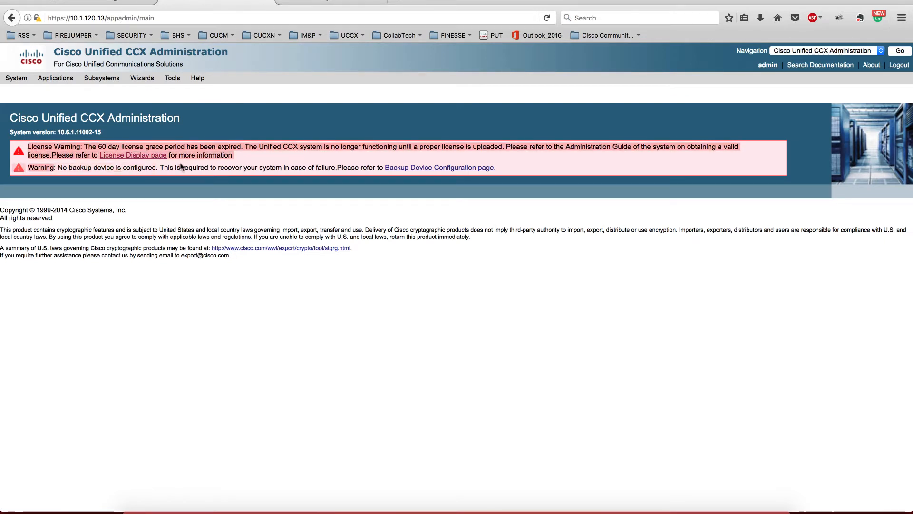
mouse_move(16, 75)
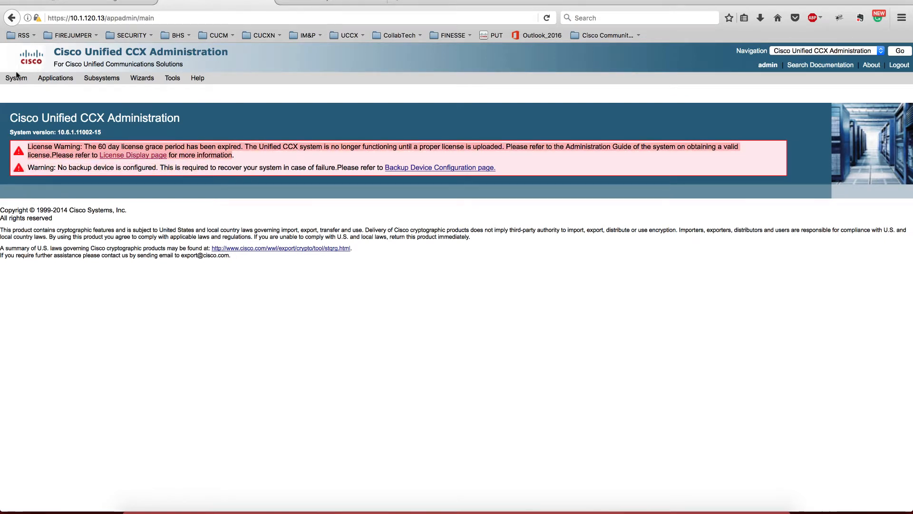
- Check System > Server, showing the single in-service UCCX server
left_click(16, 79)
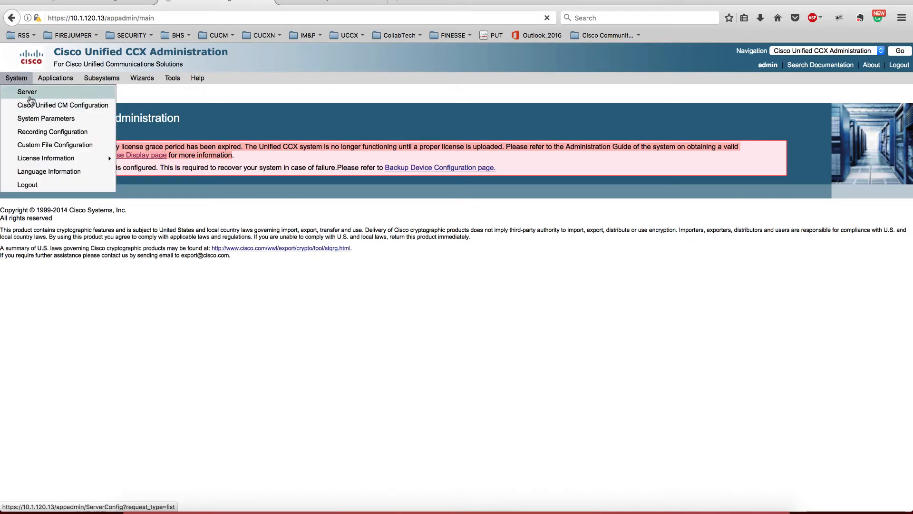
left_click(27, 92)
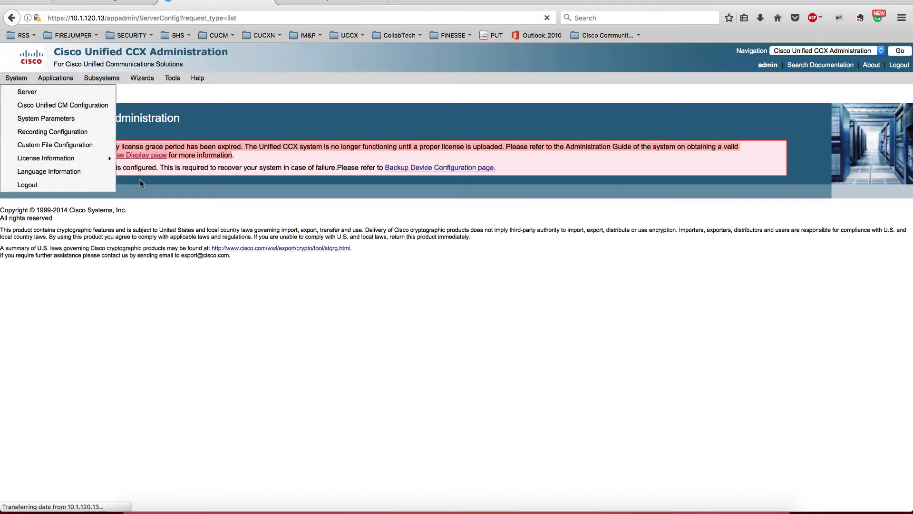
left_click(27, 91)
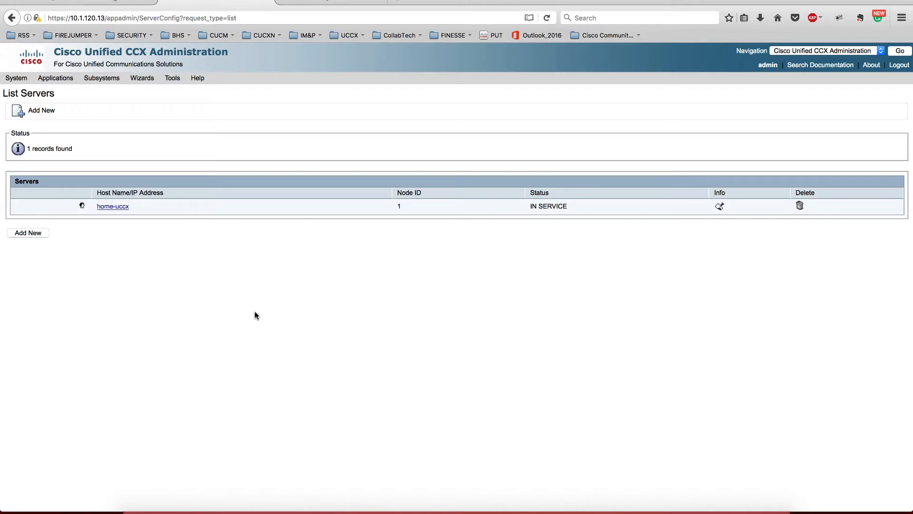
mouse_move(140, 89)
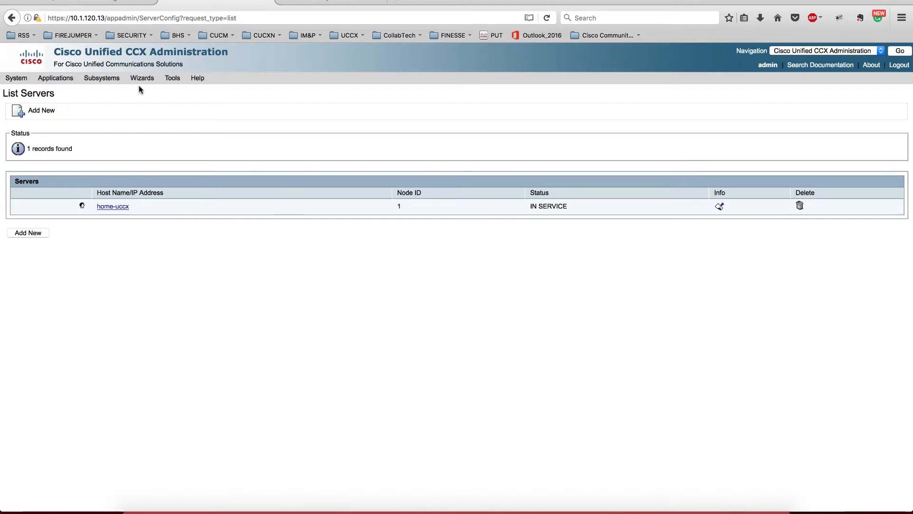
- Review the three agent resources under Subsystems > RmCm > Resources
left_click(101, 78)
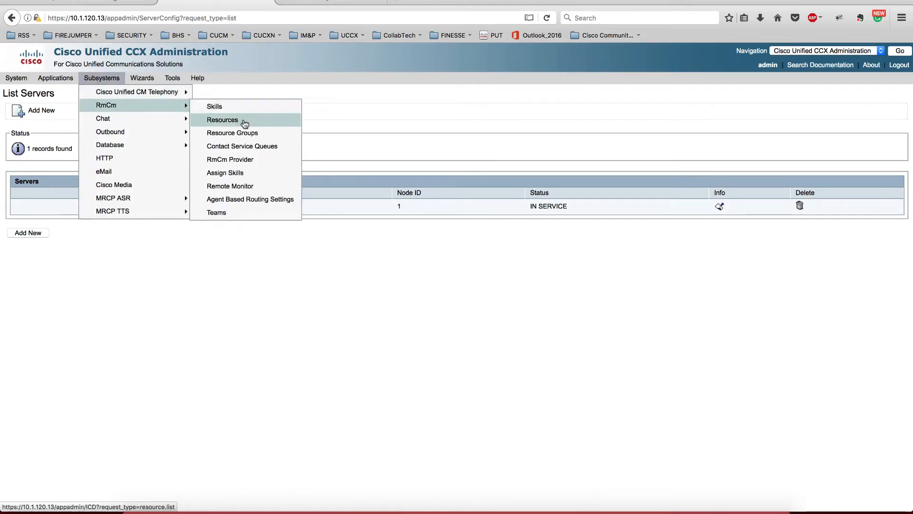
left_click(222, 120)
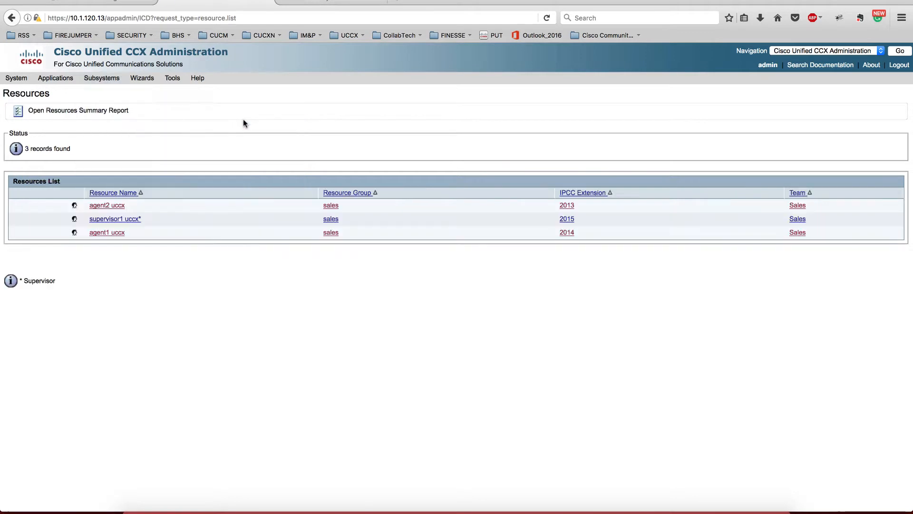
left_click(16, 78)
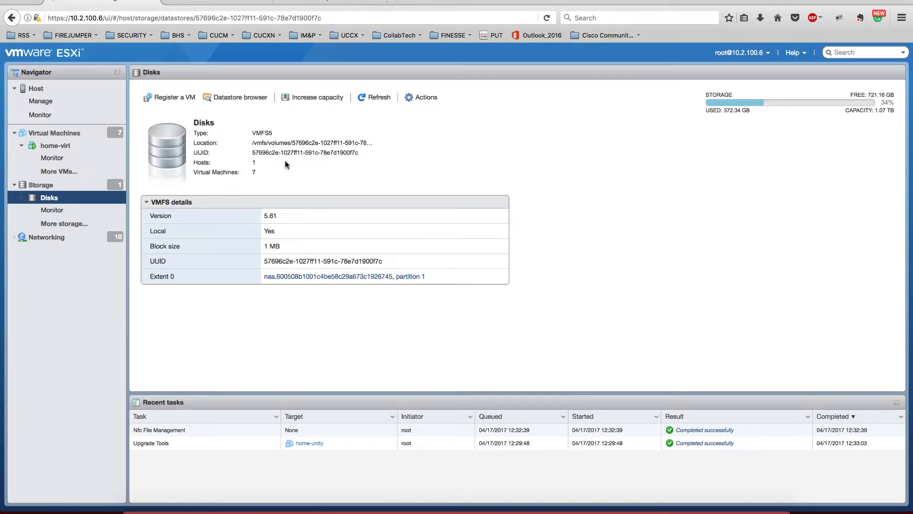
- Launch the home-uccx remote console through VMware Fusion and log in as admin
left_click(55, 133)
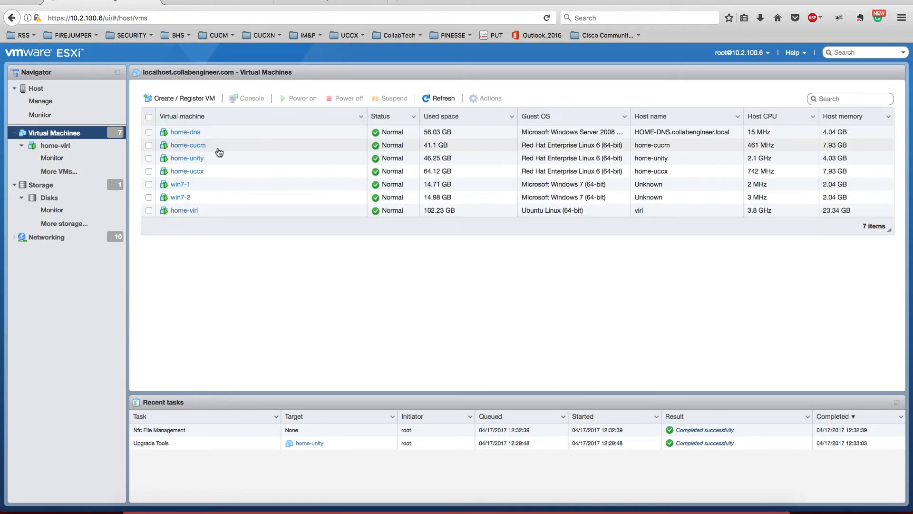
mouse_move(197, 221)
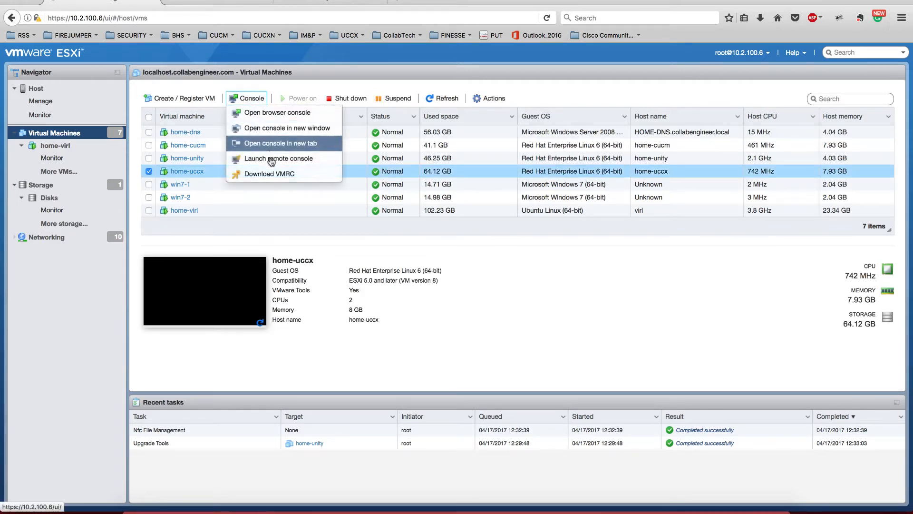
left_click(281, 159)
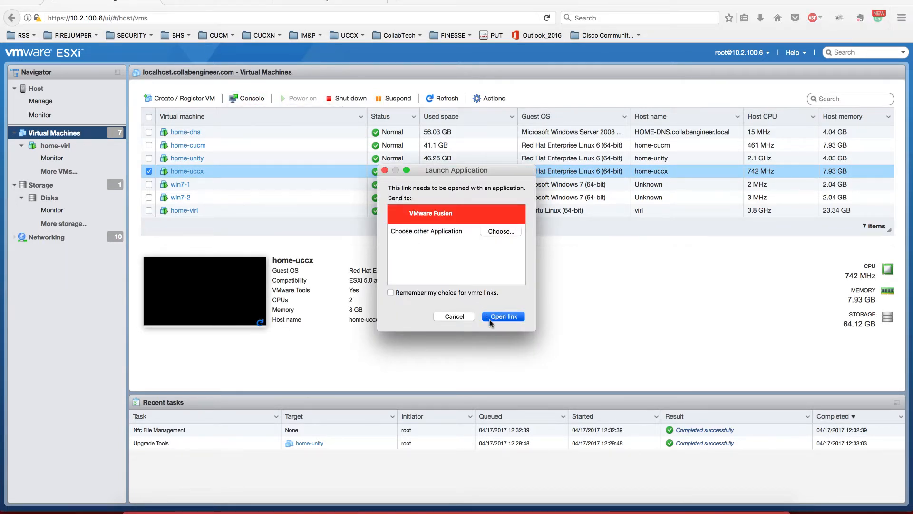
left_click(503, 316)
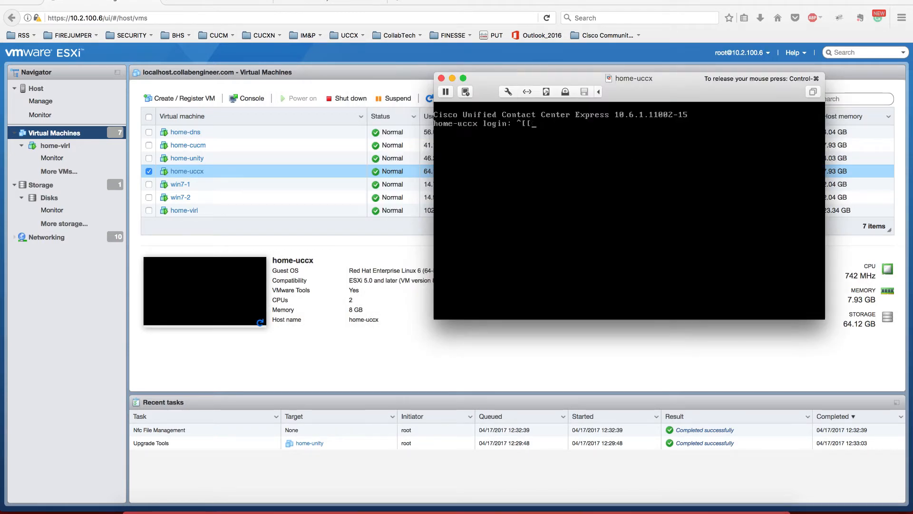
type("admin")
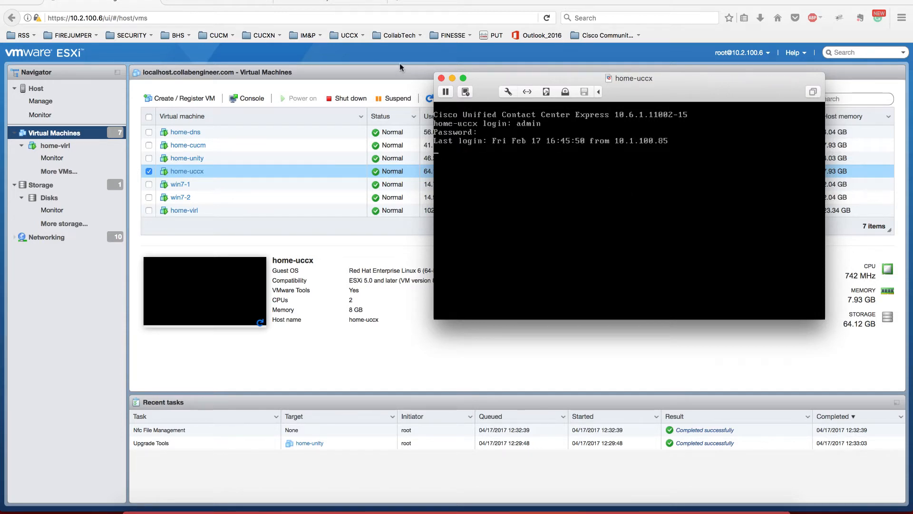
- Close the home-uccx console and cancel its endlessly loading Edit settings dialog
left_click(441, 77)
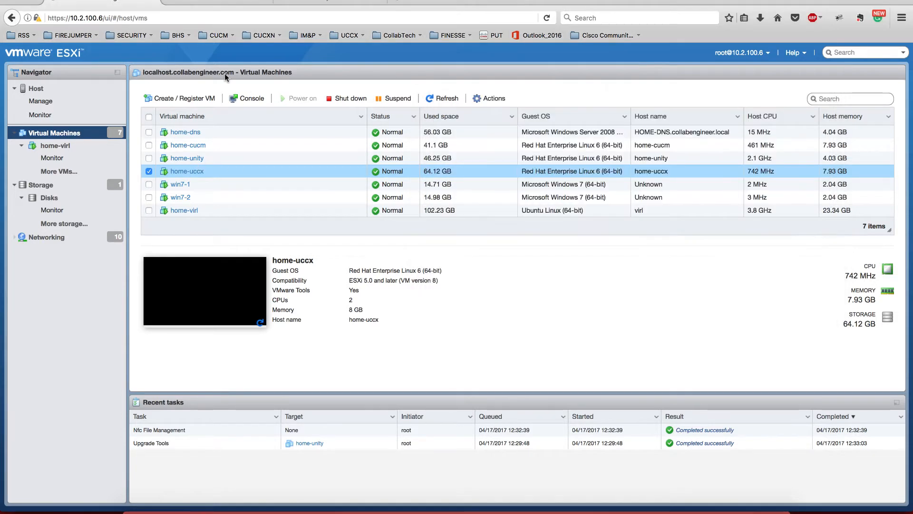
mouse_move(494, 101)
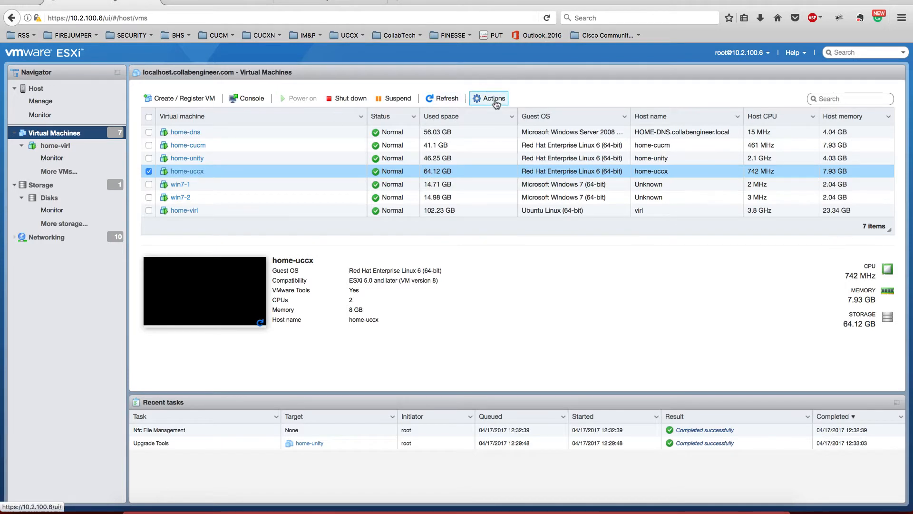
left_click(490, 98)
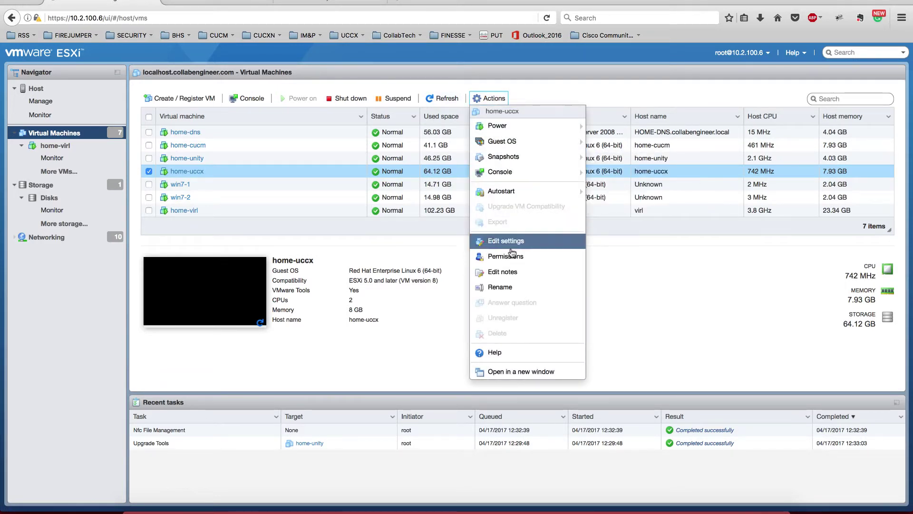
left_click(506, 241)
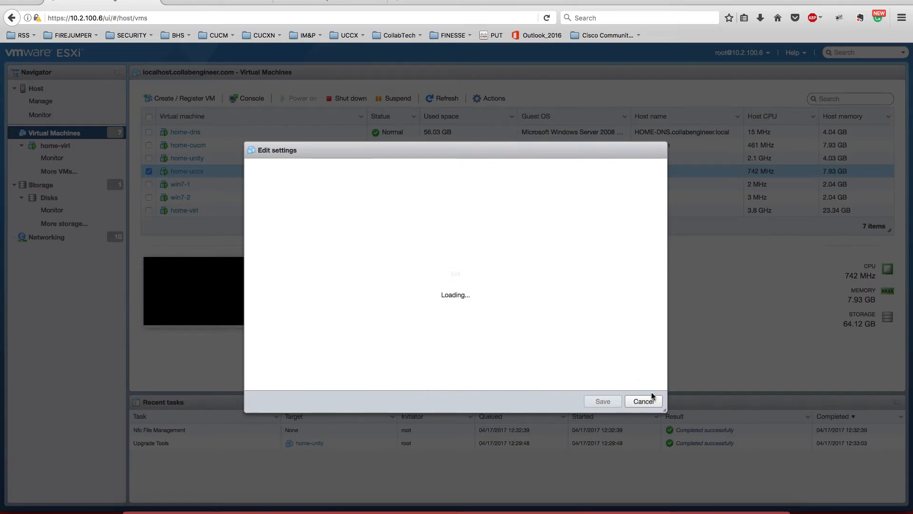
left_click(644, 401)
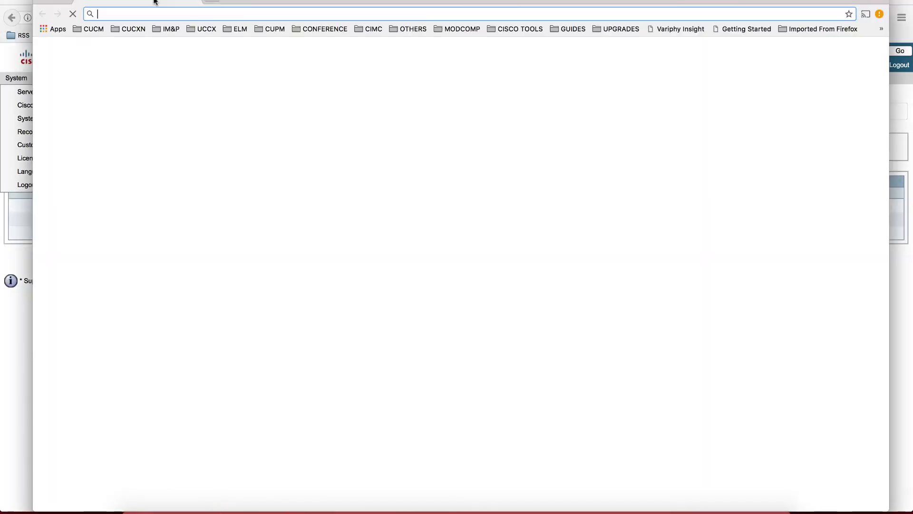
- Go to 10.2.100.6 and proceed past the untrusted certificate warning
type("10.2.100.6")
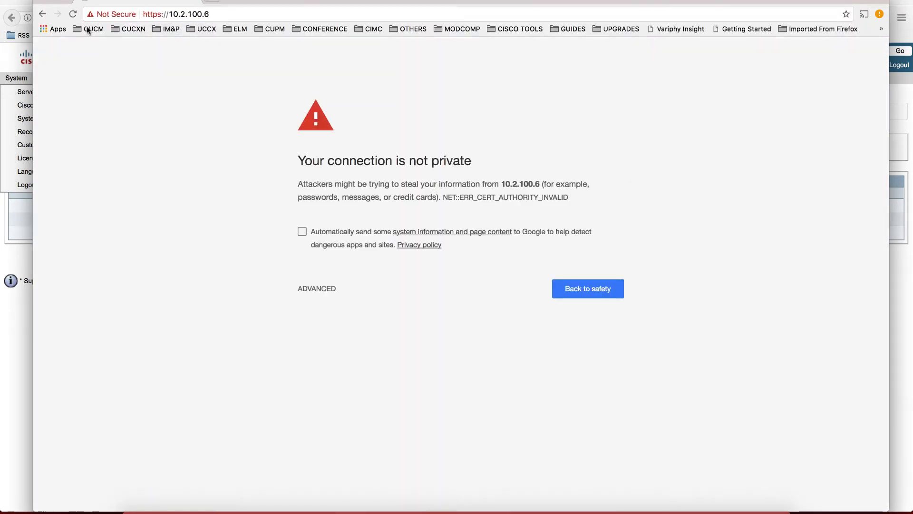
left_click(316, 289)
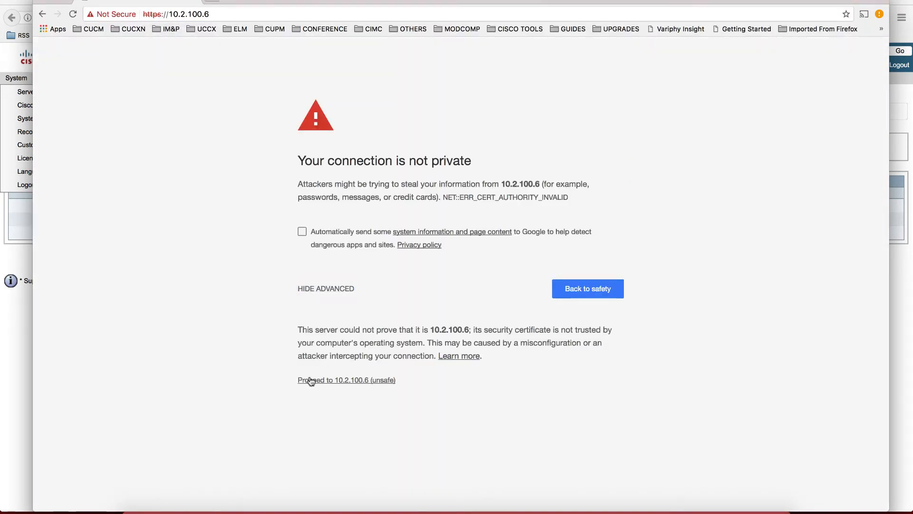
left_click(347, 380)
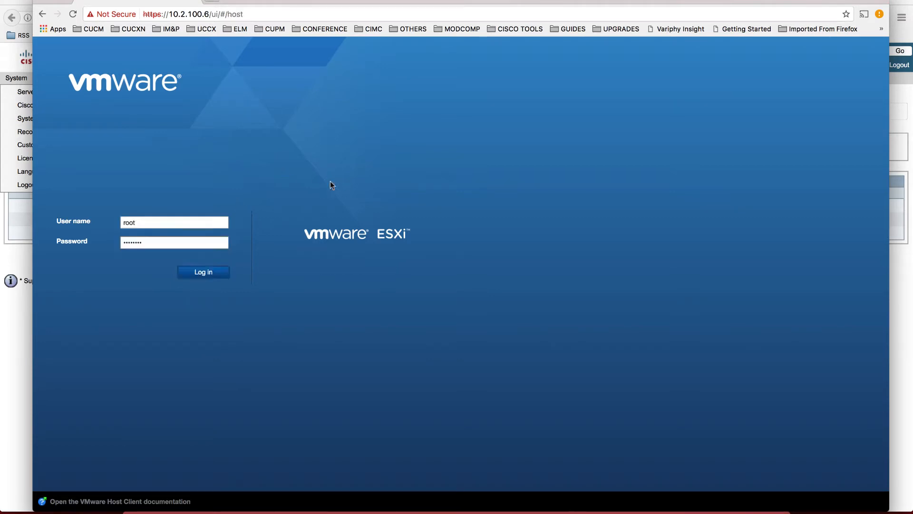
- Log in as root, dismiss the unhandled exception, and list the virtual machines
left_click(204, 272)
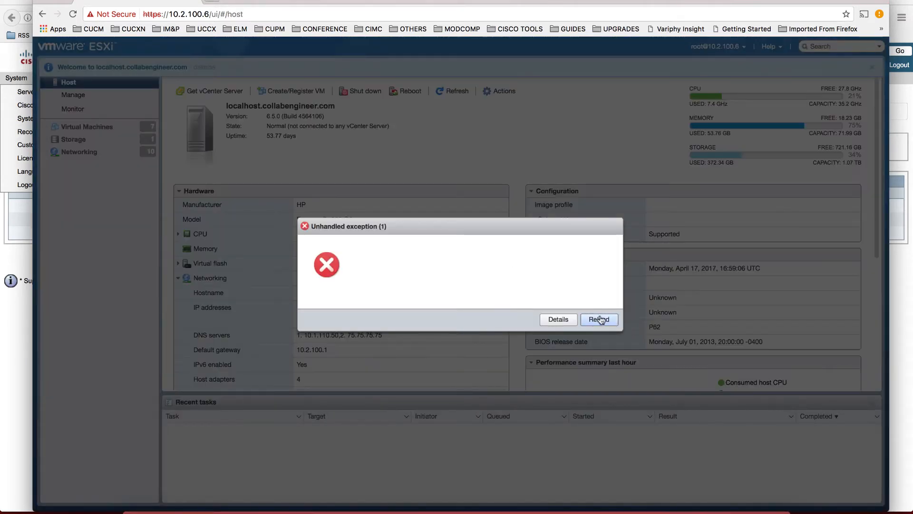
left_click(599, 319)
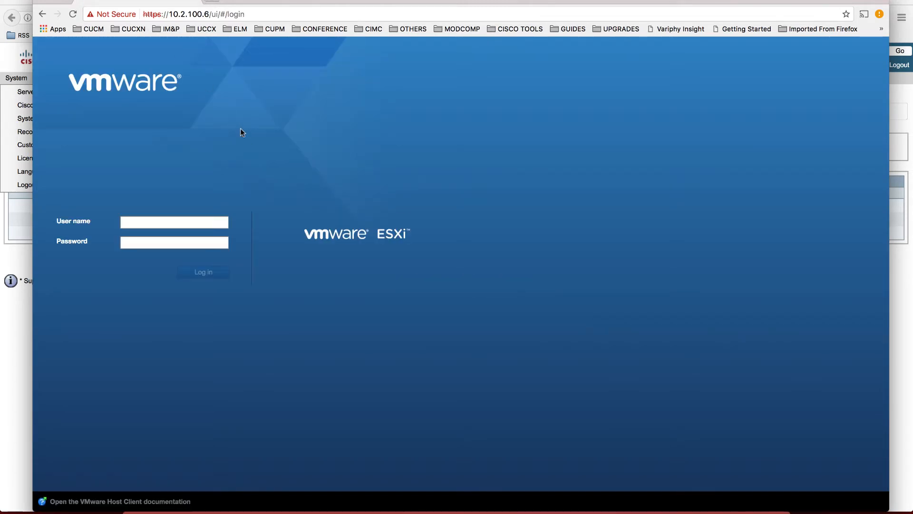
type("root")
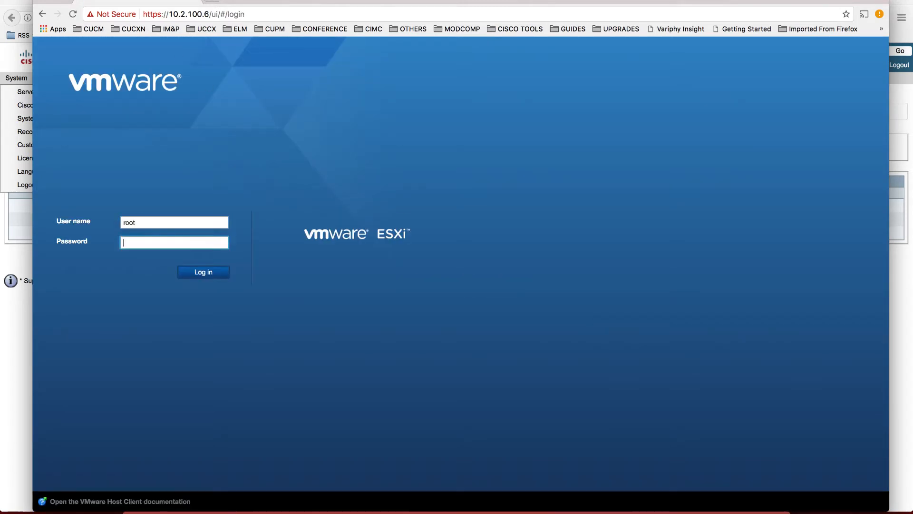
left_click(203, 272)
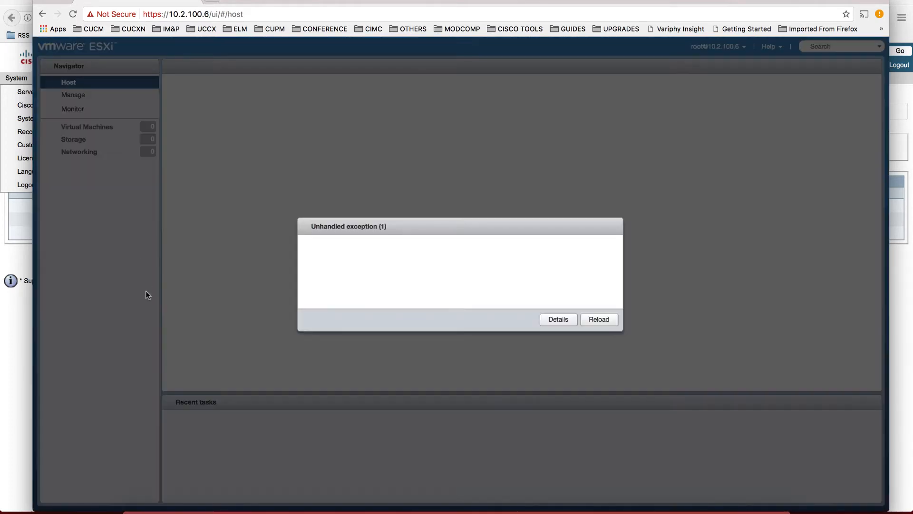
left_click(558, 319)
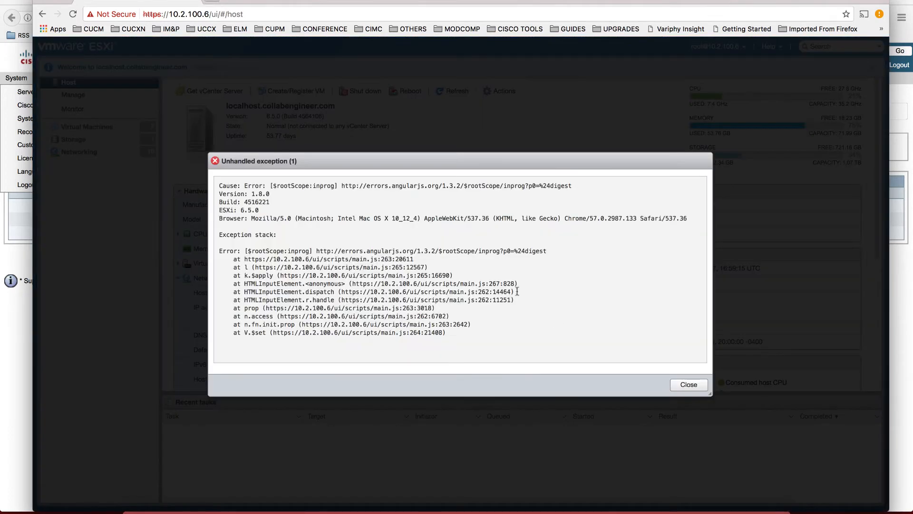
left_click(688, 384)
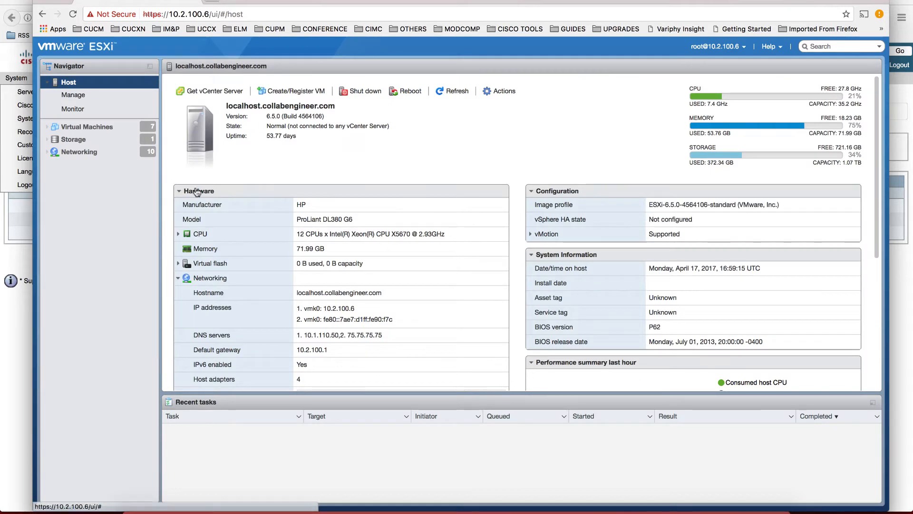
left_click(86, 127)
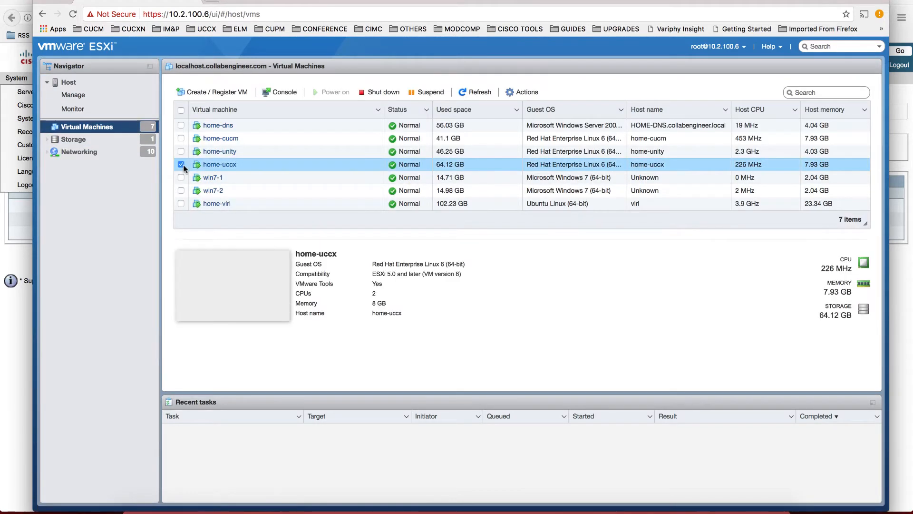
- Open home-uccx's Edit settings and expand CD/DVD Drive 1 showing the UCCX 10.6 ISO
left_click(527, 93)
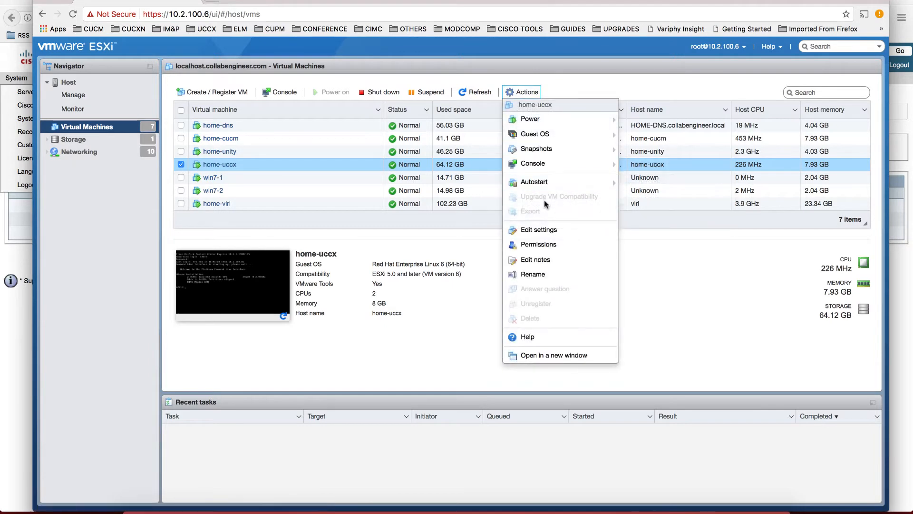
left_click(539, 230)
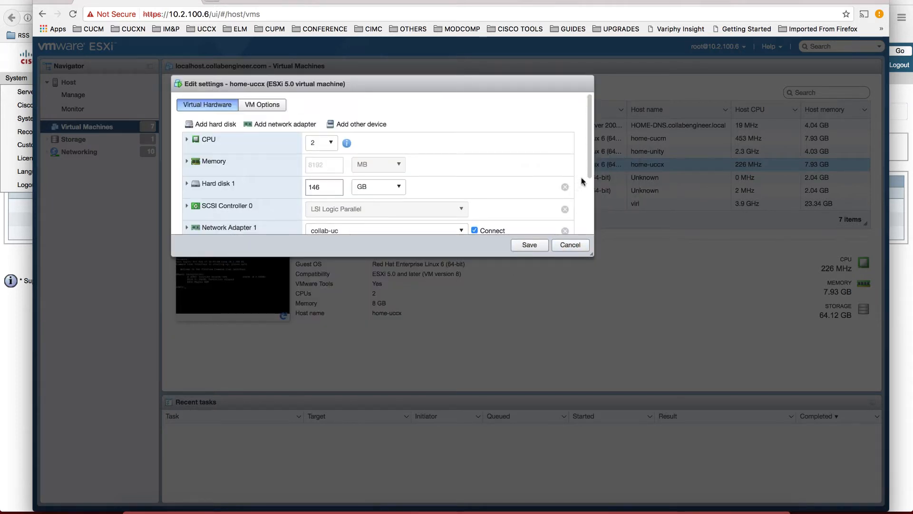
mouse_move(459, 264)
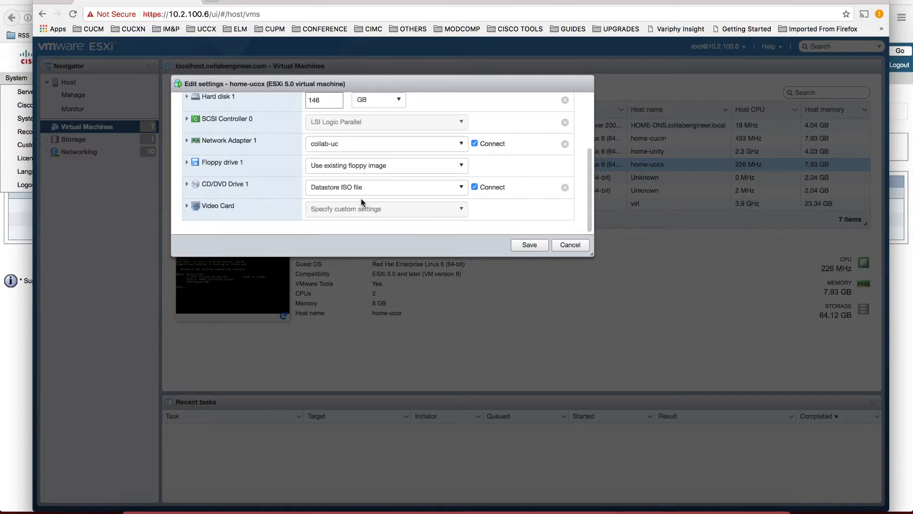
left_click(187, 183)
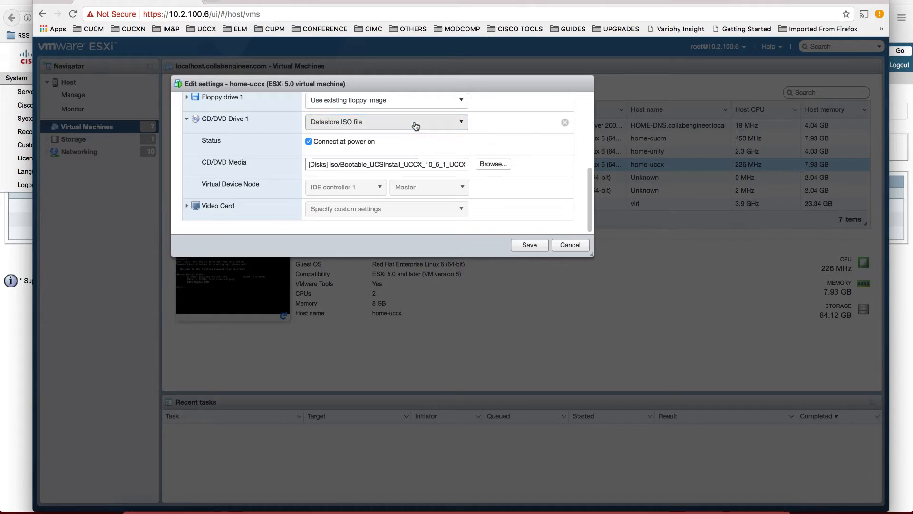
- Mount UCSInstall_UCCX_11_5_1 ISO from the datastore iso folder on CD/DVD Drive 1 and save
left_click(493, 164)
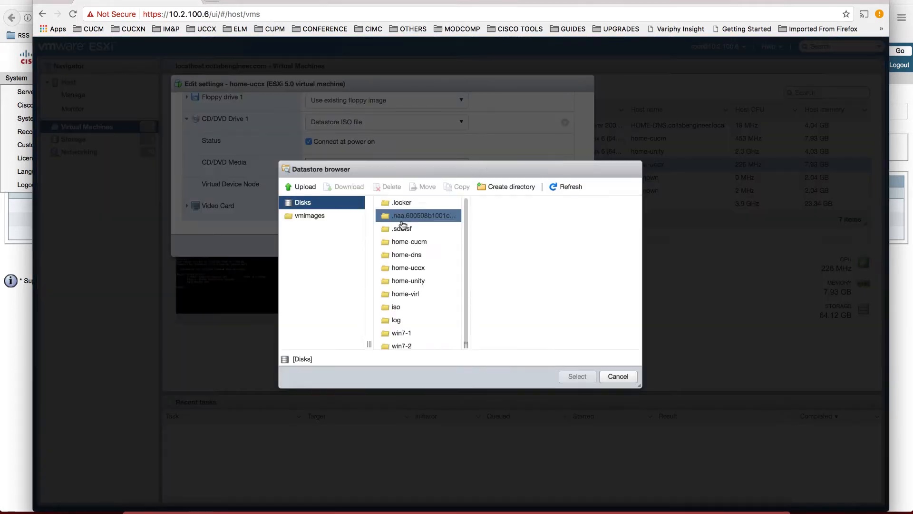
left_click(396, 307)
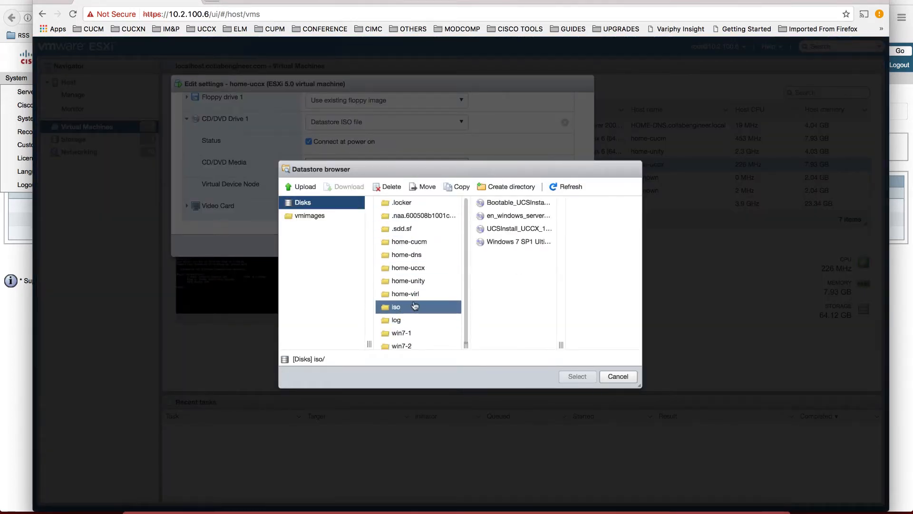
left_click(518, 241)
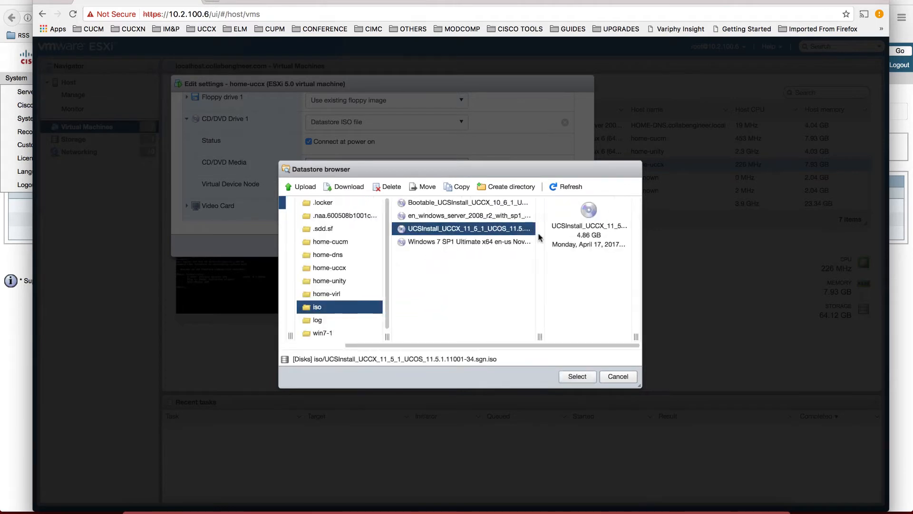
mouse_move(601, 378)
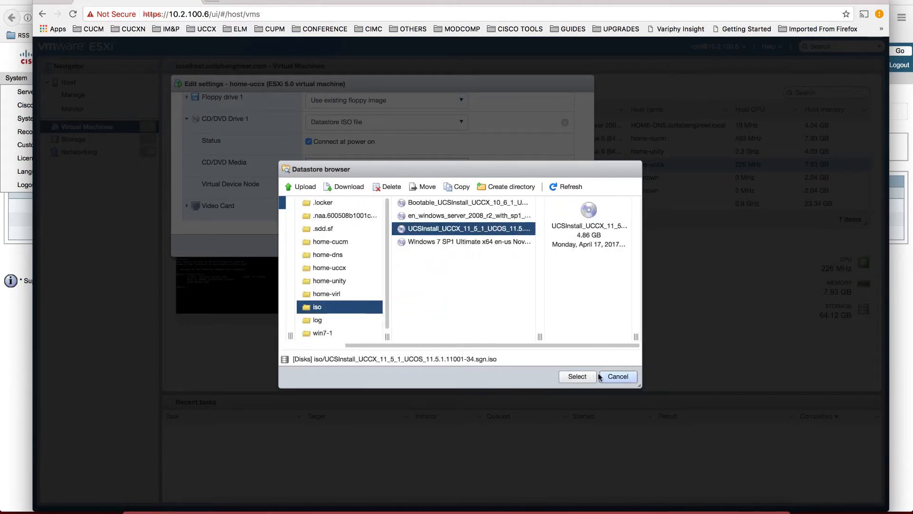
left_click(577, 376)
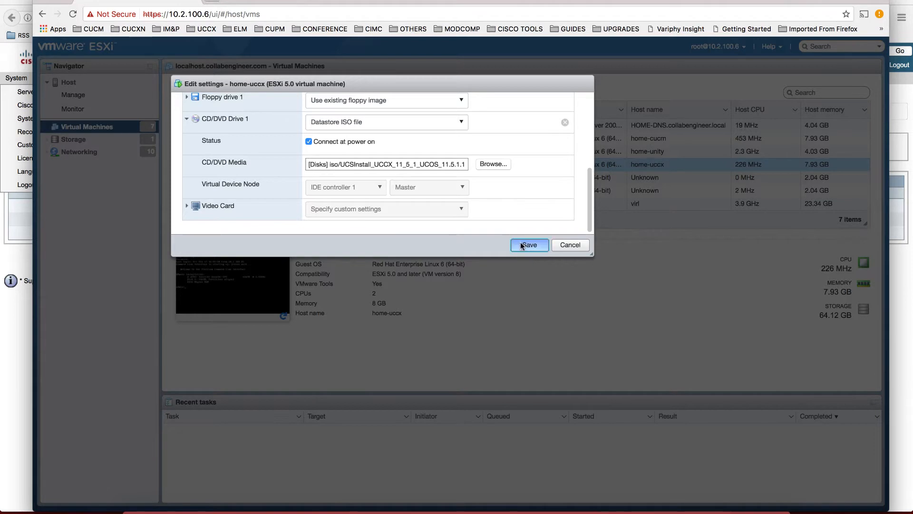
left_click(529, 245)
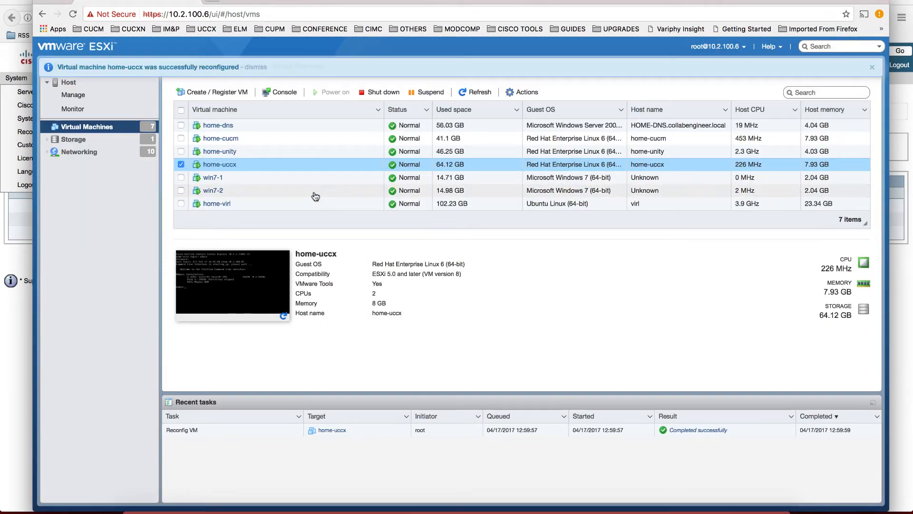
- Run 'utils system upgrade initiate' in the home-uccx console
left_click(284, 91)
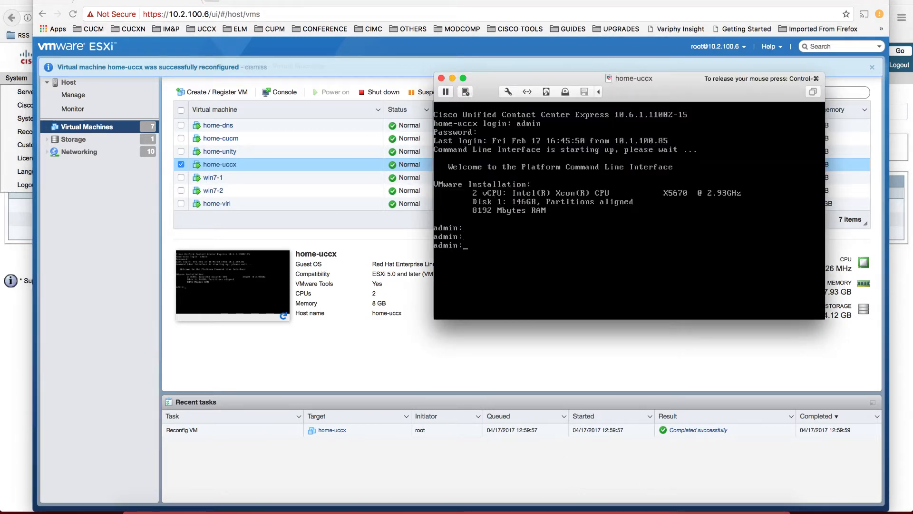
type("util")
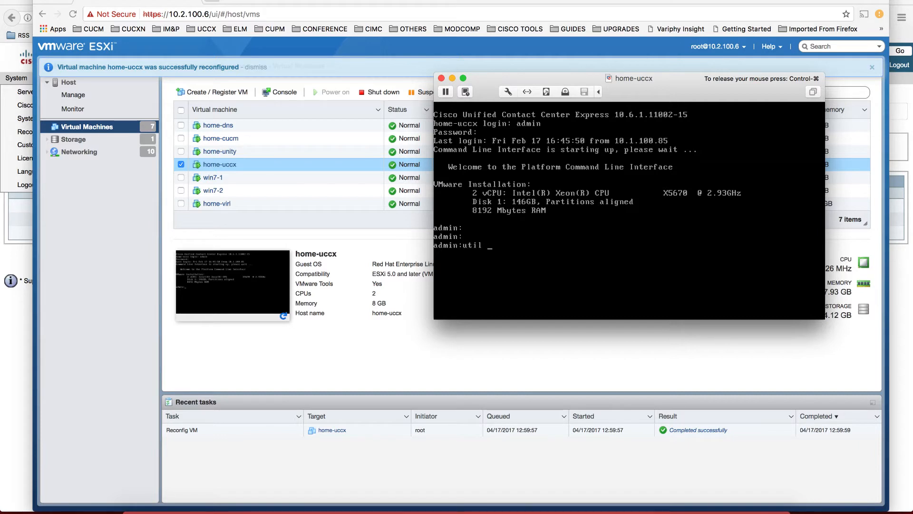
type("system upgrade")
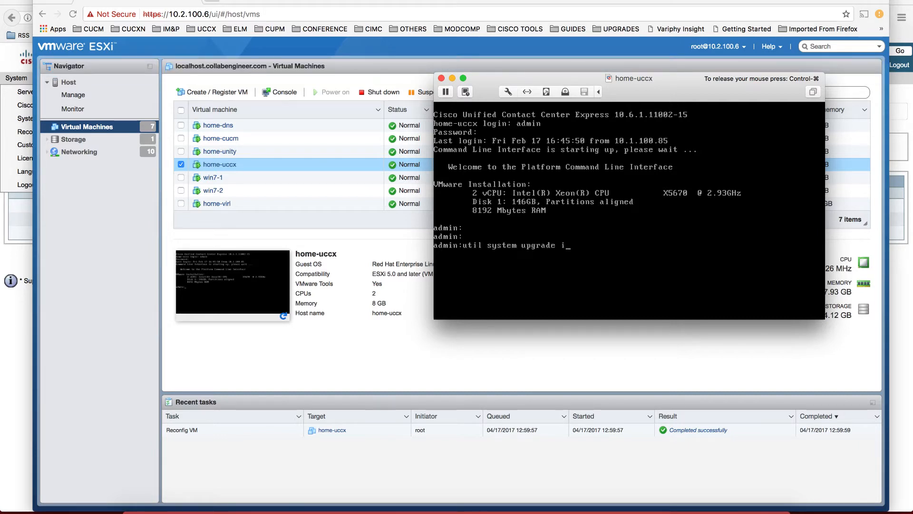
type("initi")
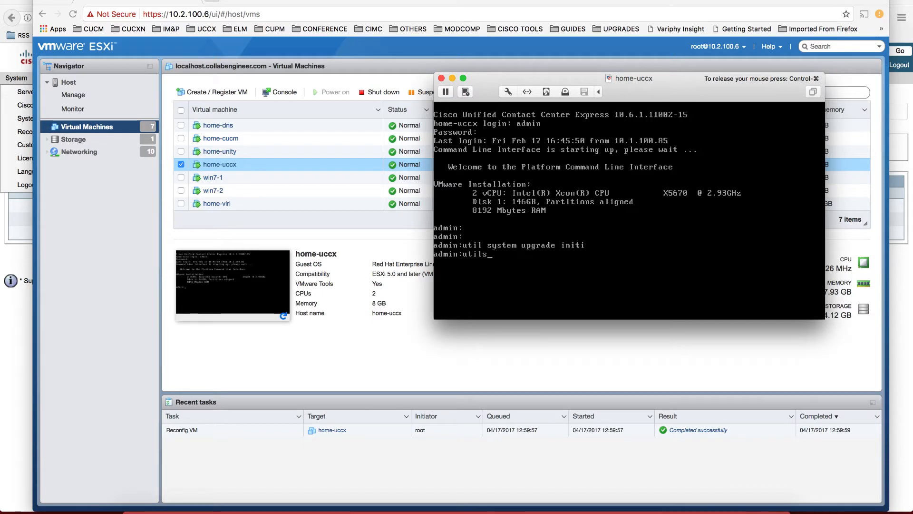
type("syste")
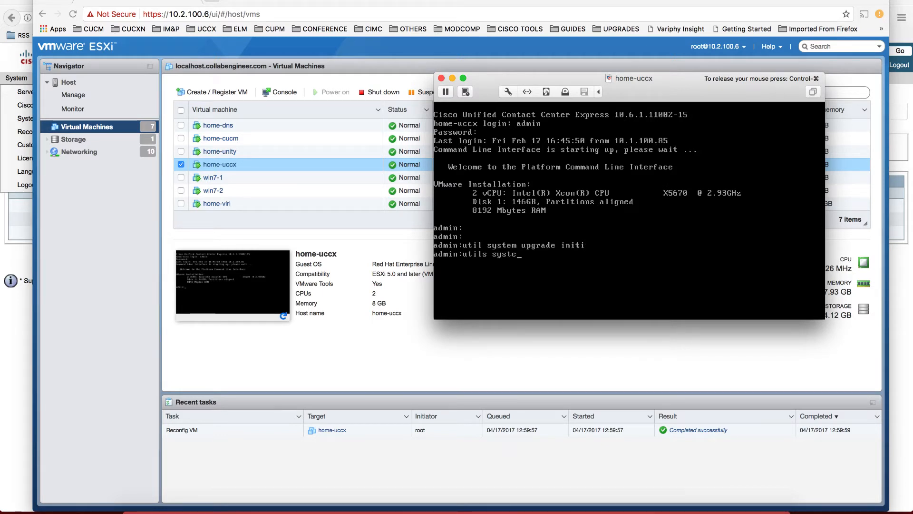
type("utils system upgrade initiate")
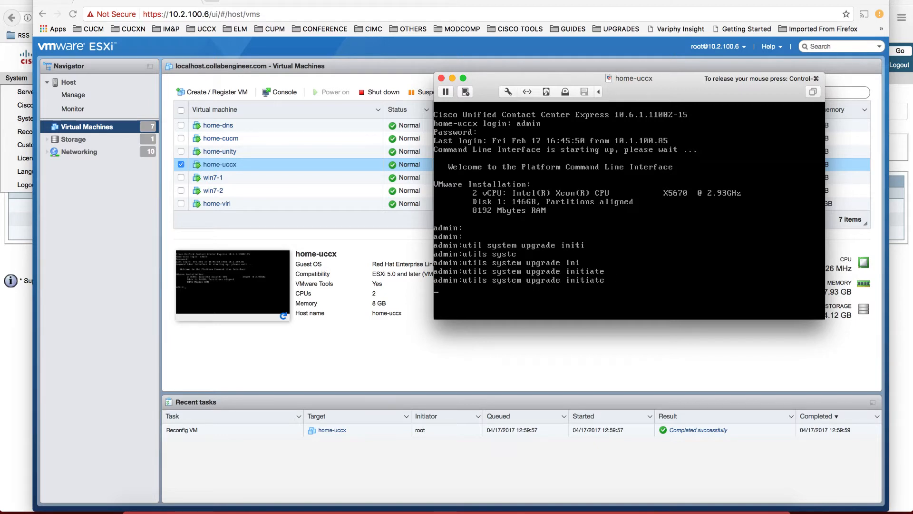
key("Return")
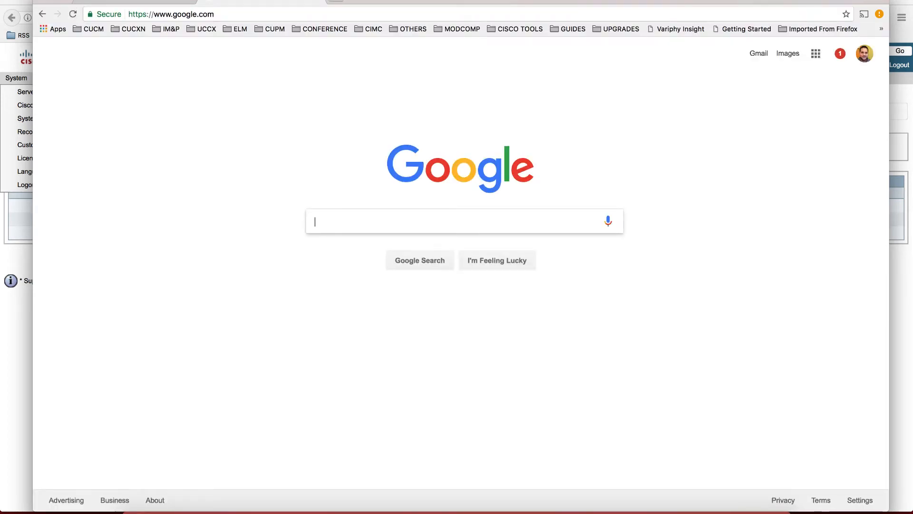
- Search Google for 'uccx 11.5 wiki' and open the UCCX virtualization DocWiki result
type("u")
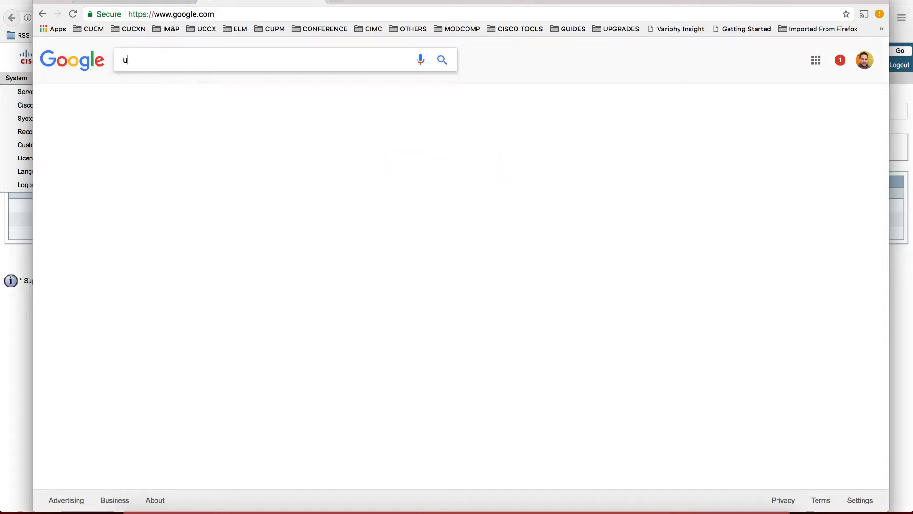
type("uccx 11.5 chat")
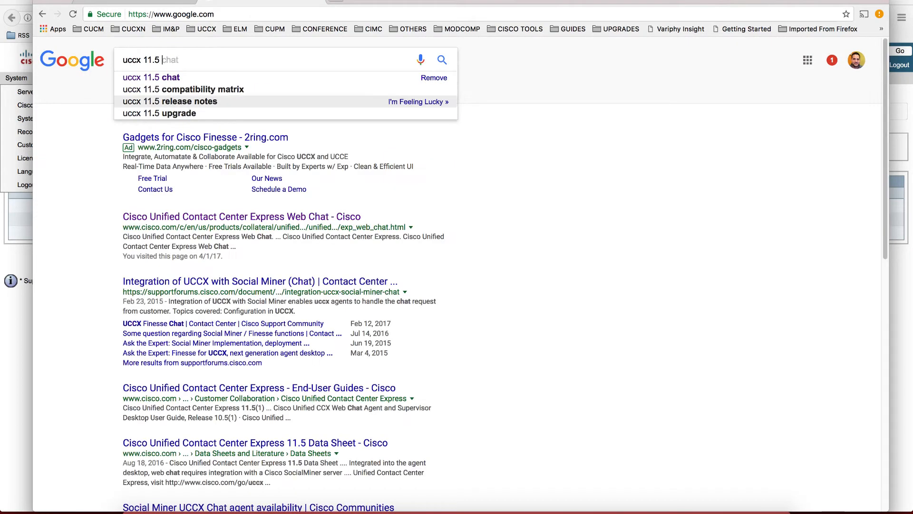
type("uccx 11.5 wiki")
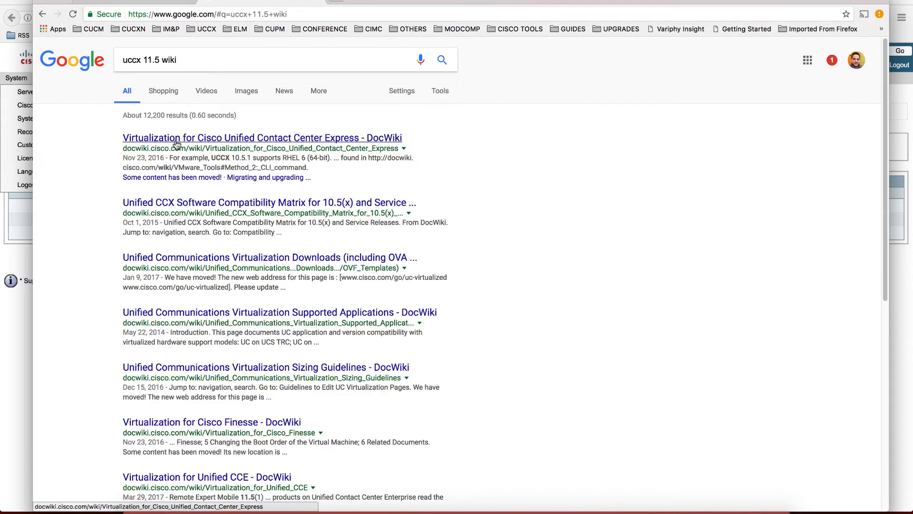
left_click(252, 137)
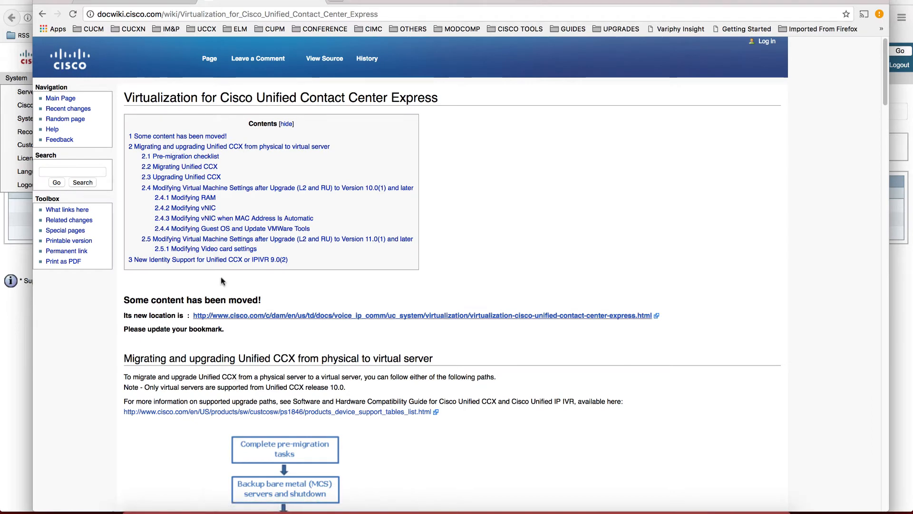
mouse_move(206, 172)
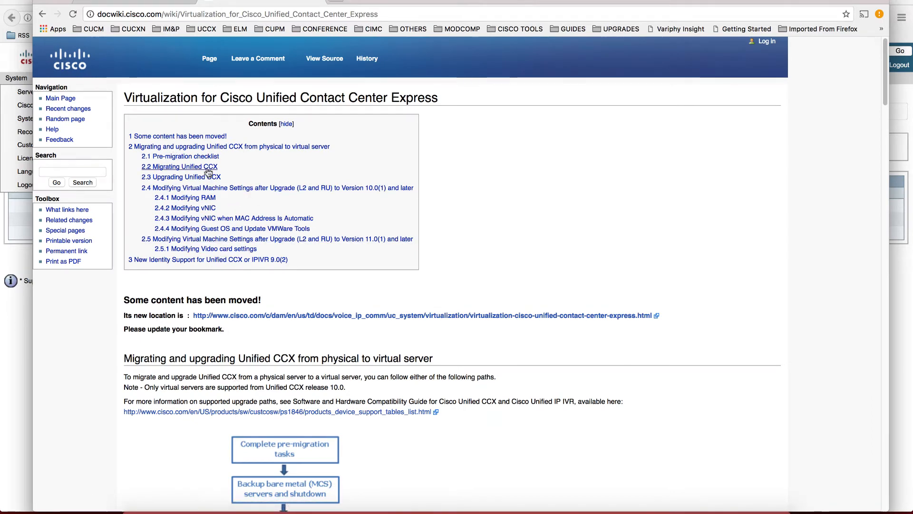
- Browse the upgrade sections and follow the link to the page's new cisco.com location
left_click(181, 177)
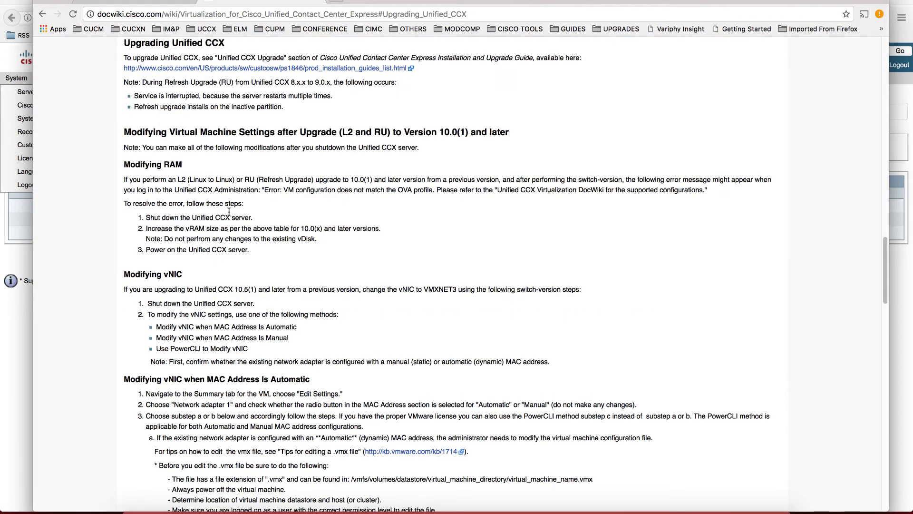
left_click(239, 67)
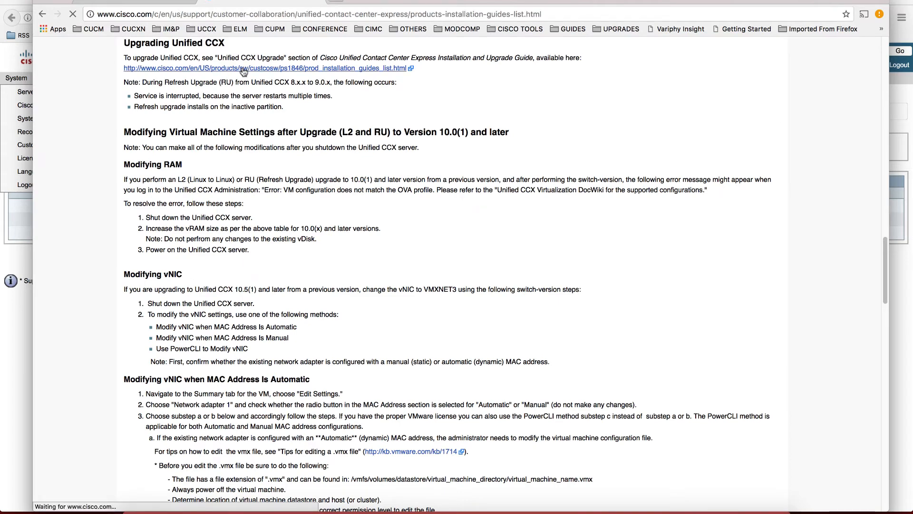
left_click(246, 68)
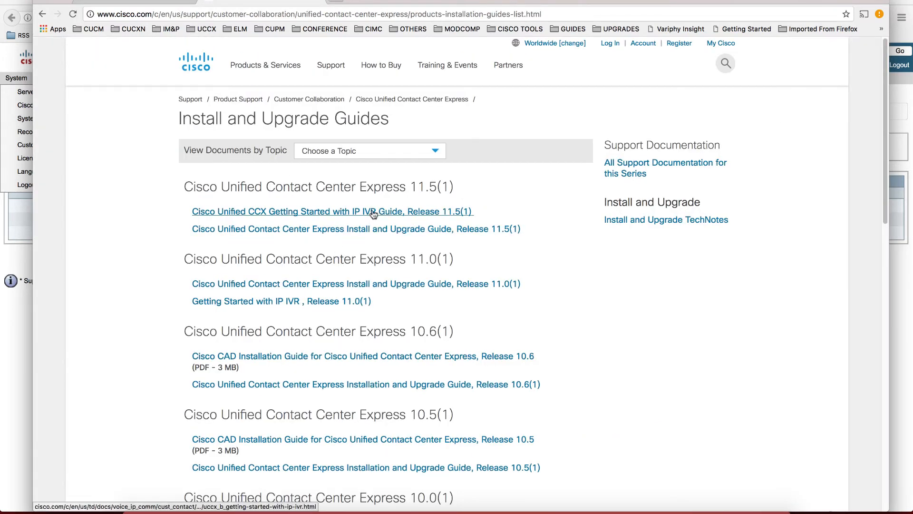
scroll("down", 3)
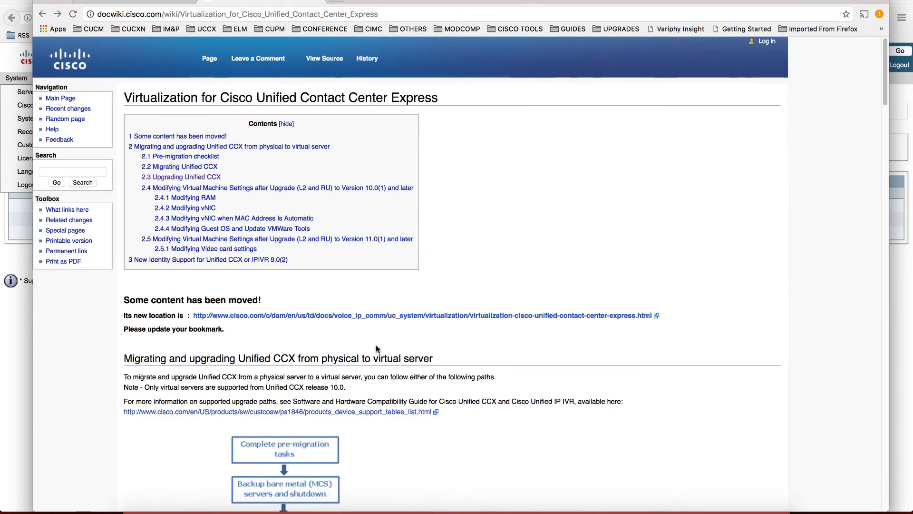
left_click(427, 316)
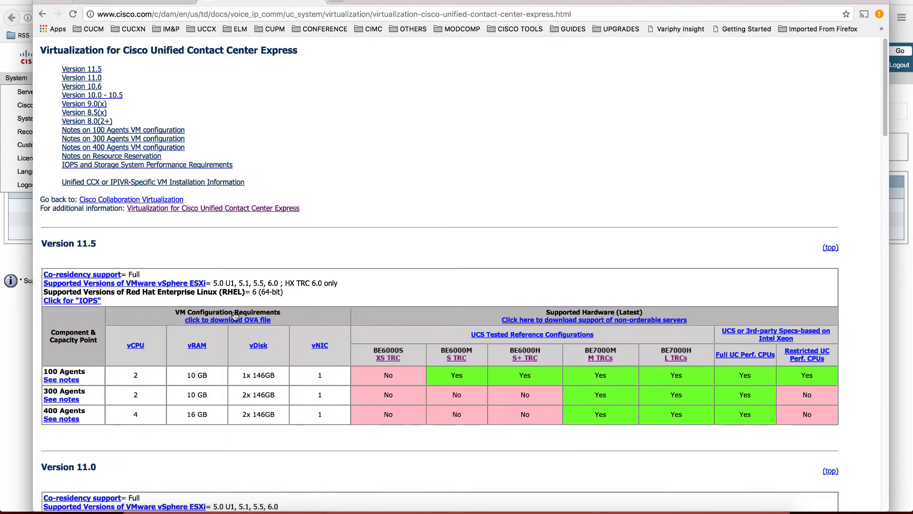
- Scroll to the Version 11.5 table listing 2 vCPU and 10 GB vRAM for 100 agents
scroll("down", 3)
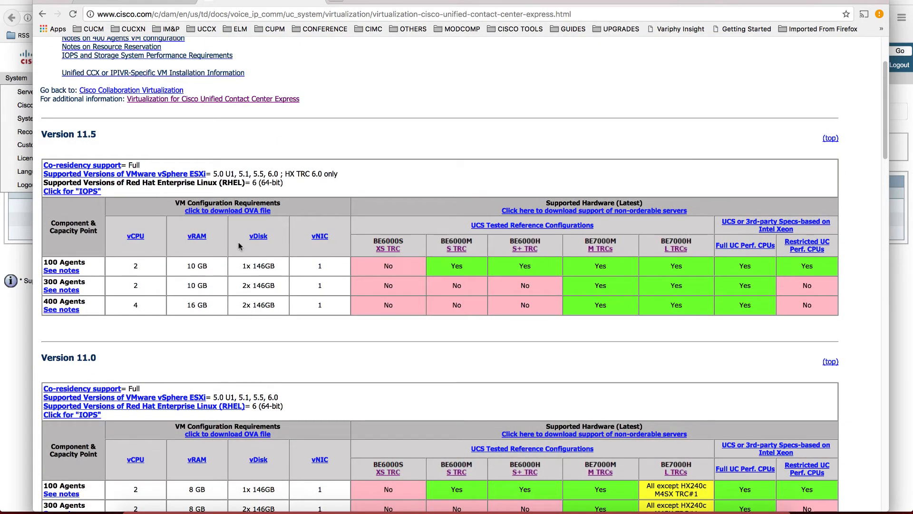
mouse_move(187, 266)
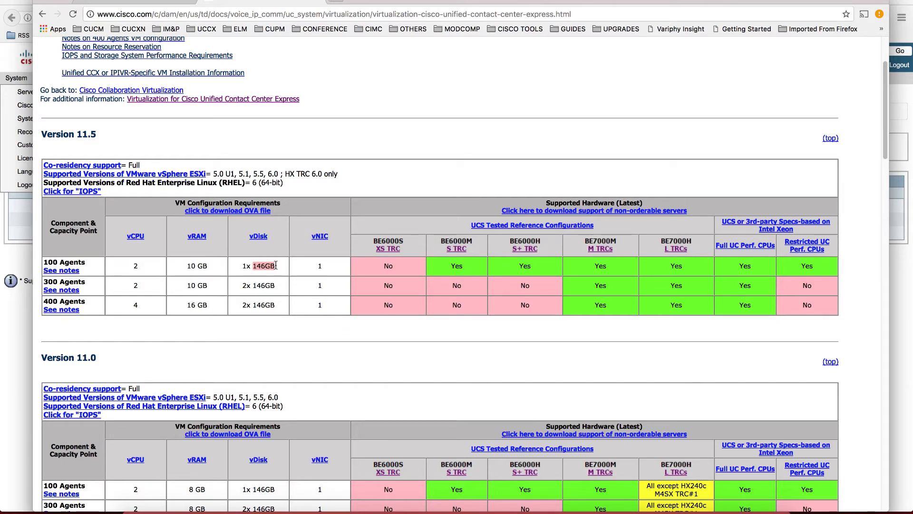
mouse_move(252, 271)
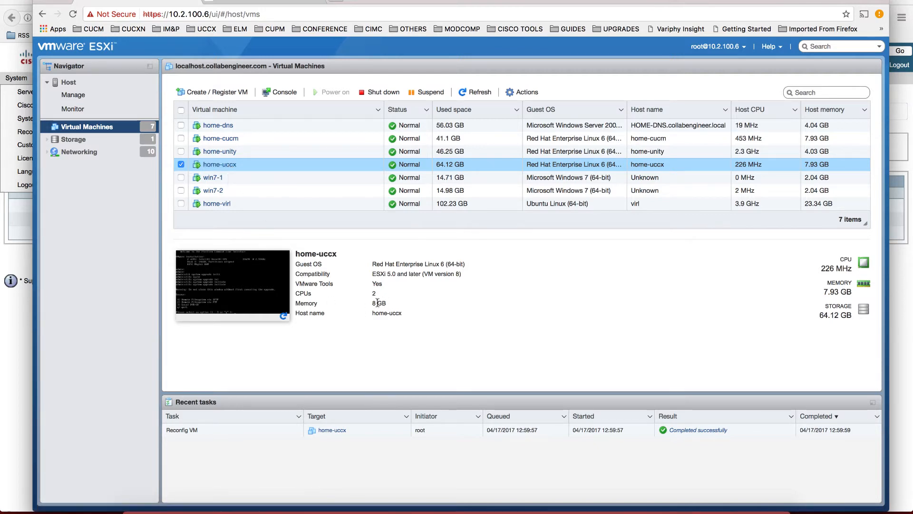
mouse_move(218, 166)
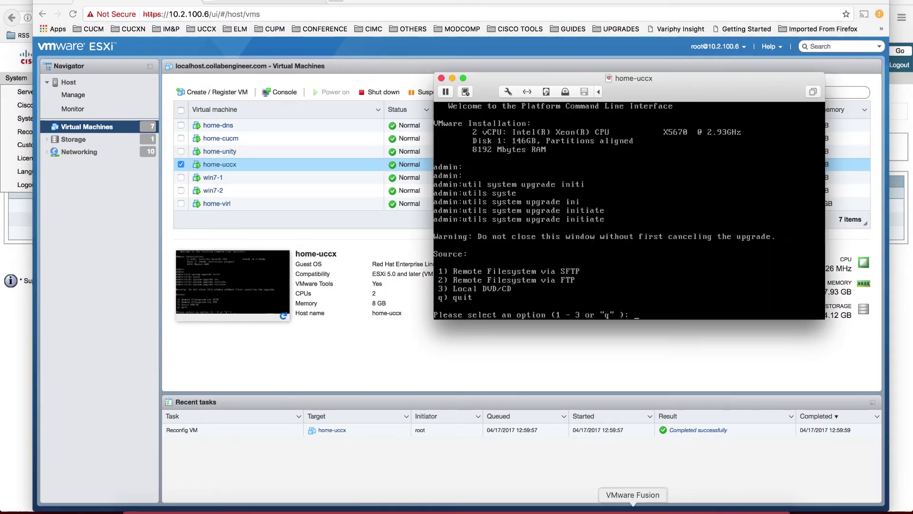
- Quit the upgrade prompt with 'q', shut down home-uccx confirming 'yes', and return to the requirements page
type("q")
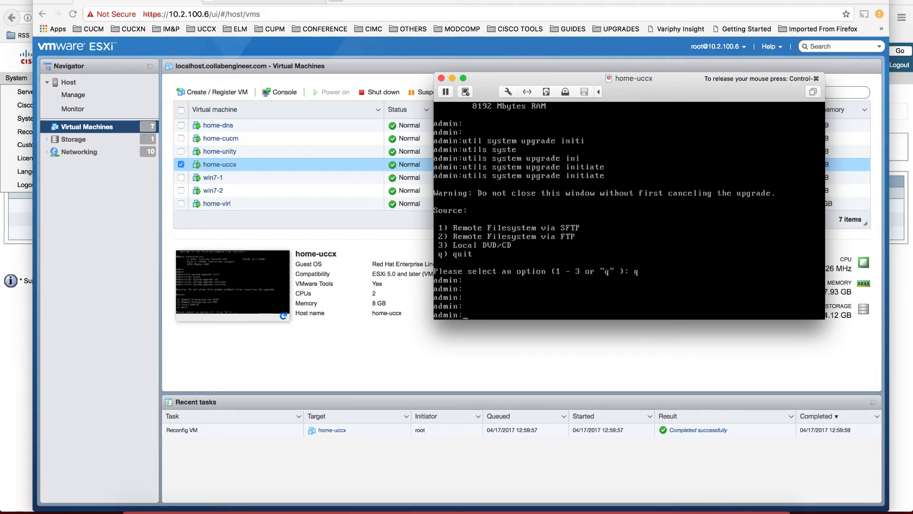
type("utils system shutdown")
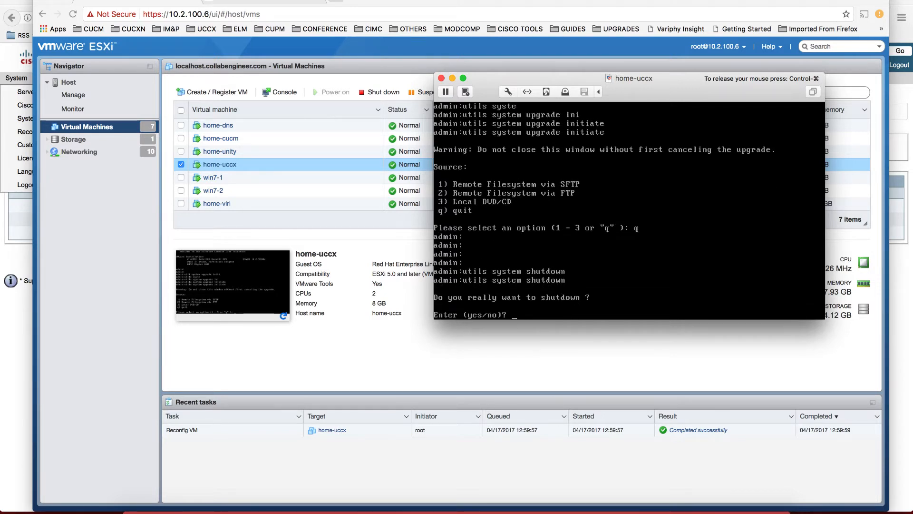
type("yes")
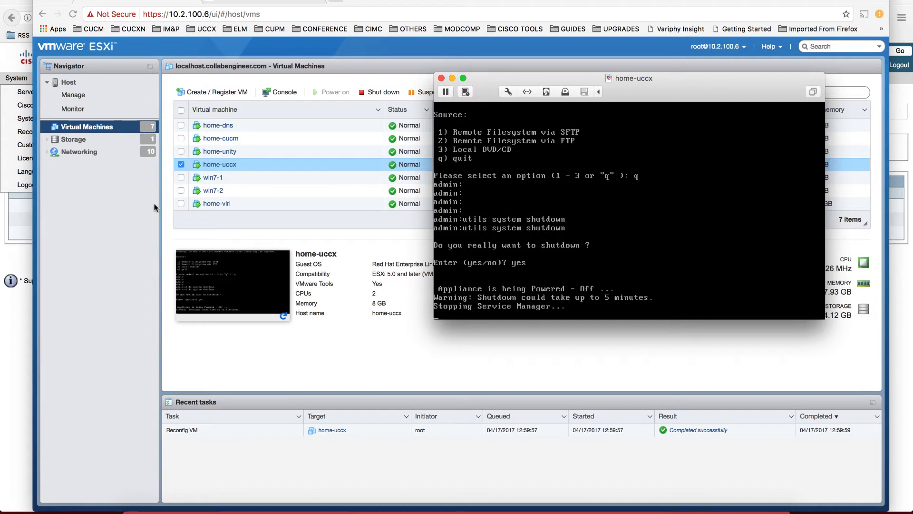
left_click(441, 78)
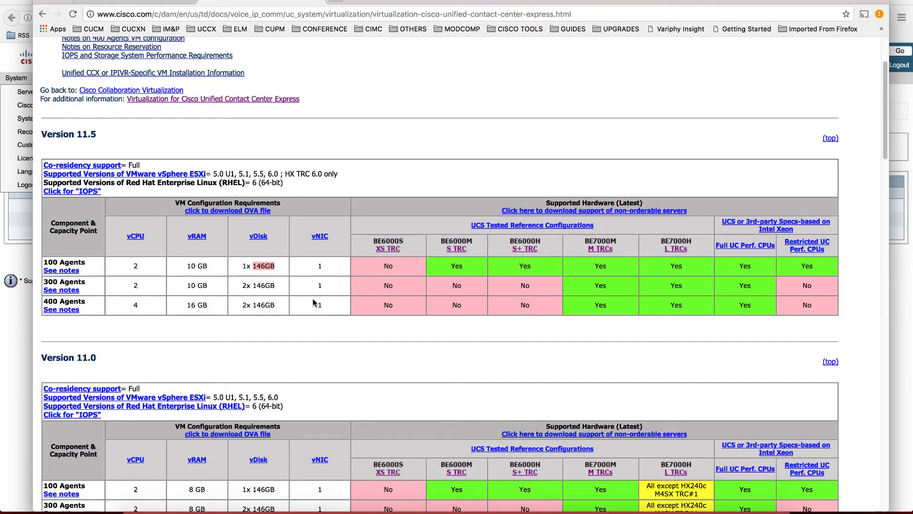
- Scroll down the virtualization page to the Version 11.5 heading
scroll("down", 3)
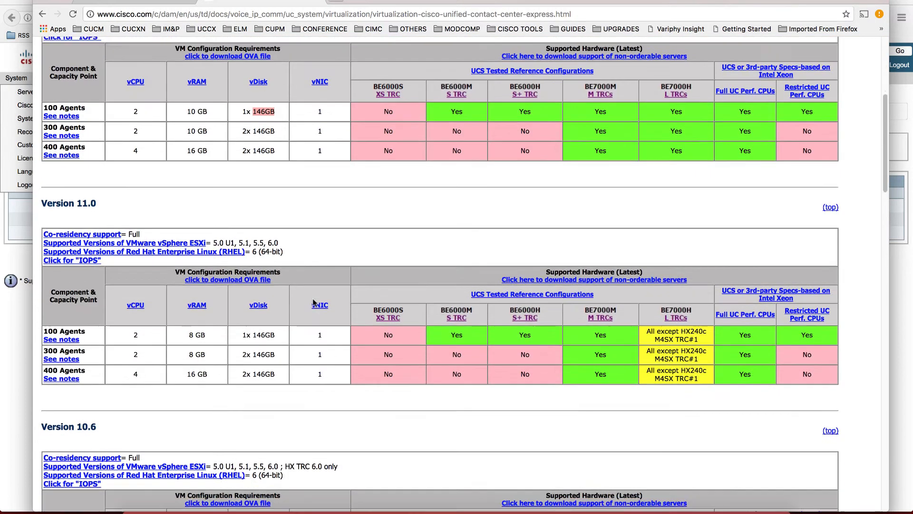
scroll("down", 3)
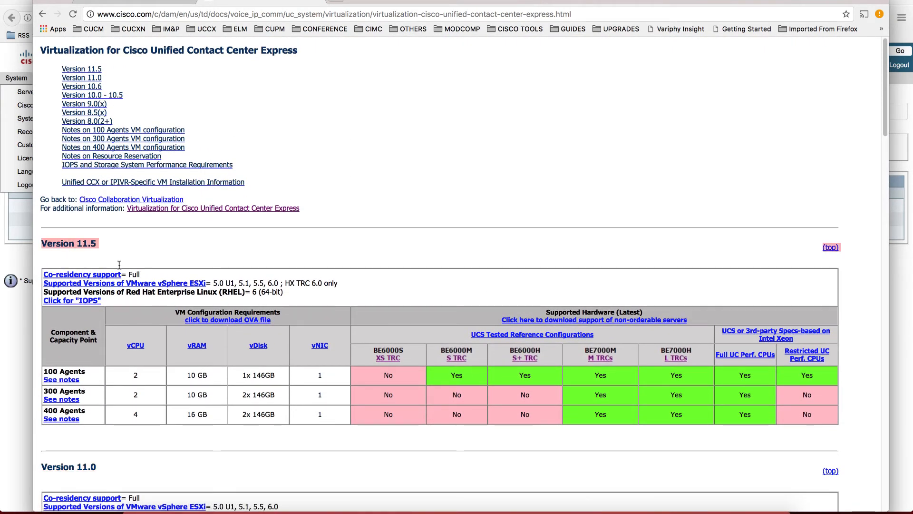
scroll("down", 3)
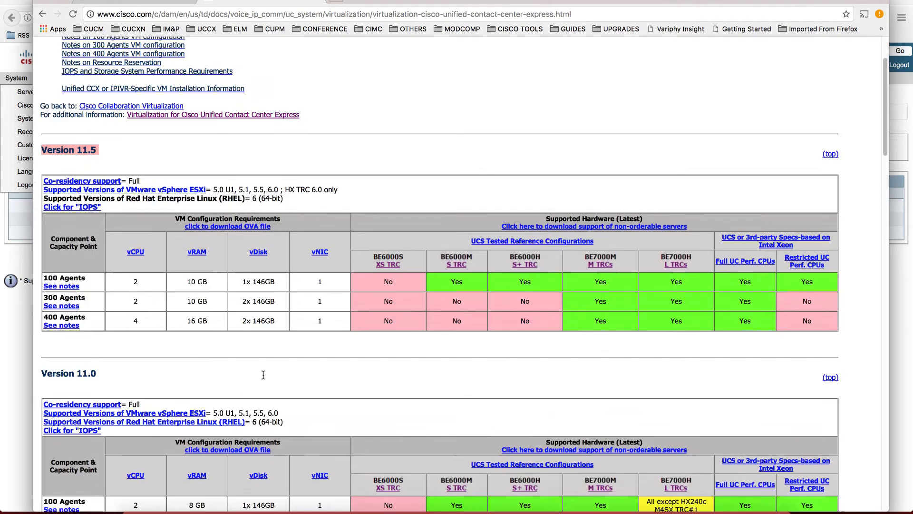
scroll("down", 3)
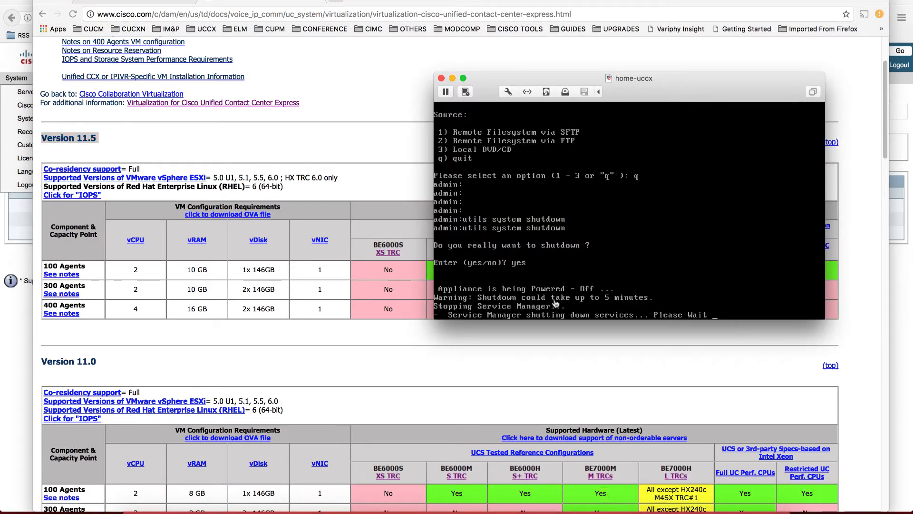
mouse_move(576, 304)
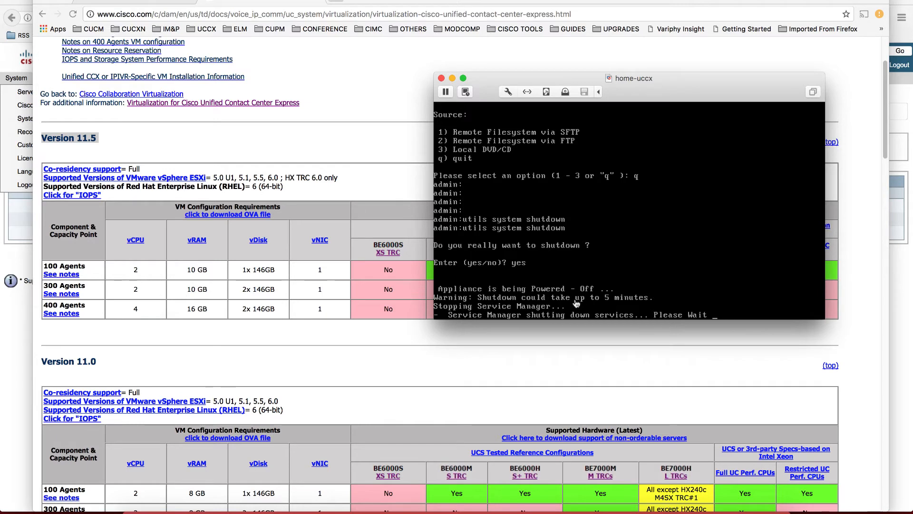
mouse_move(299, 200)
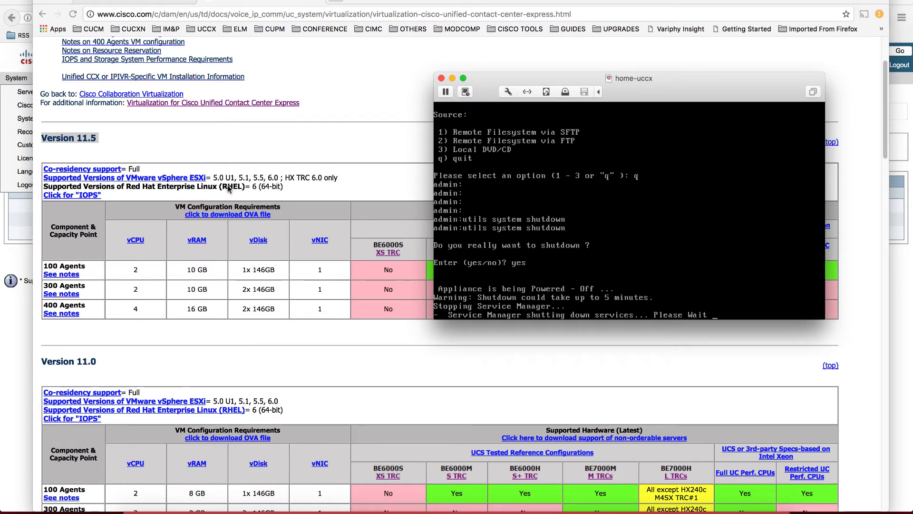
mouse_move(259, 193)
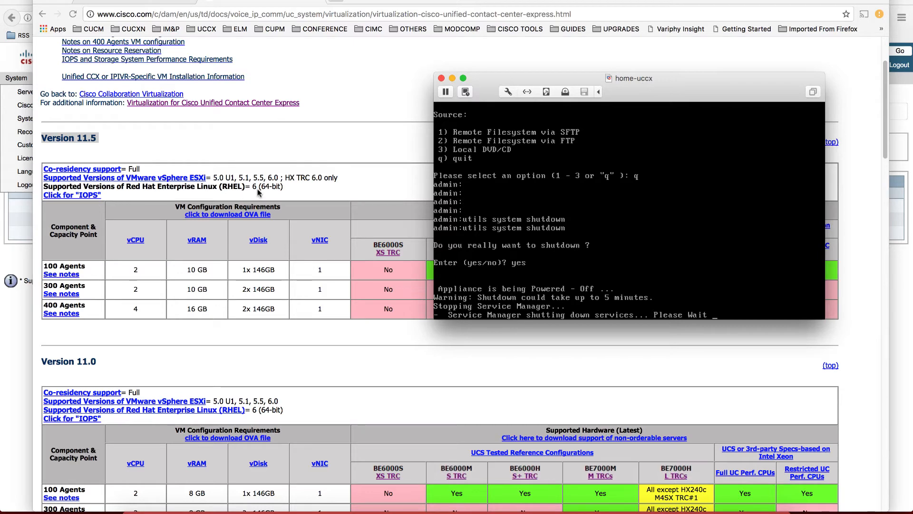
mouse_move(264, 193)
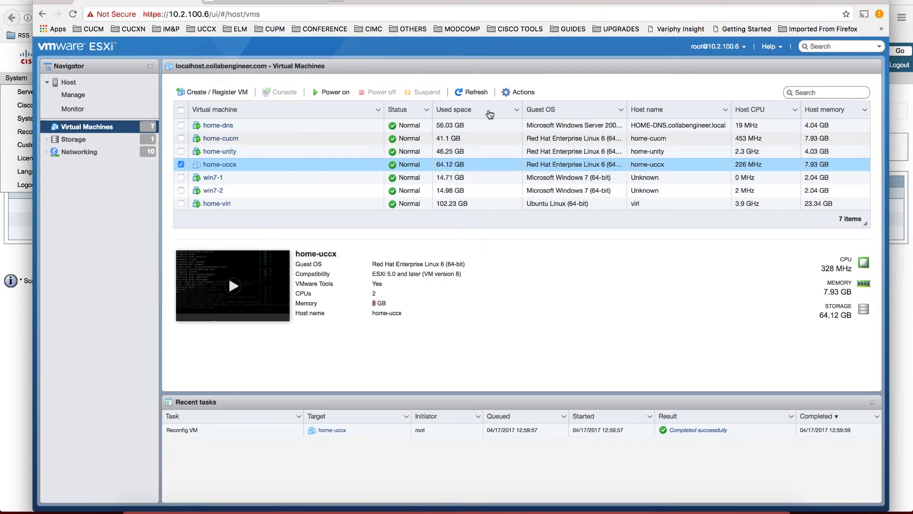
- Set home-uccx memory to 10 GB in Edit settings and save
left_click(522, 92)
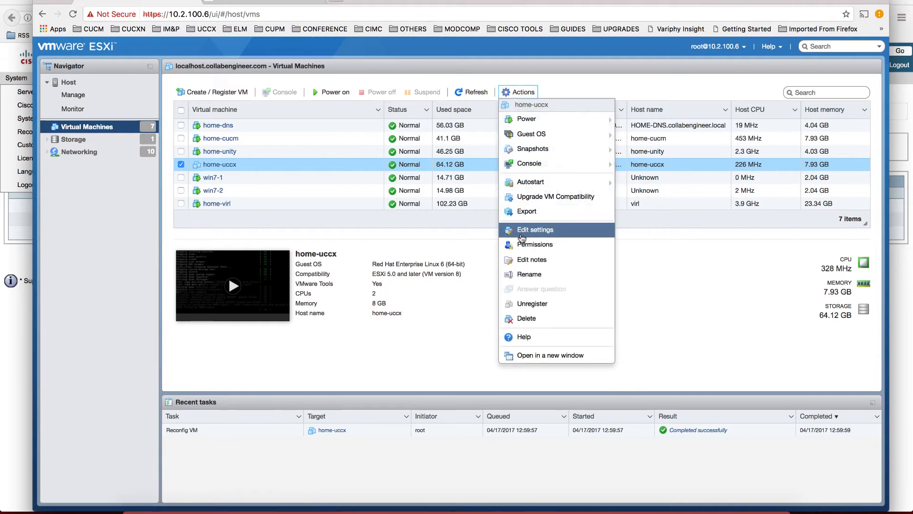
left_click(535, 230)
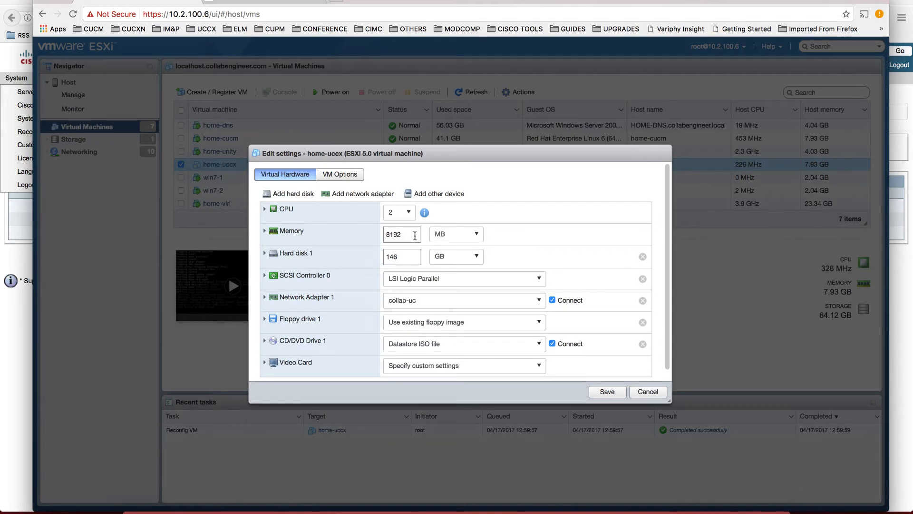
mouse_move(184, 196)
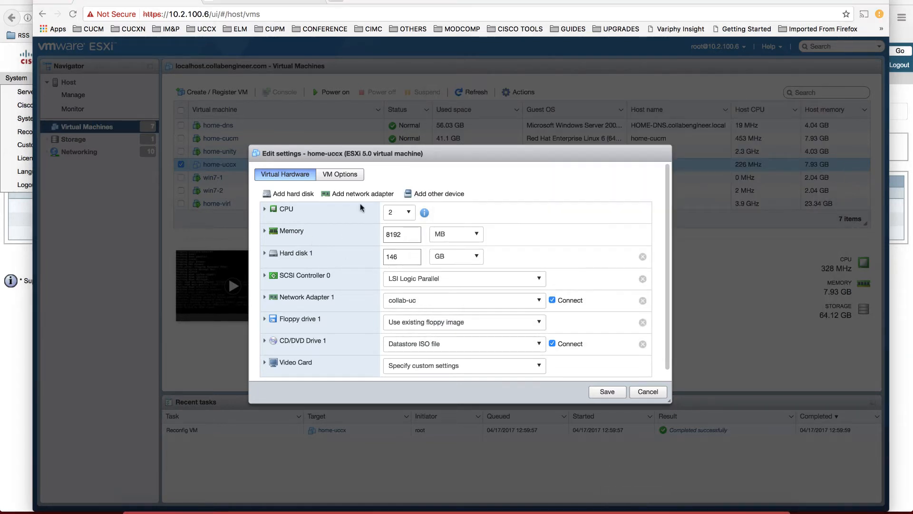
left_click(455, 234)
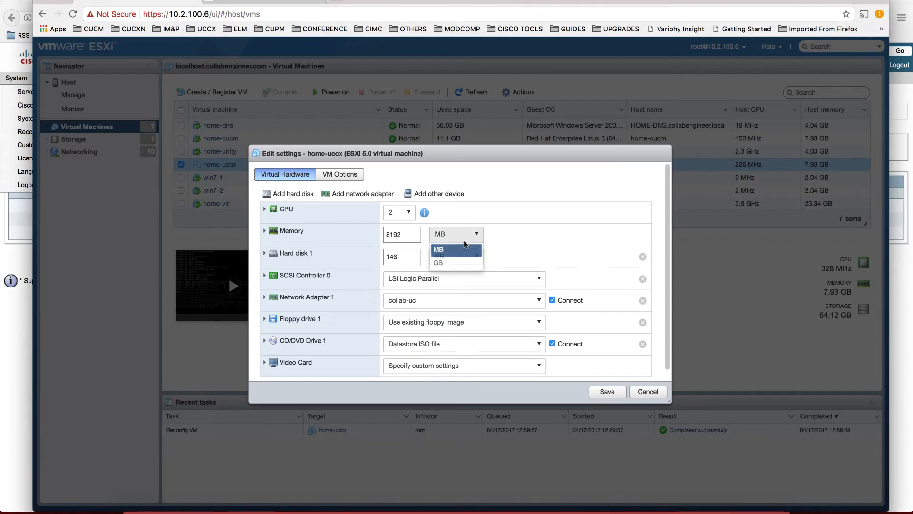
left_click(438, 263)
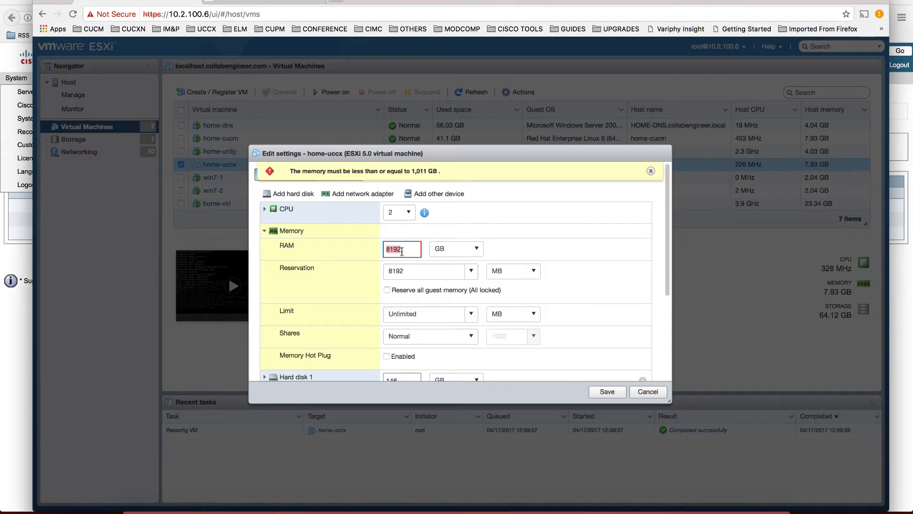
type("10")
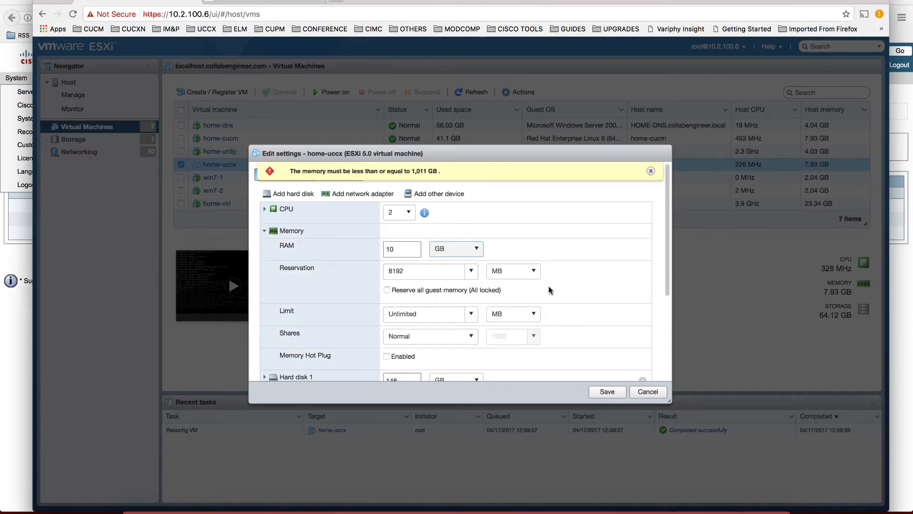
scroll("down", 3)
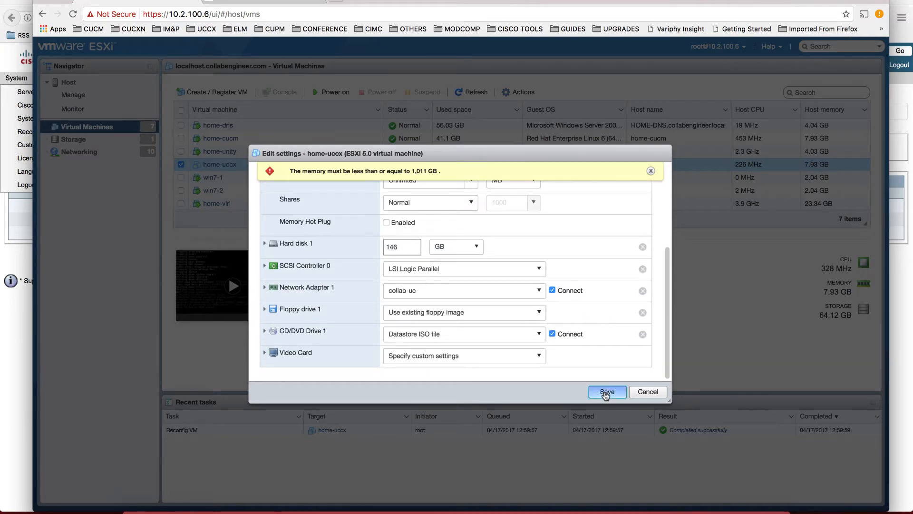
left_click(607, 391)
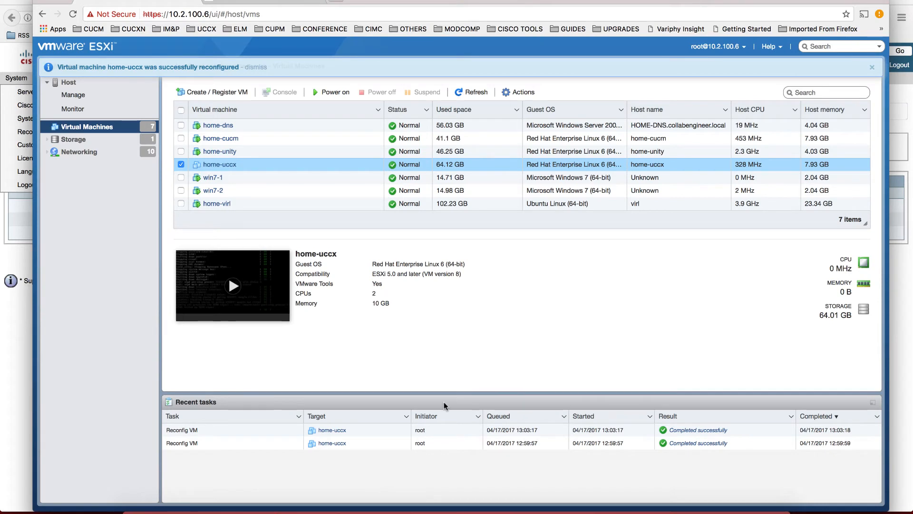
mouse_move(244, 168)
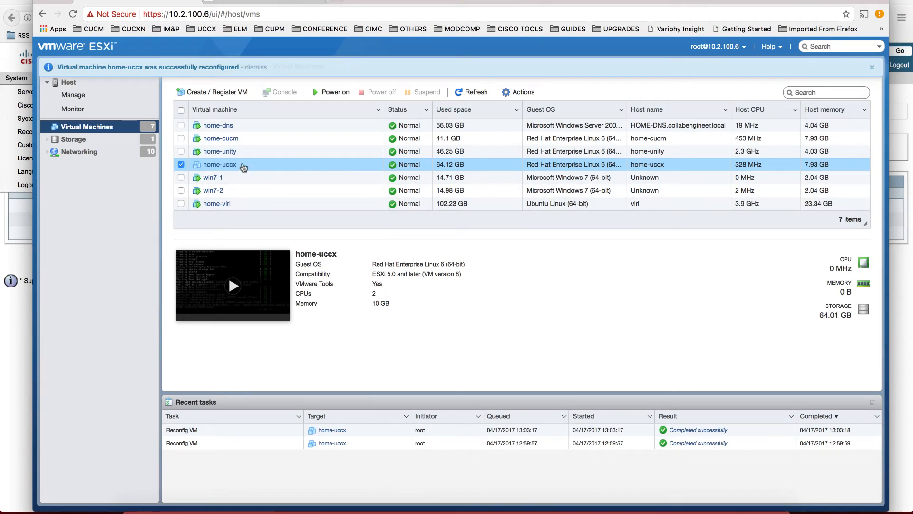
mouse_move(365, 181)
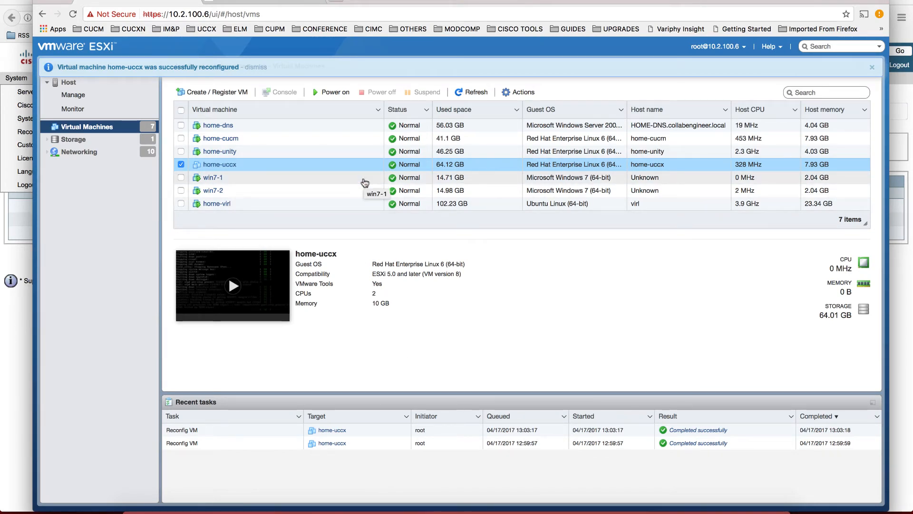
mouse_move(307, 277)
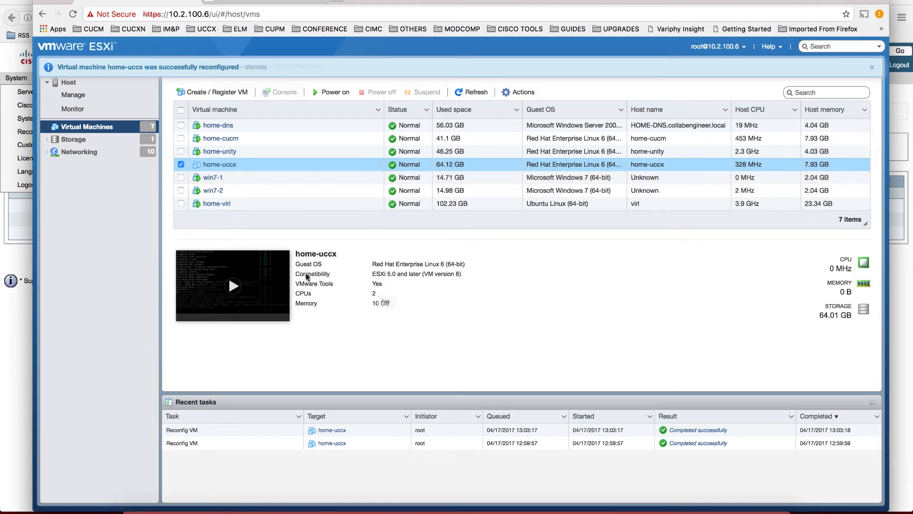
mouse_move(379, 306)
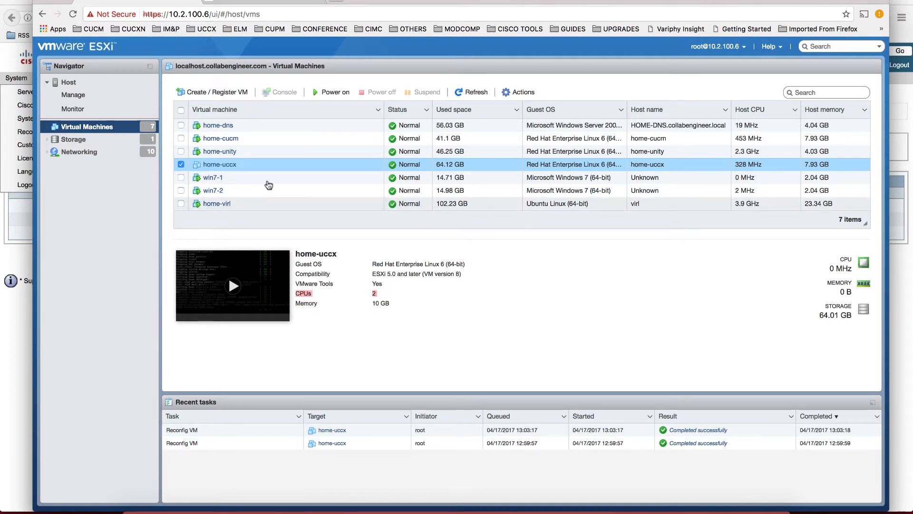
mouse_move(250, 99)
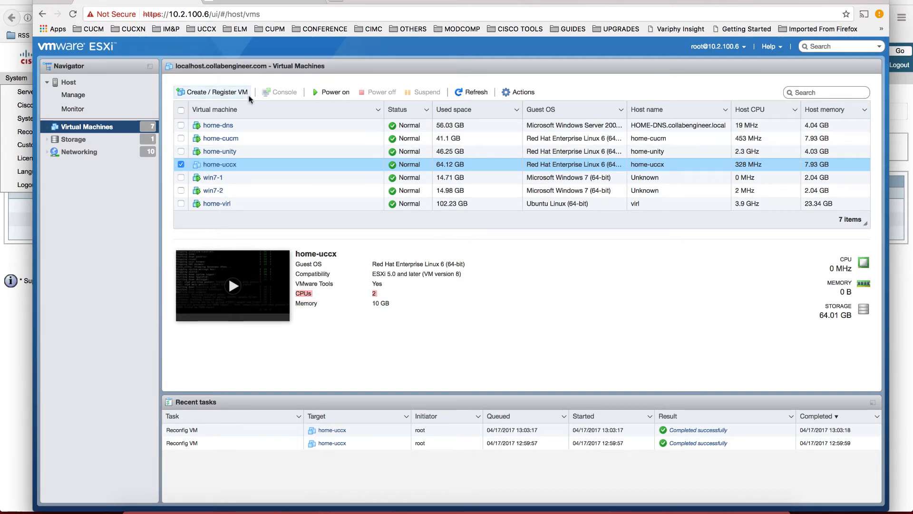
mouse_move(321, 95)
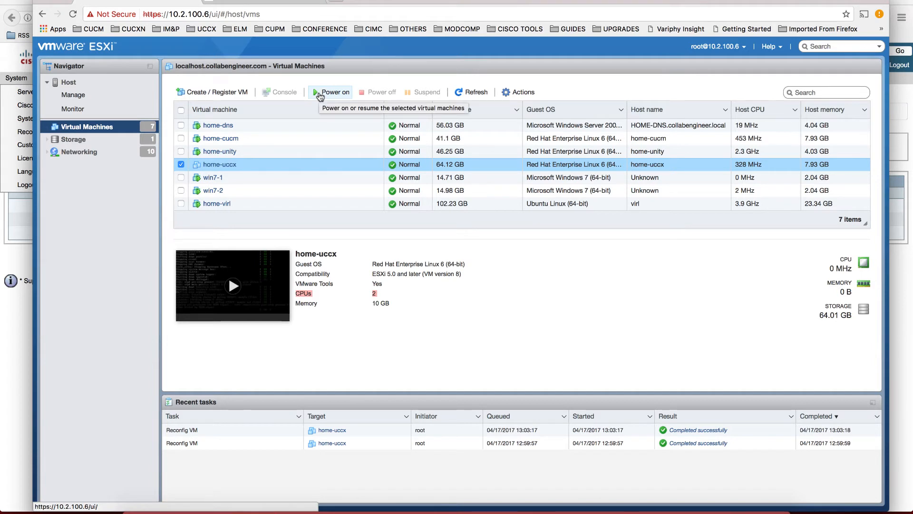
- Power on home-uccx past the file-not-found error and open its console in VMware Fusion
left_click(335, 92)
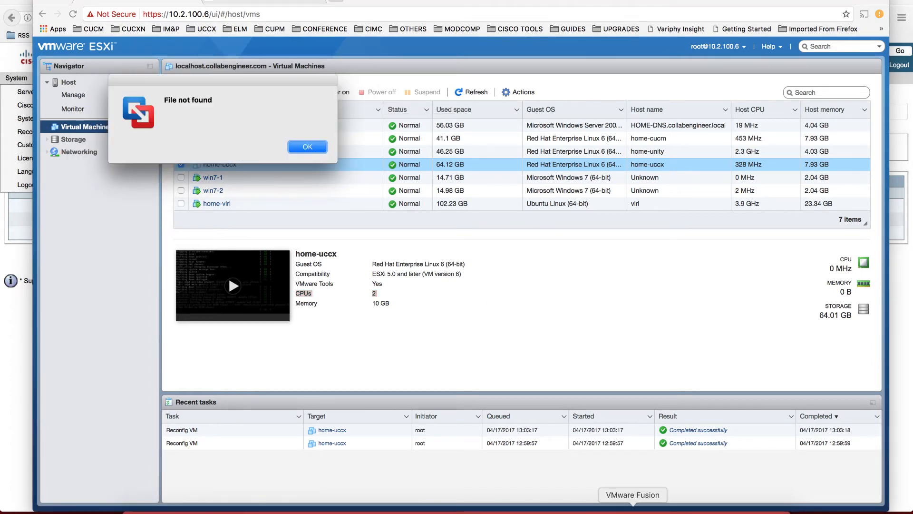
left_click(307, 146)
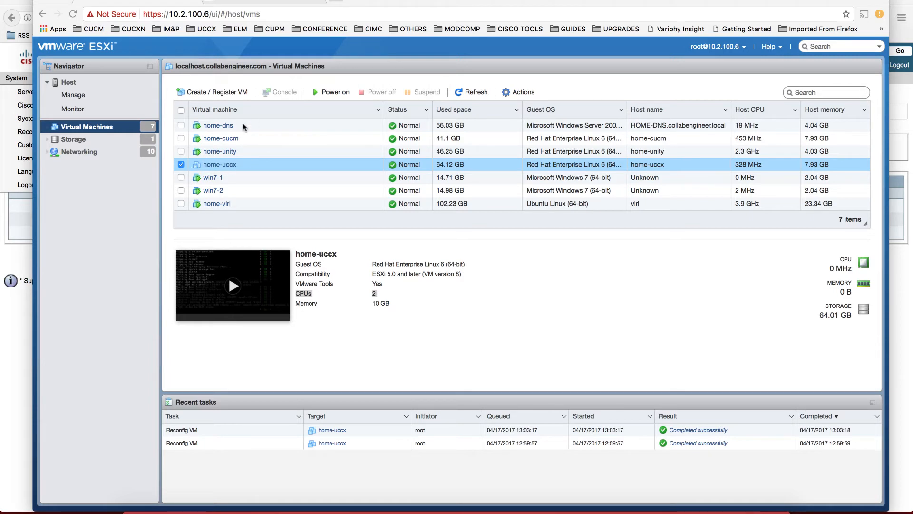
mouse_move(319, 99)
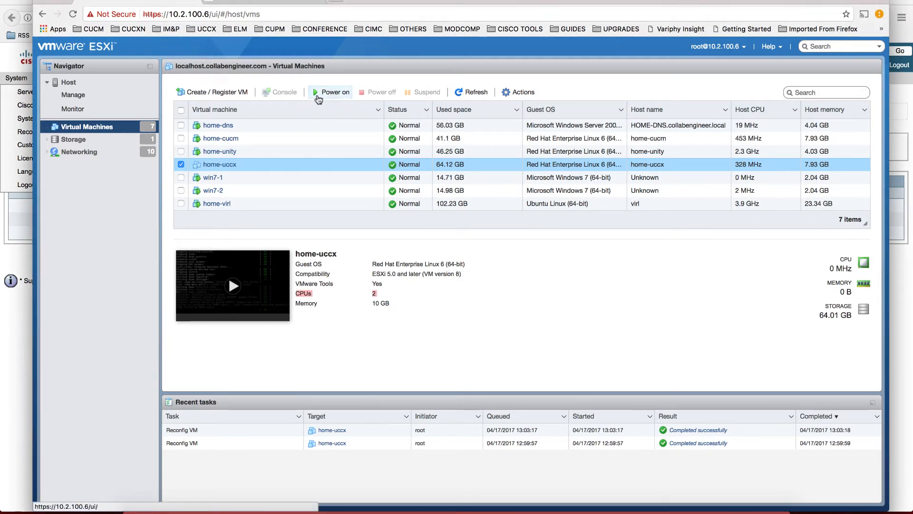
left_click(335, 91)
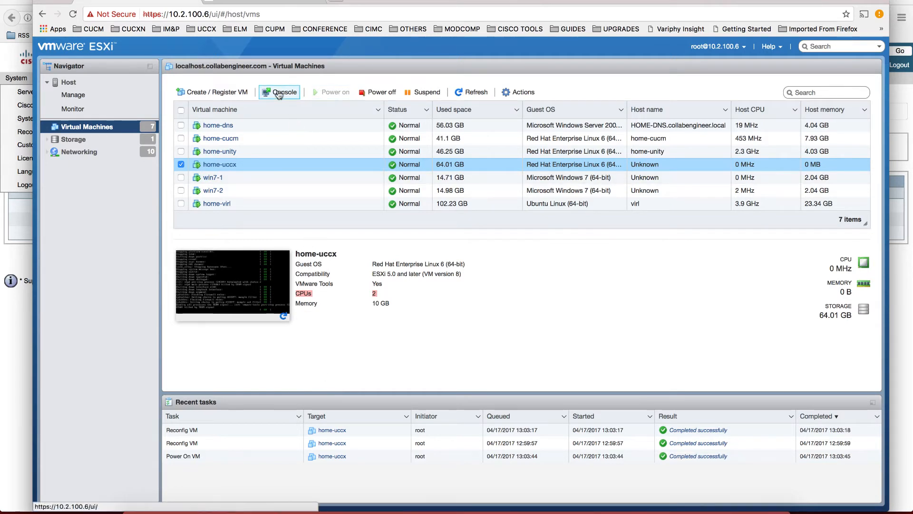
left_click(284, 92)
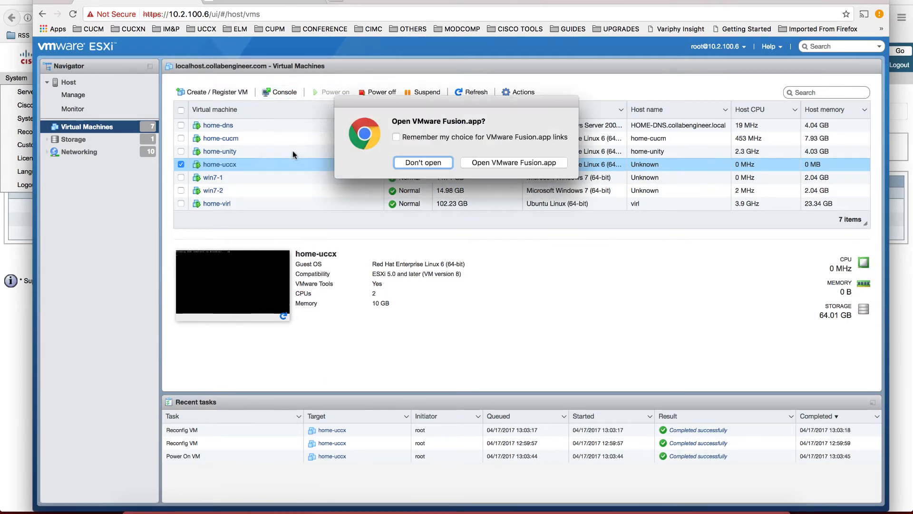
left_click(423, 162)
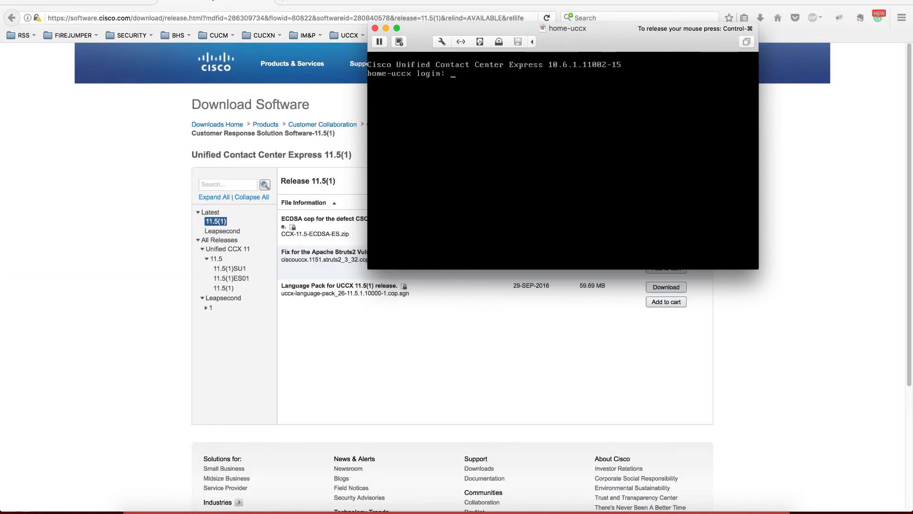
- Log in as admin, then view UCCX Administration's License Information, showing package None
type("admin")
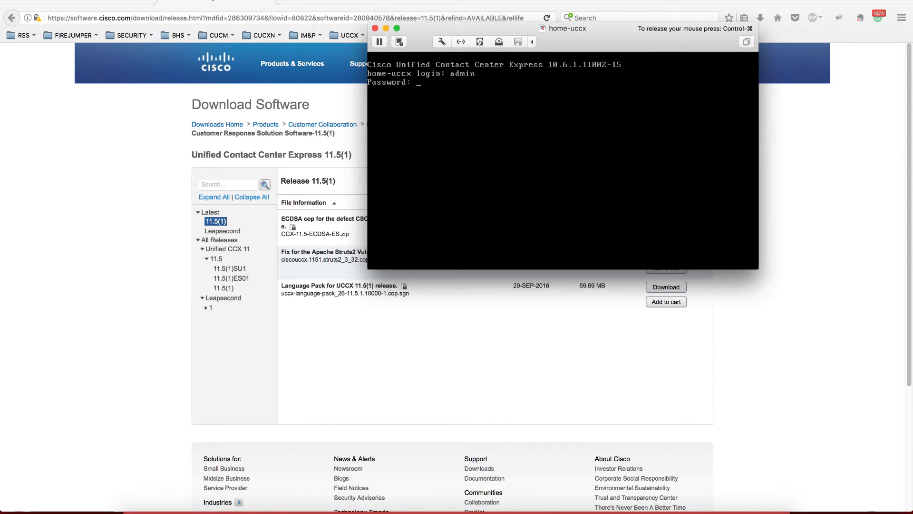
key("Enter")
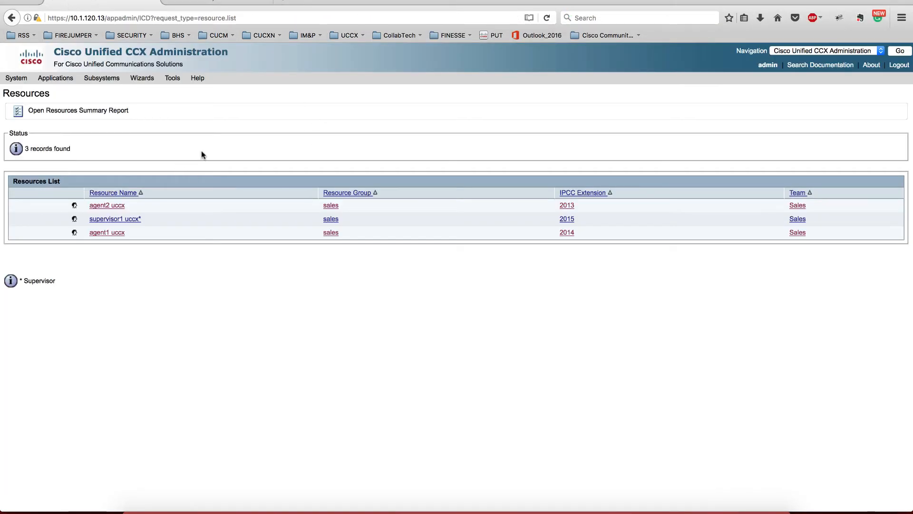
left_click(278, 17)
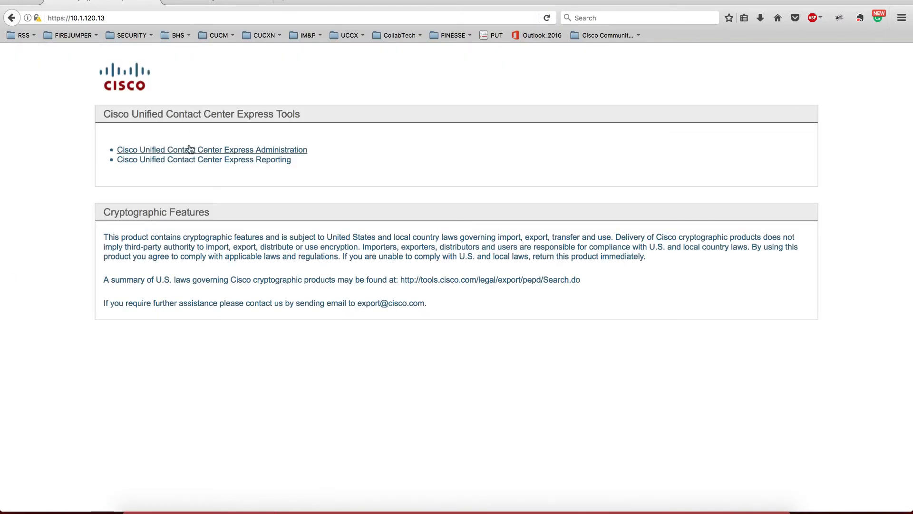
left_click(192, 149)
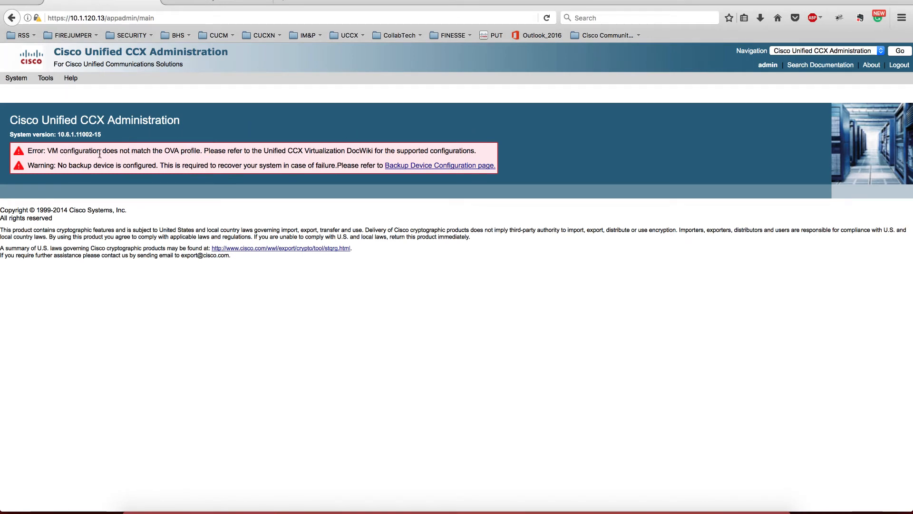
mouse_move(50, 154)
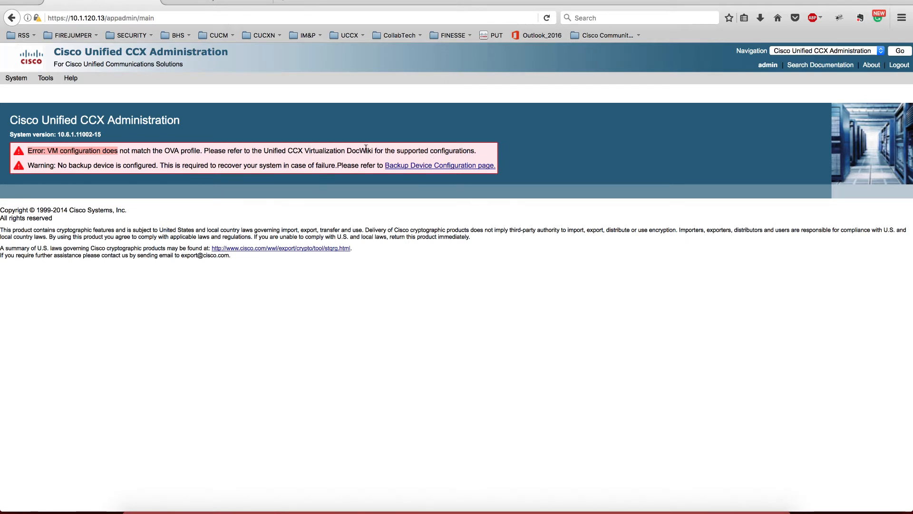
mouse_move(6, 70)
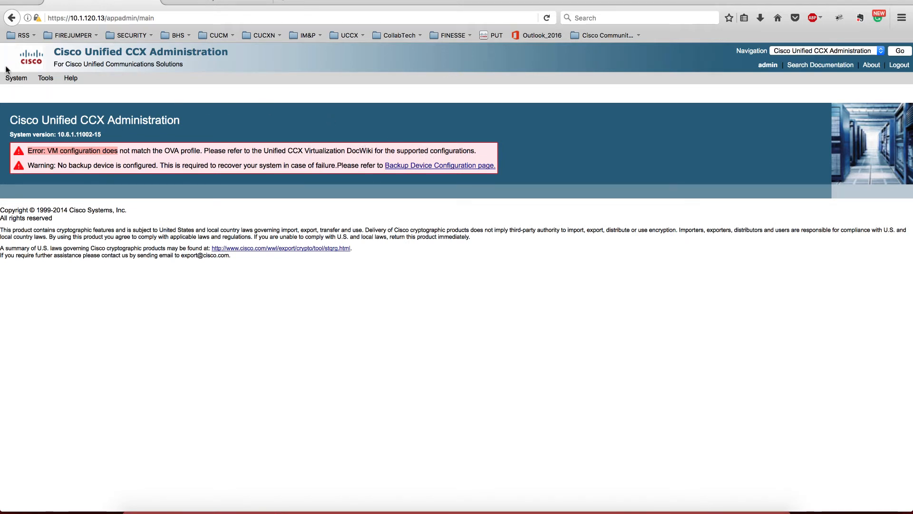
left_click(16, 78)
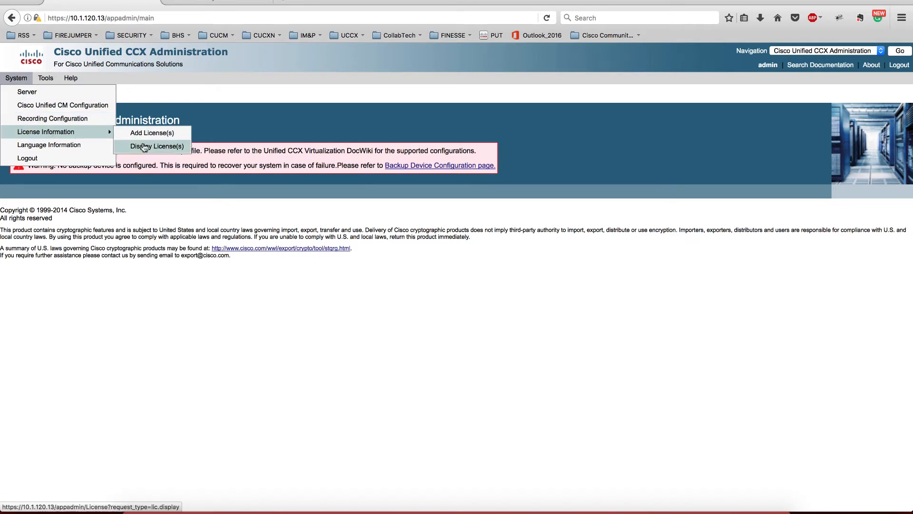
left_click(149, 146)
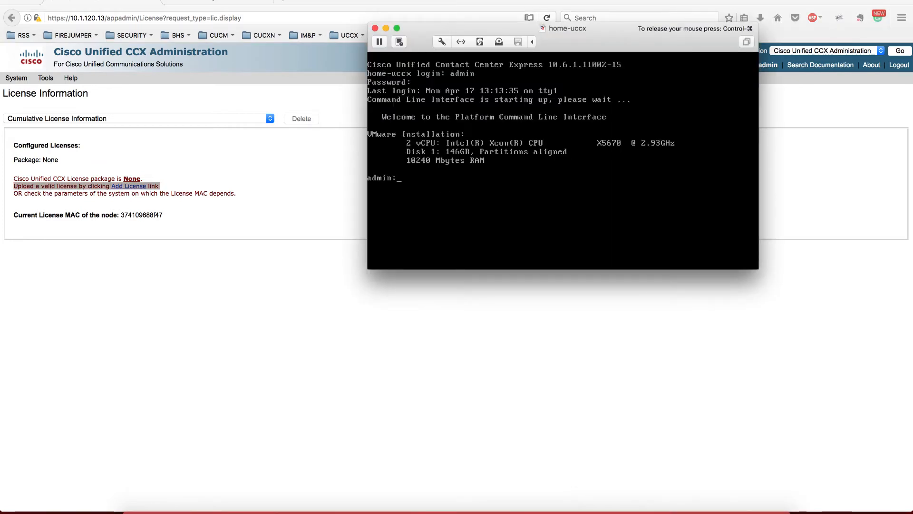
- Run 'utils system upgrade initiate' and pick source 3 (Local DVD/CD)
type("utils")
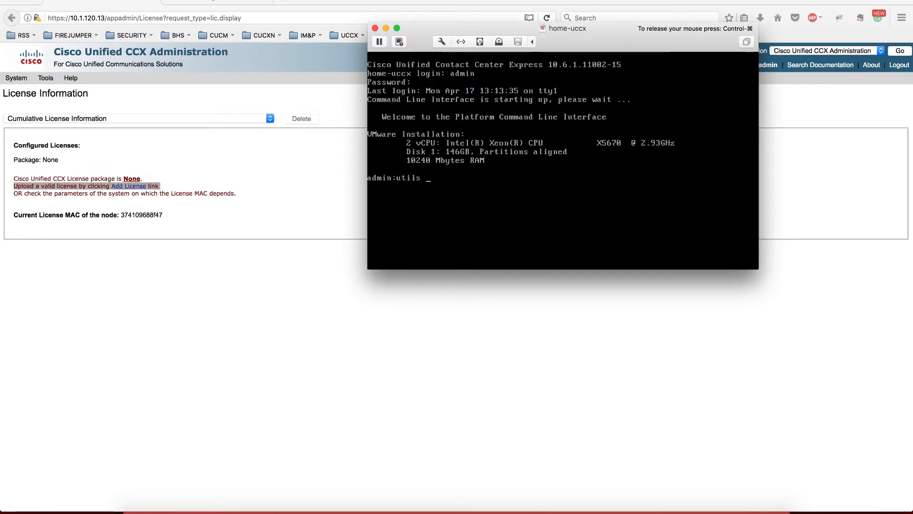
type("system")
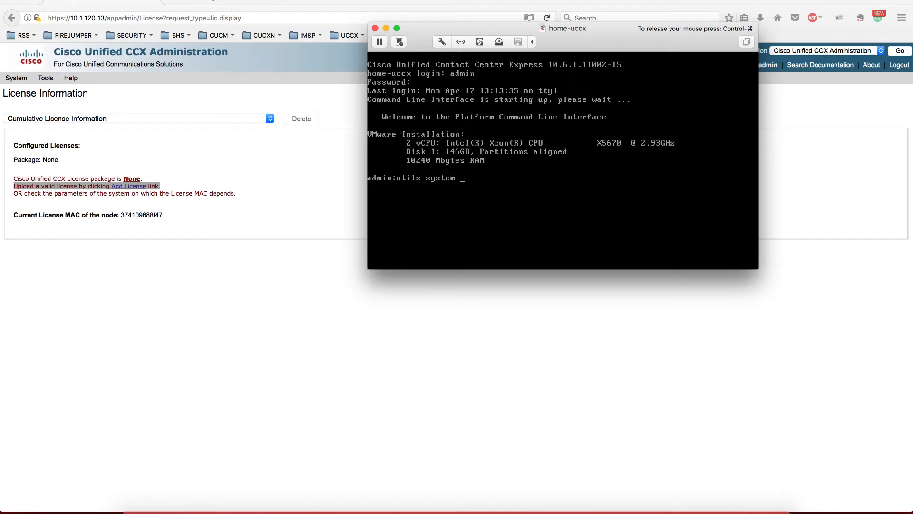
type("upgr")
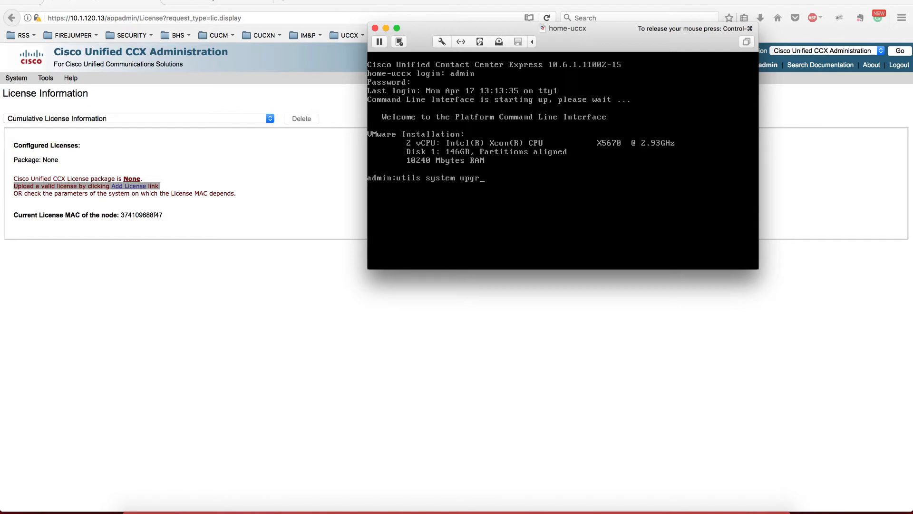
type("utils system upgrade initiate")
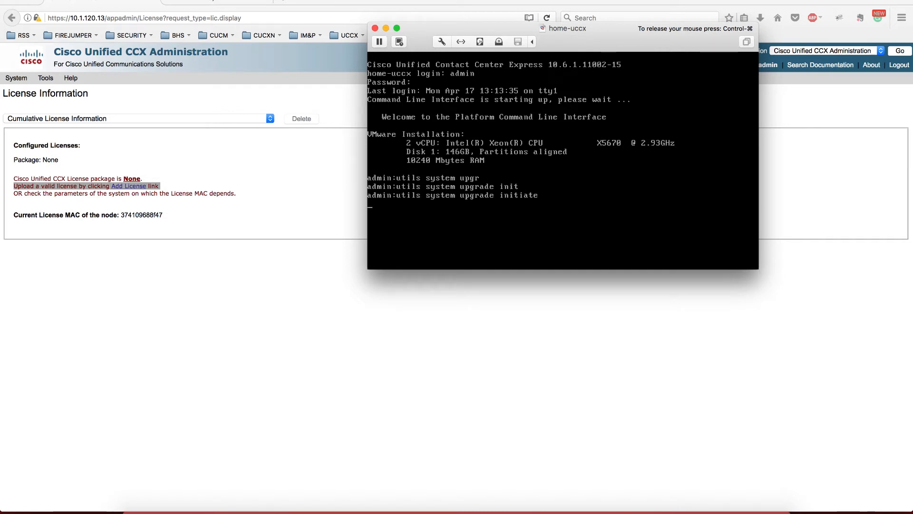
key("Return")
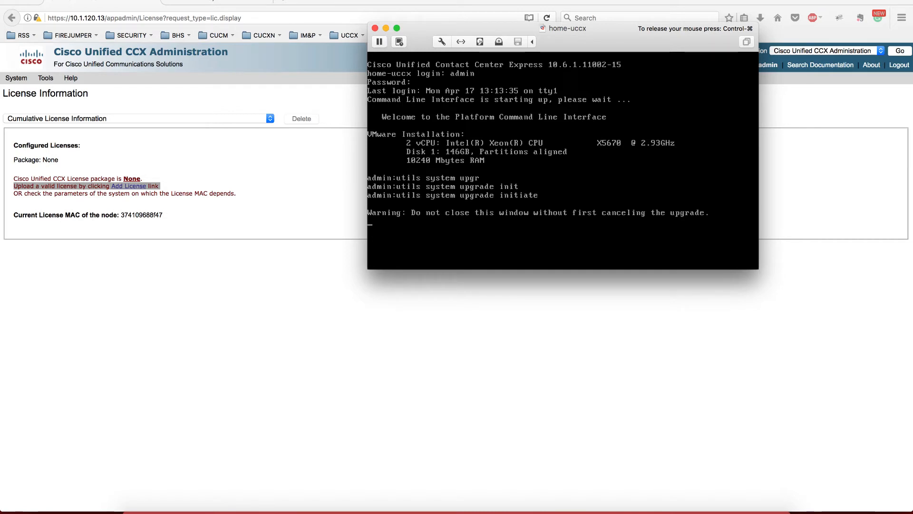
key("Return")
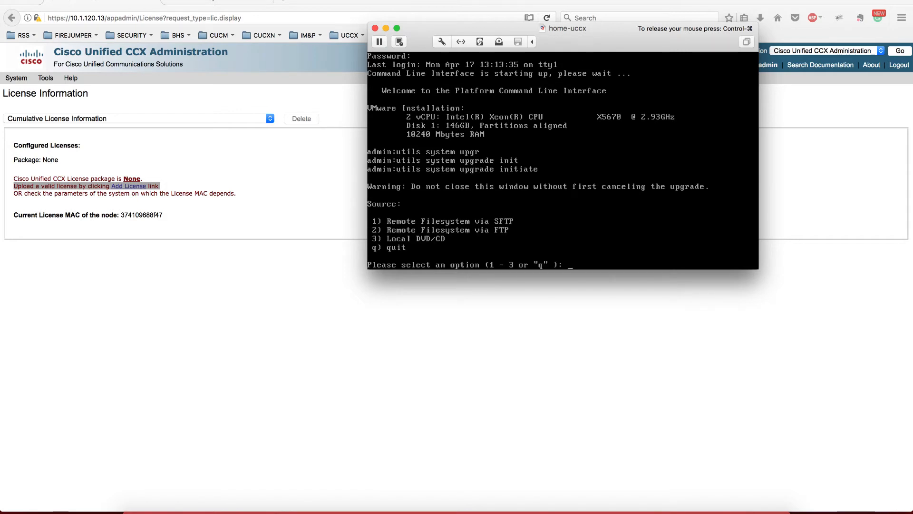
type("3")
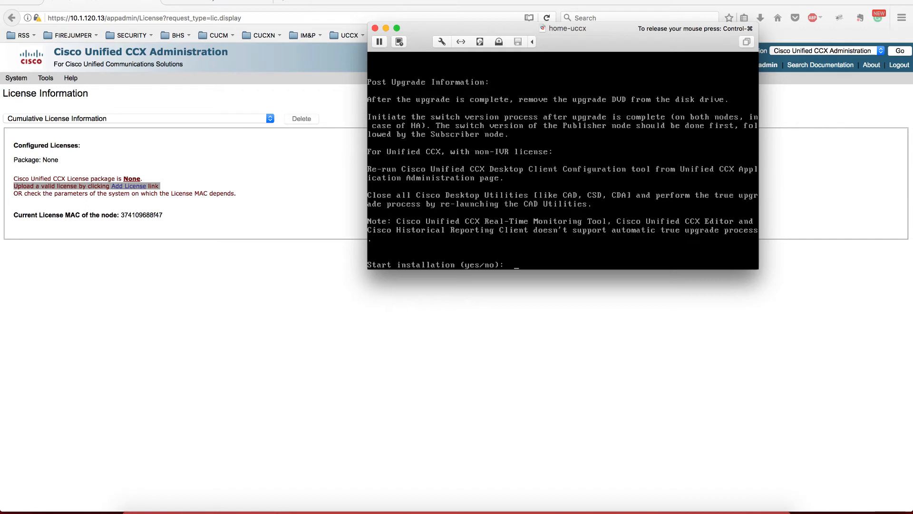
- Answer yes to start installation, installing UCCX 11.5.1.11001-34
type("ye")
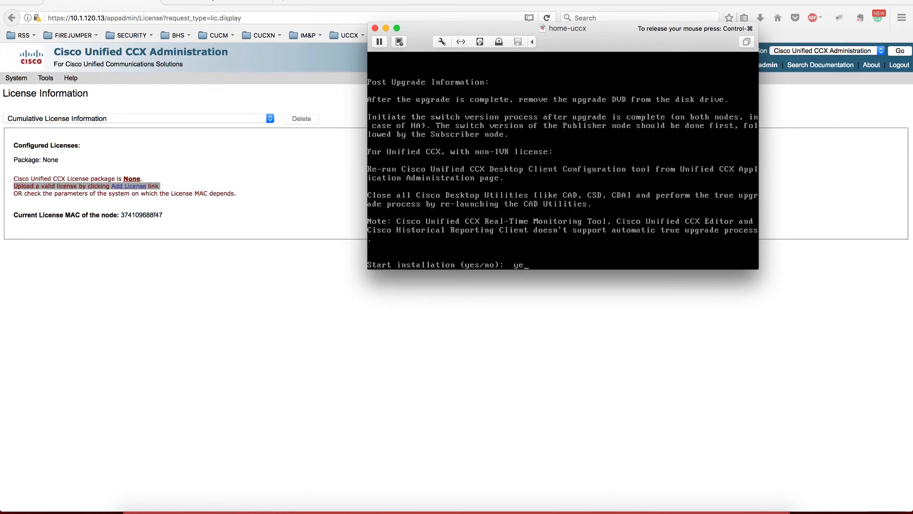
type("s")
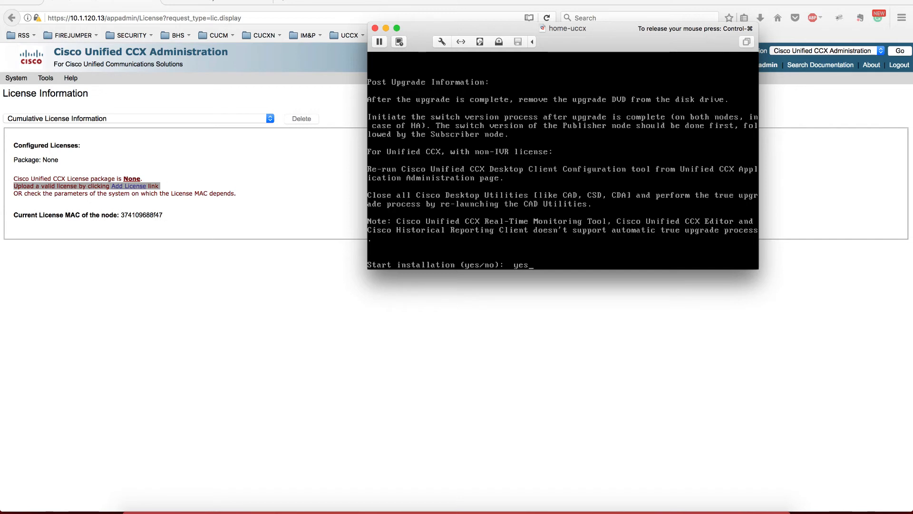
key("enter")
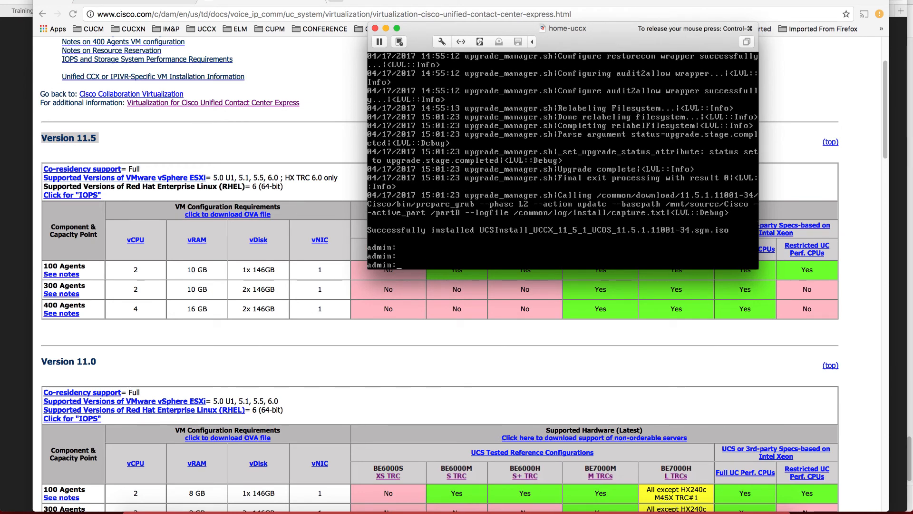
- Show the active version (10.6.1.11002-15) and inactive version (11.5.1.11001-34)
type("show")
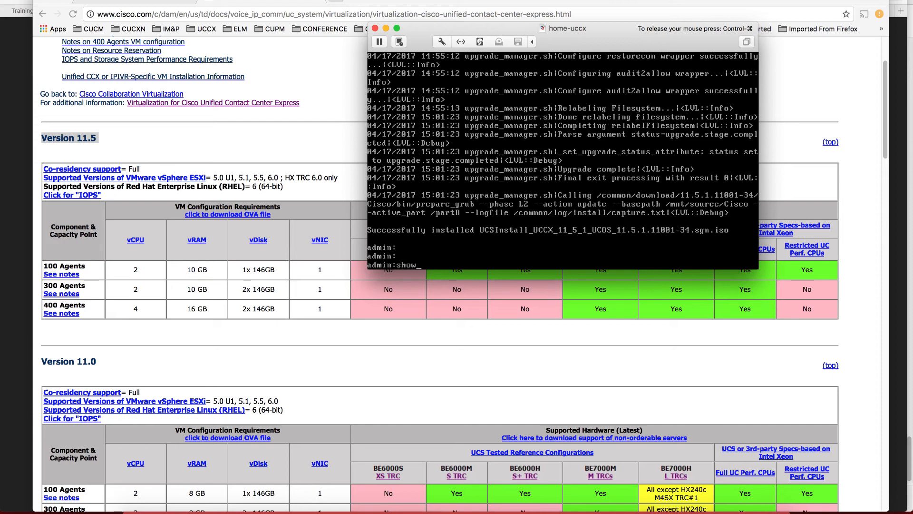
key("Backspace")
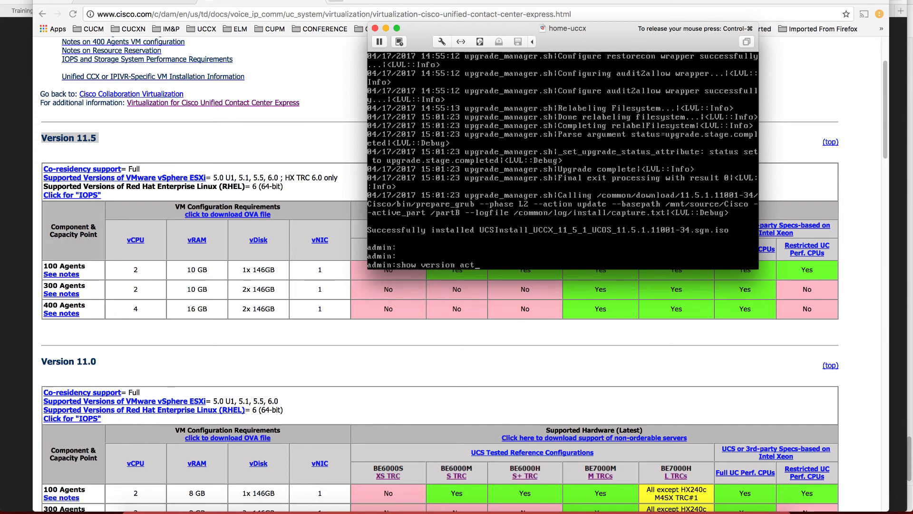
type("ive")
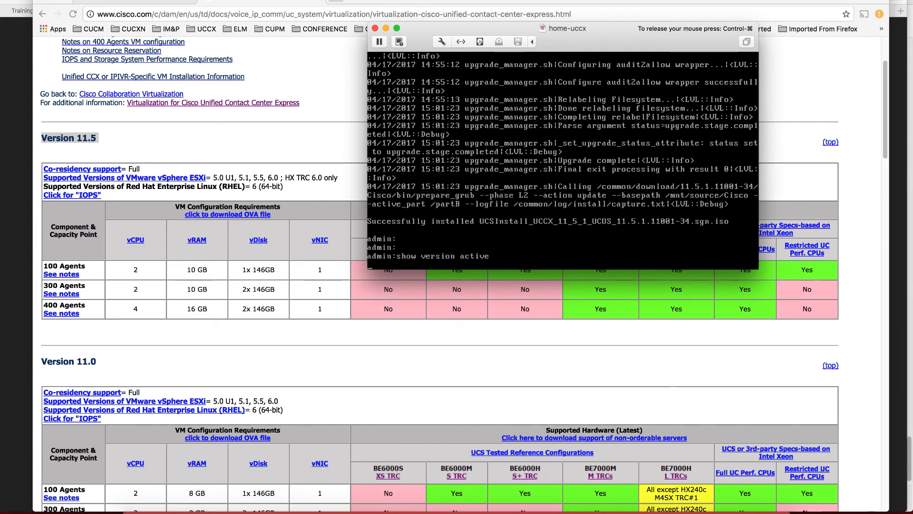
key("Return")
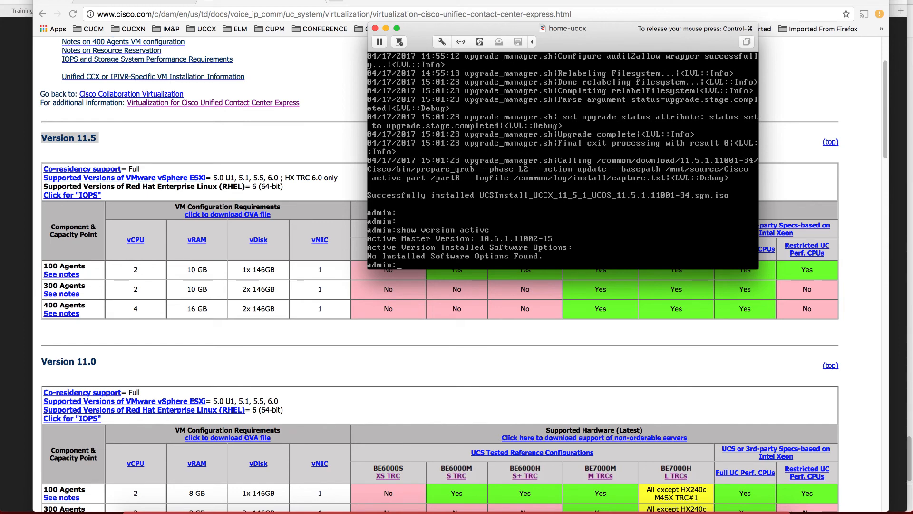
type("s")
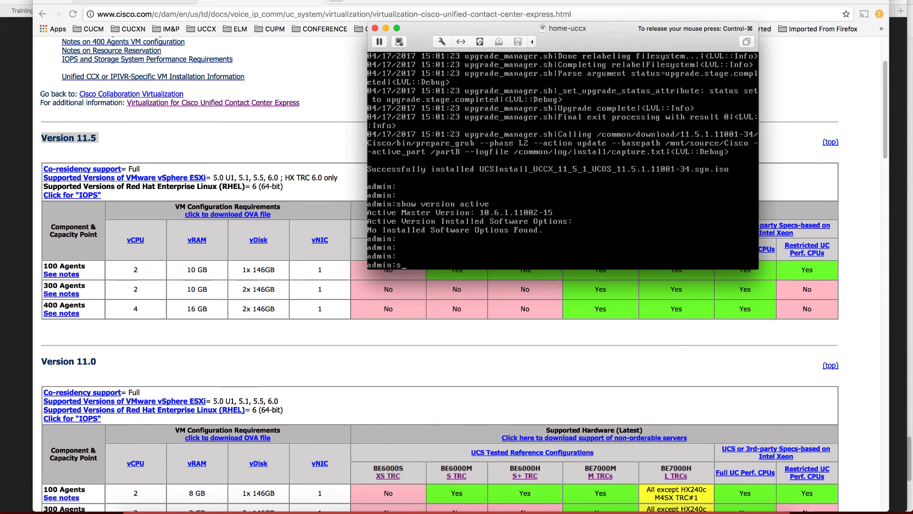
type("show version inactive")
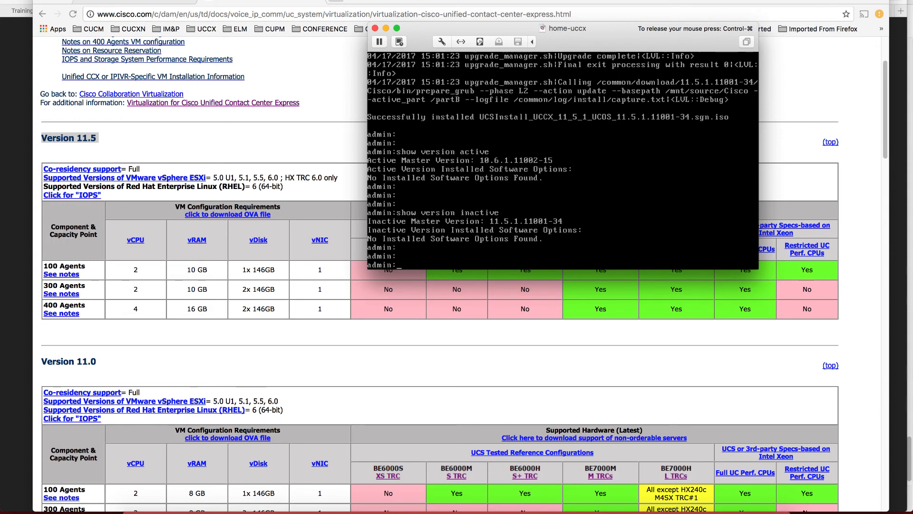
type("utils?")
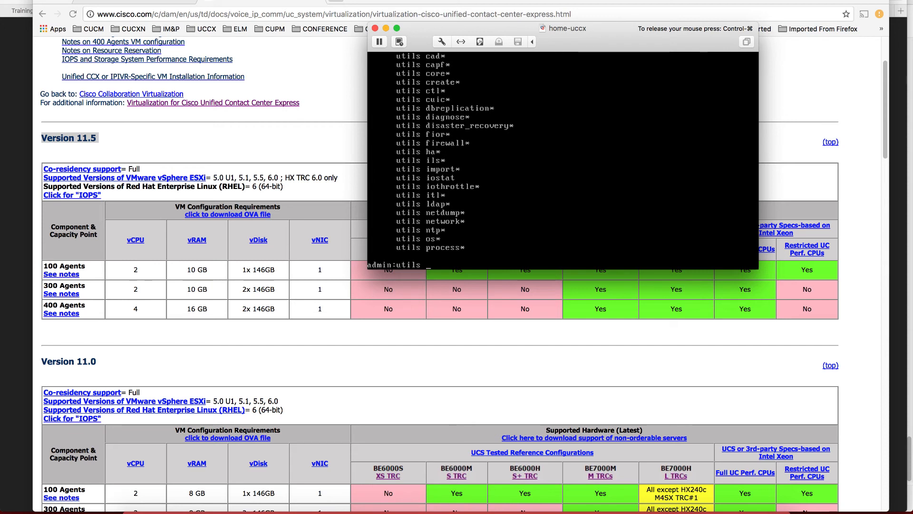
- Run 'utils system switch-version' and confirm yes to switch to 11.5.1.11001-34
type("system upgra")
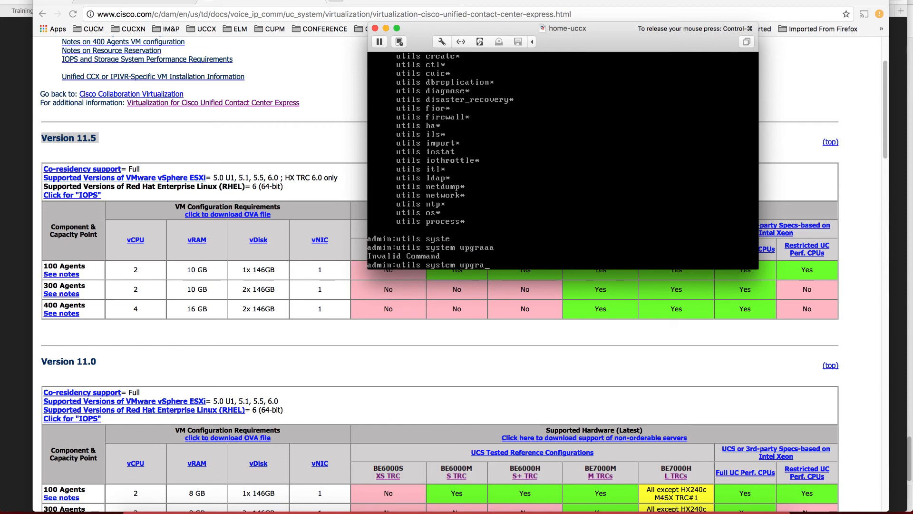
type("utils system upgrade")
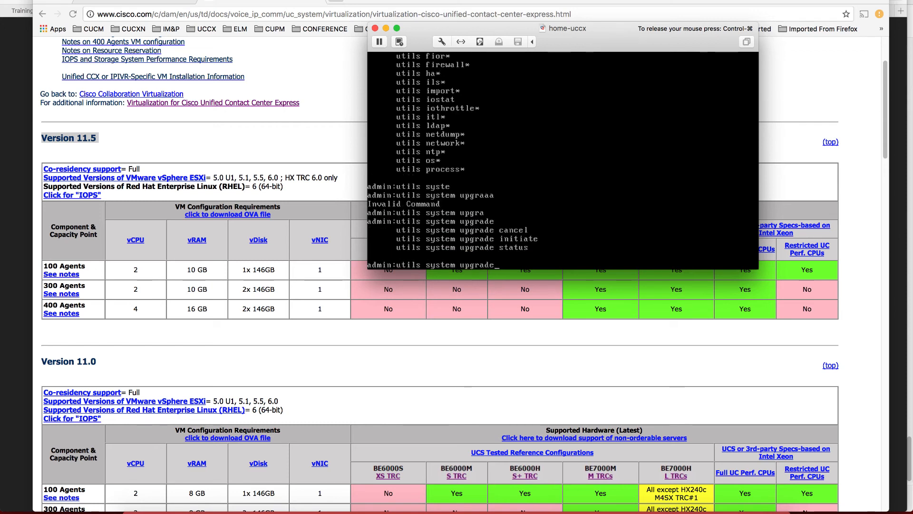
type("d")
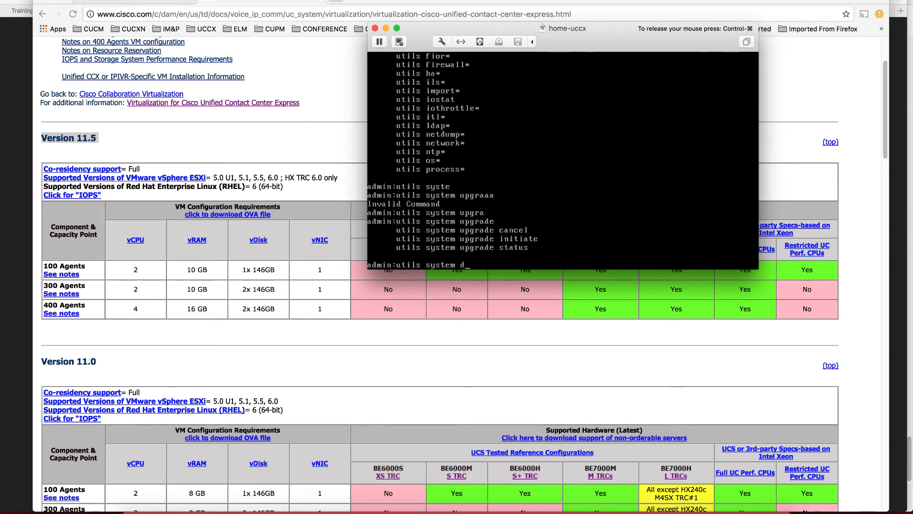
type("switch-version")
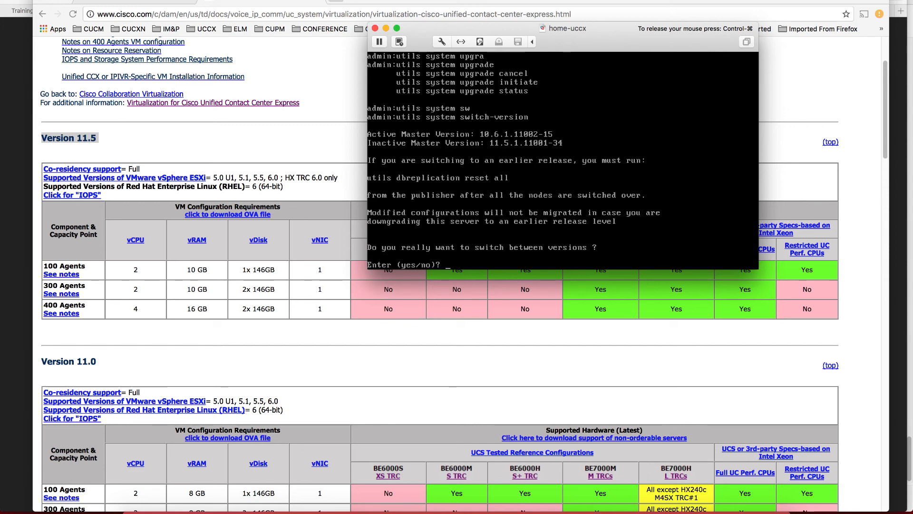
type("yes")
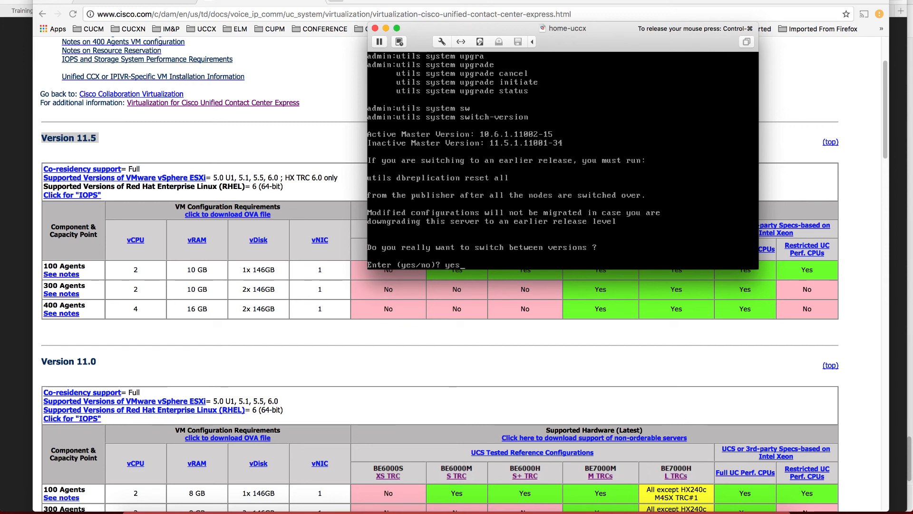
key("Return")
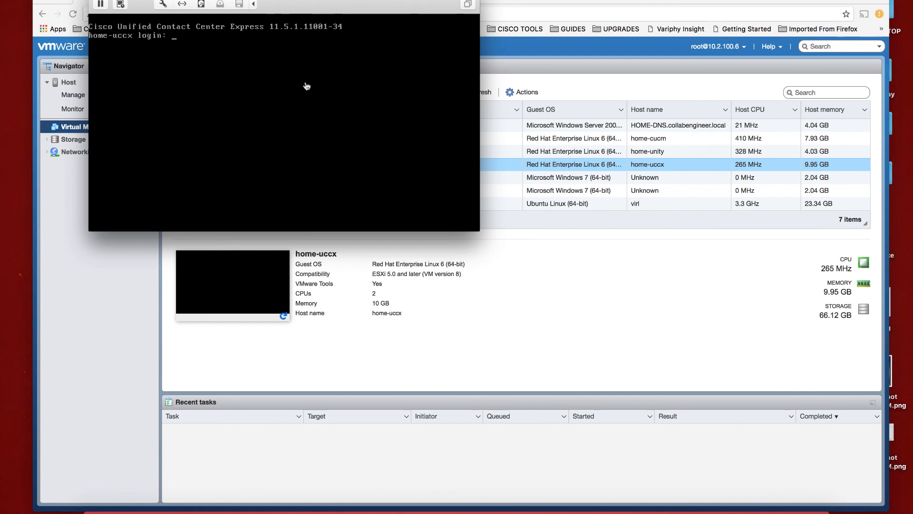
- Enter admin at the home-uccx console login prompt
type("admin")
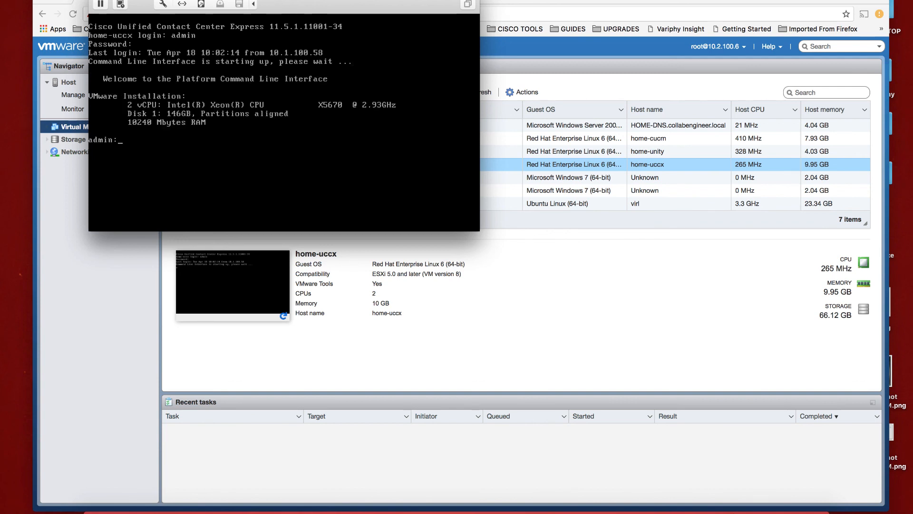
- Check the inactive version (10.6.1.11002-15) and active version (11.5.1.11001-34)
type("show v")
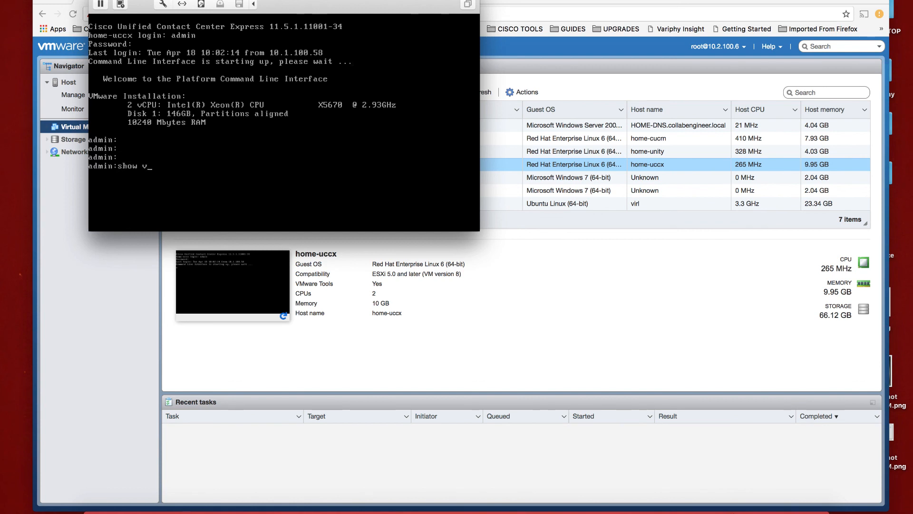
type("ersion inactive")
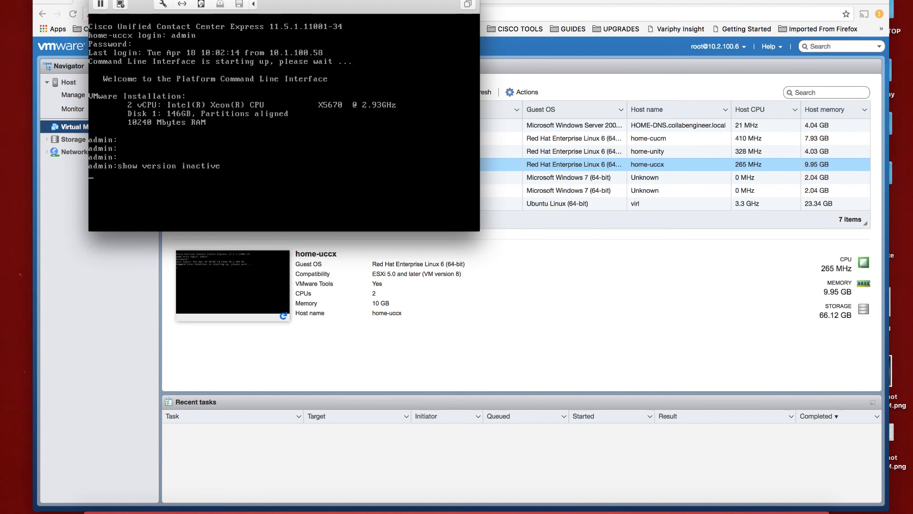
key("Return")
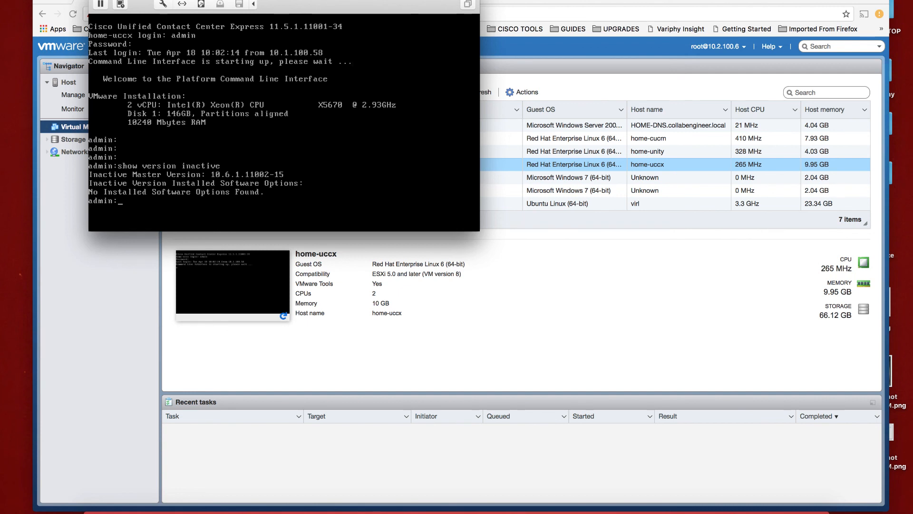
type("show version inactive")
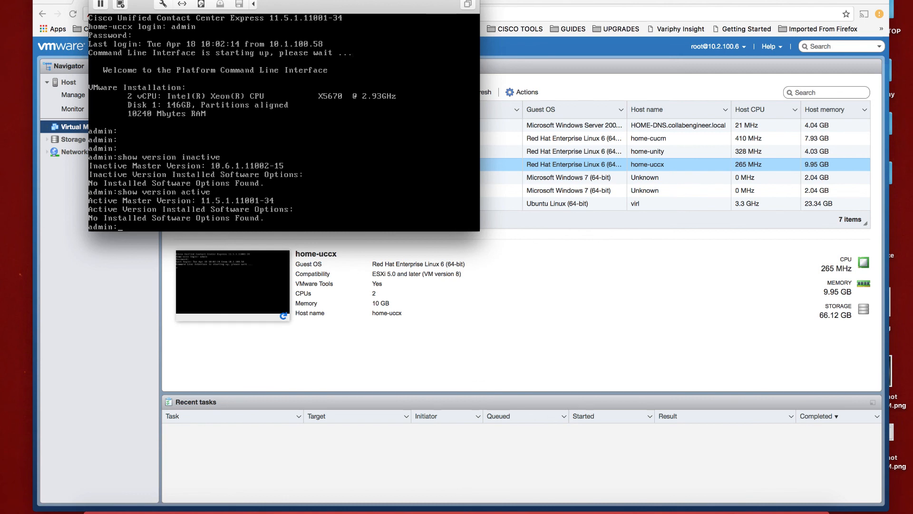
mouse_move(216, 65)
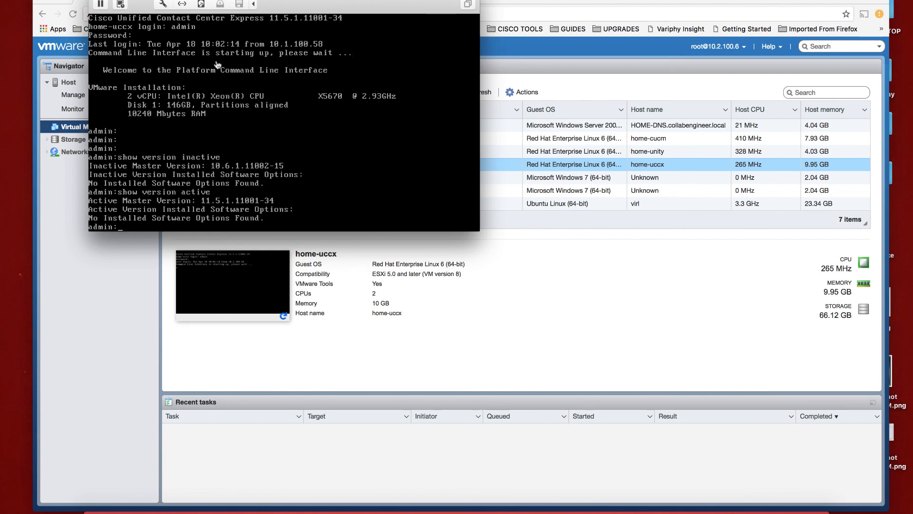